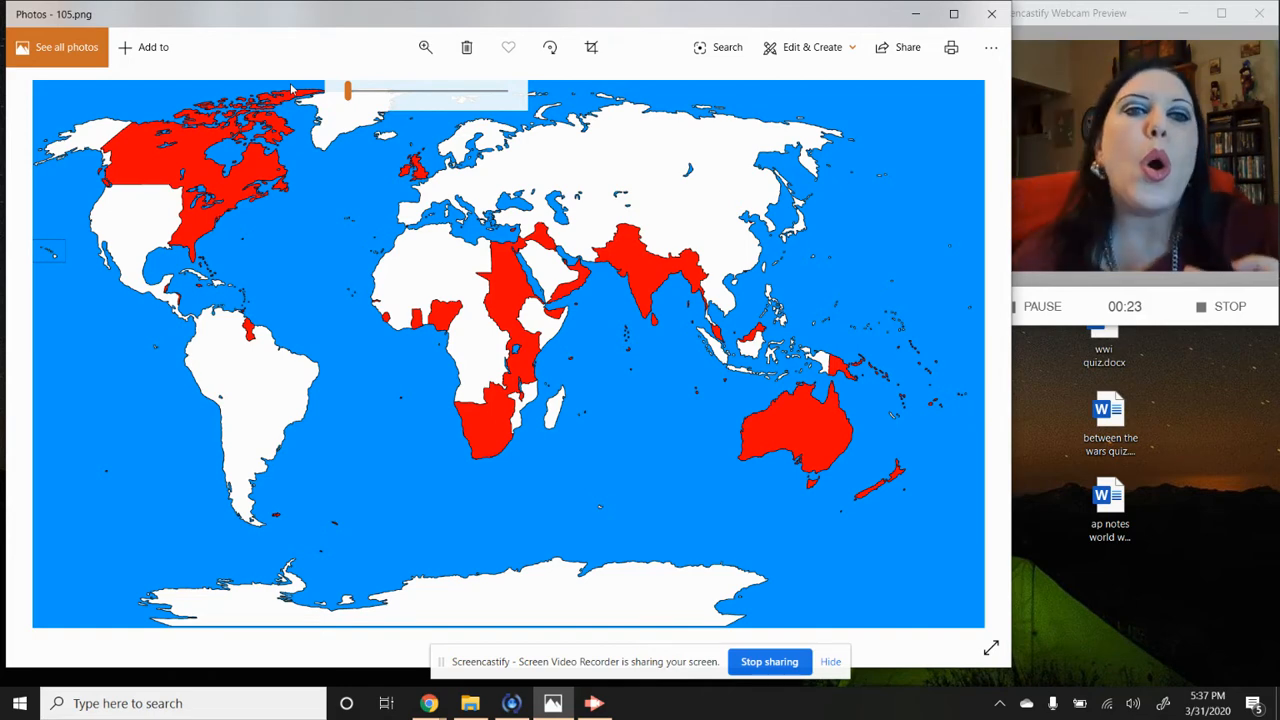
pyautogui.moveTo(170, 185)
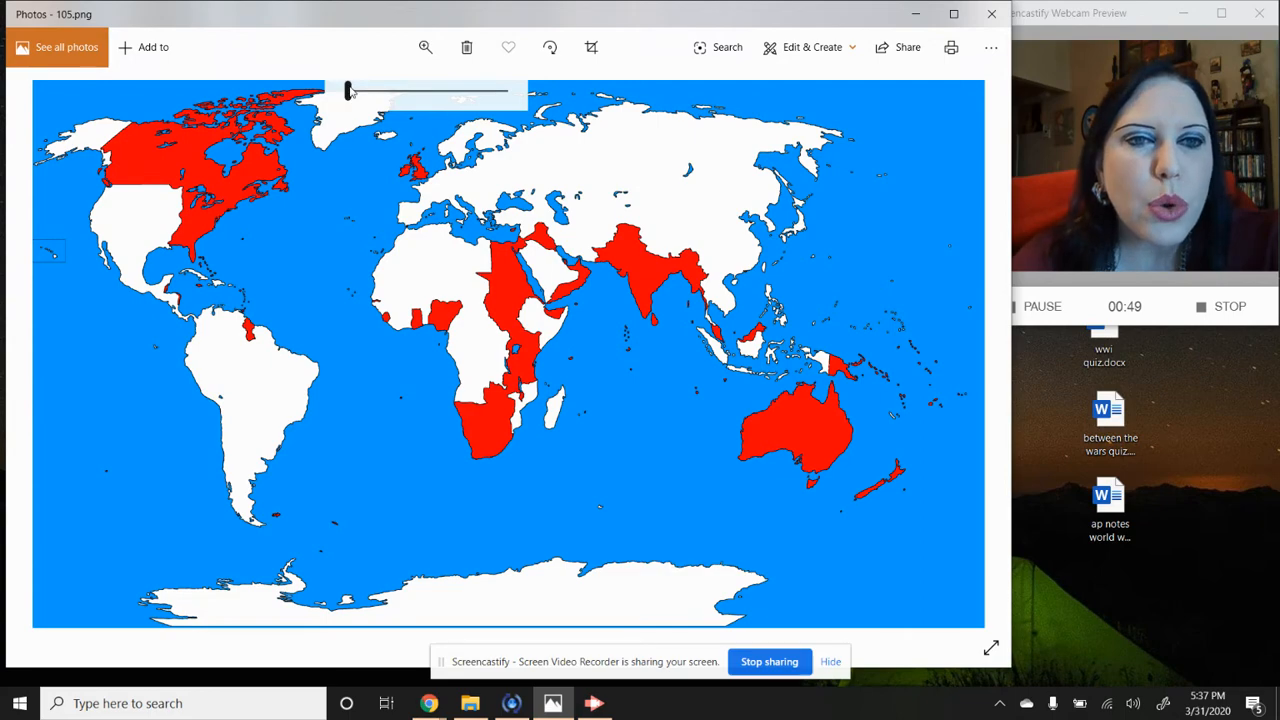
# - Zoom the empire map in on the British Isles and Europe, then back to the whole world
pyautogui.moveTo(348, 91); pyautogui.dragTo(368, 91)
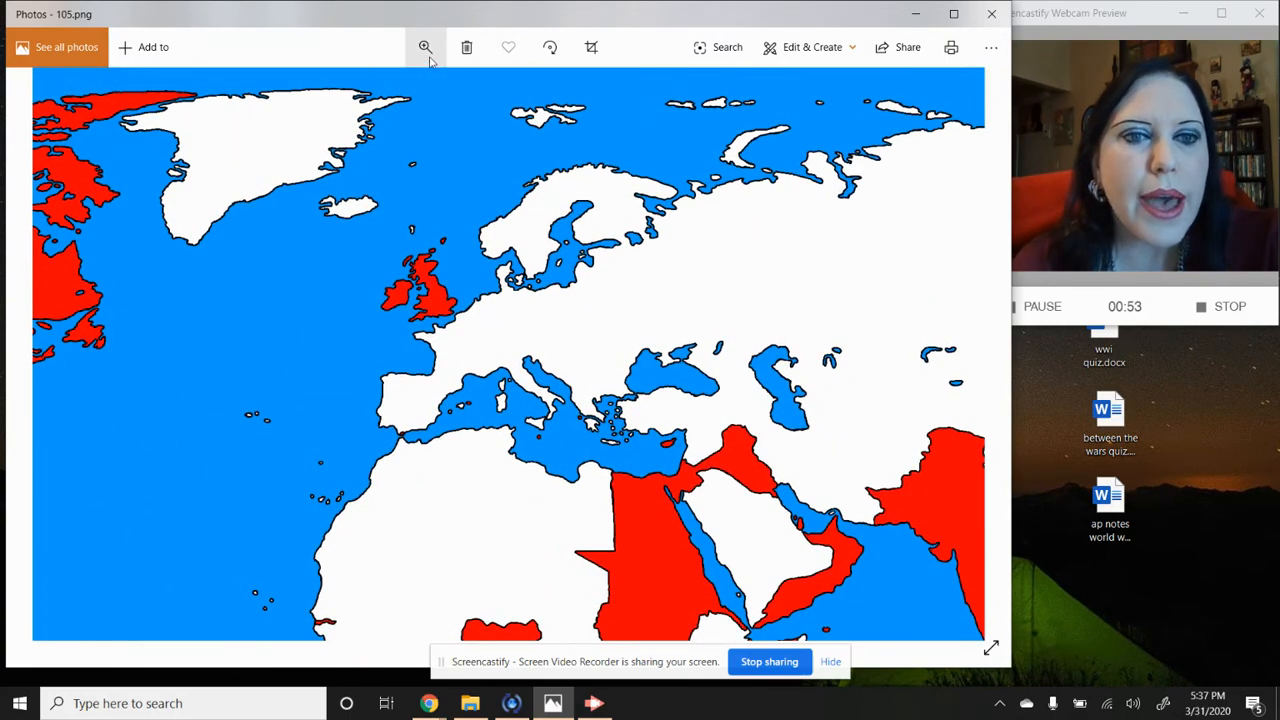
pyautogui.click(425, 47)
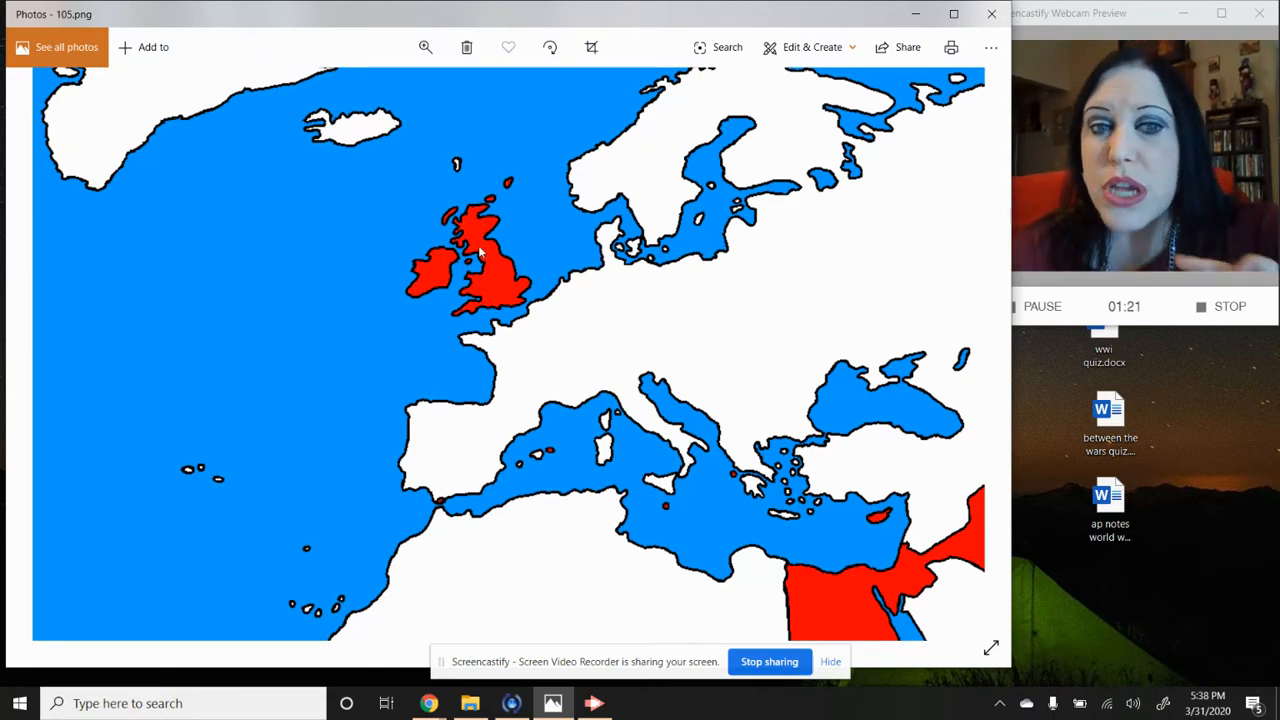
pyautogui.moveTo(490, 238)
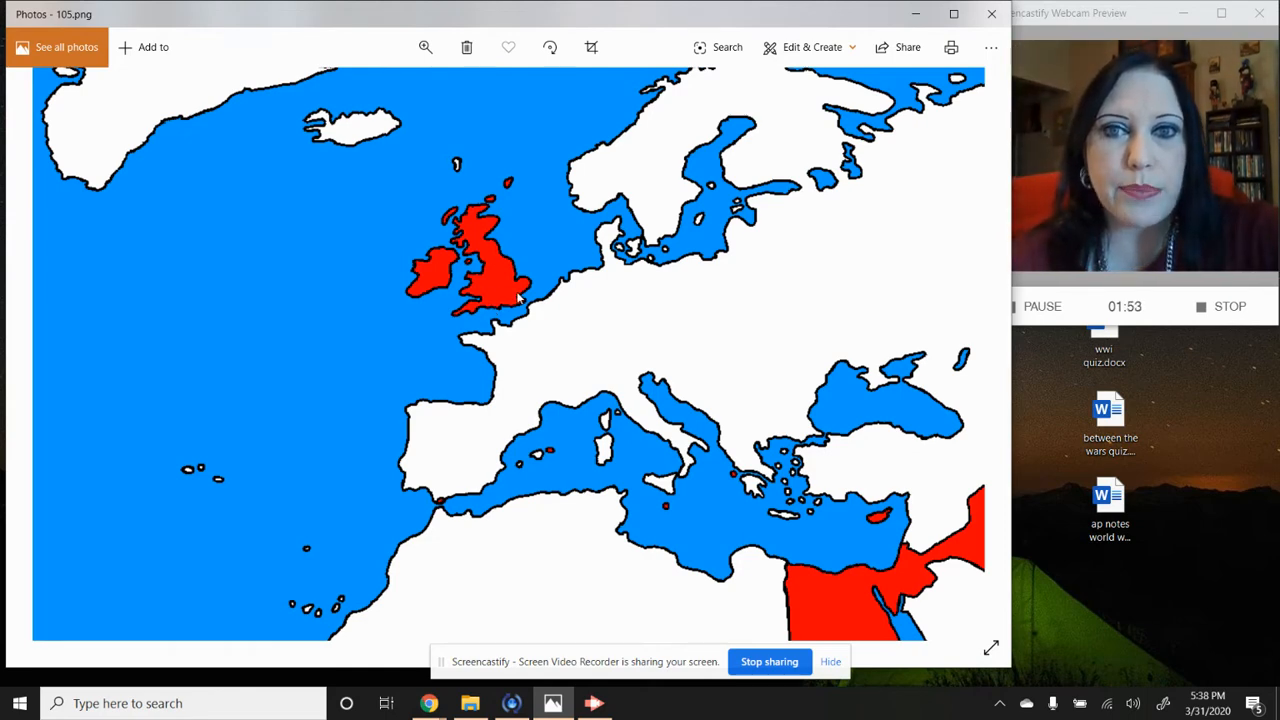
pyautogui.click(425, 47)
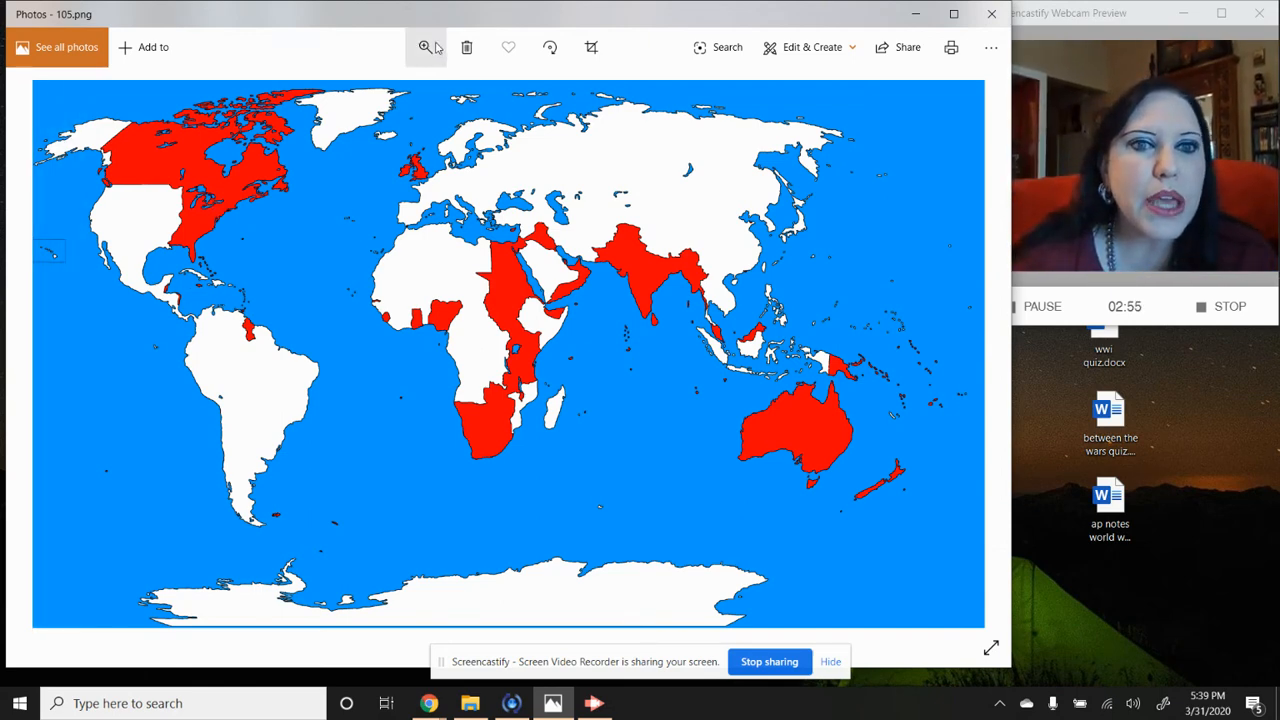
# - Zoom in on the Caribbean and northern South America, then back out to the full map
pyautogui.click(425, 47)
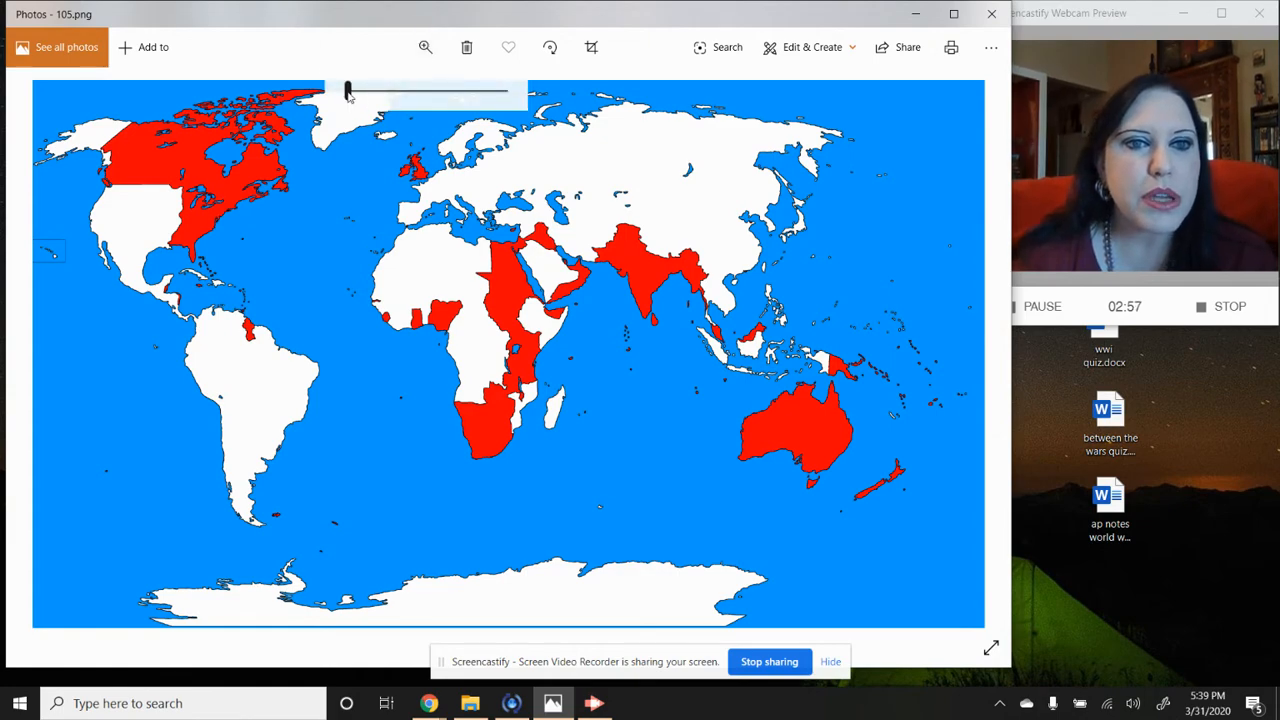
pyautogui.moveTo(348, 91); pyautogui.dragTo(375, 91)
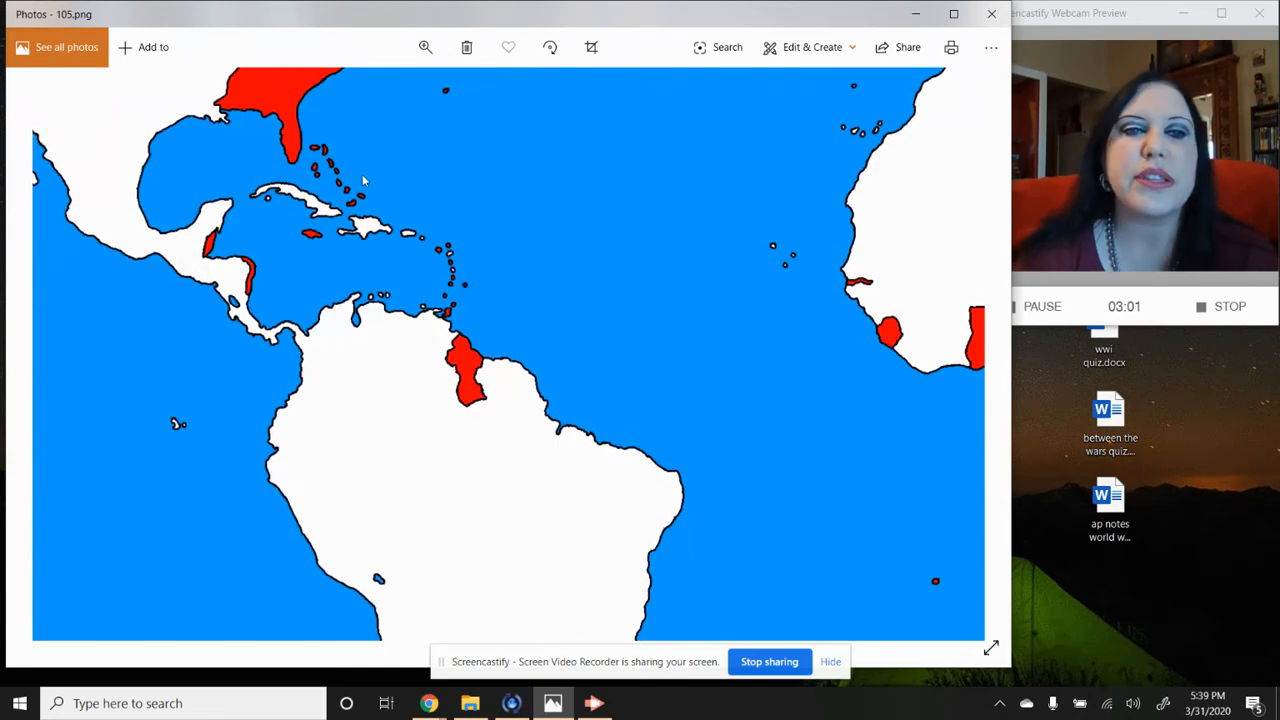
pyautogui.moveTo(465, 298)
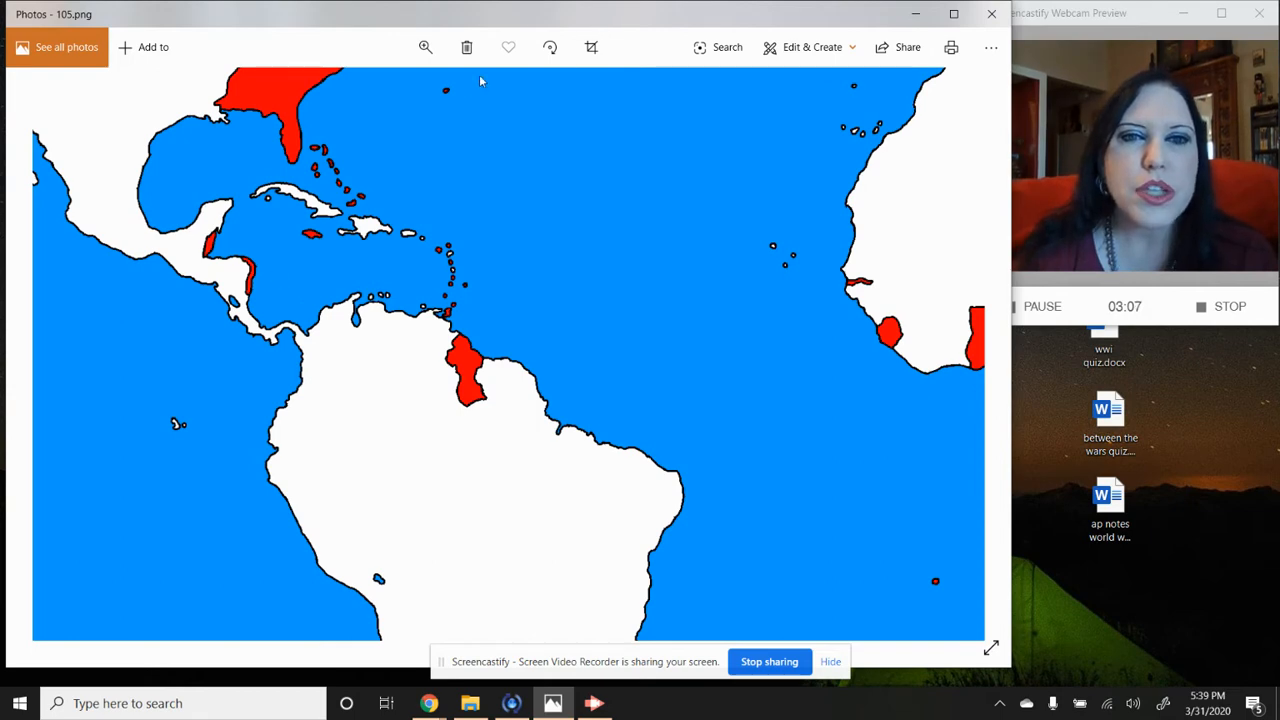
pyautogui.click(425, 47)
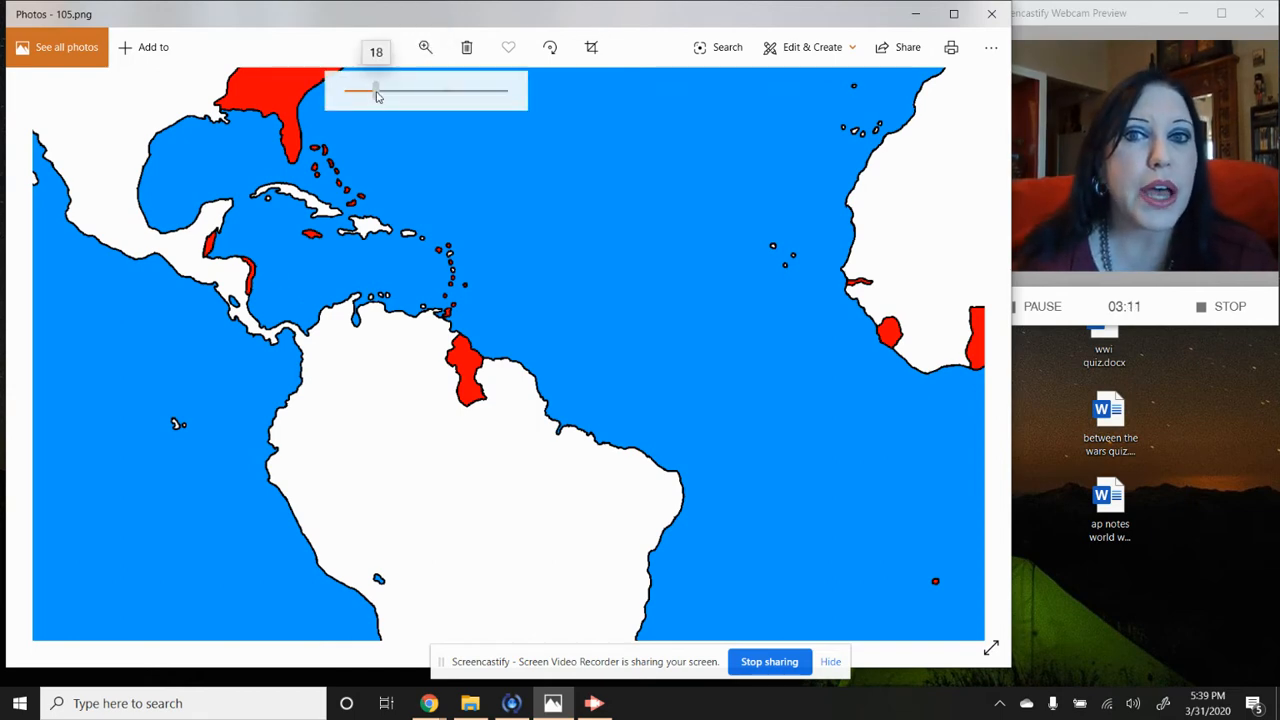
pyautogui.moveTo(375, 91); pyautogui.dragTo(352, 91)
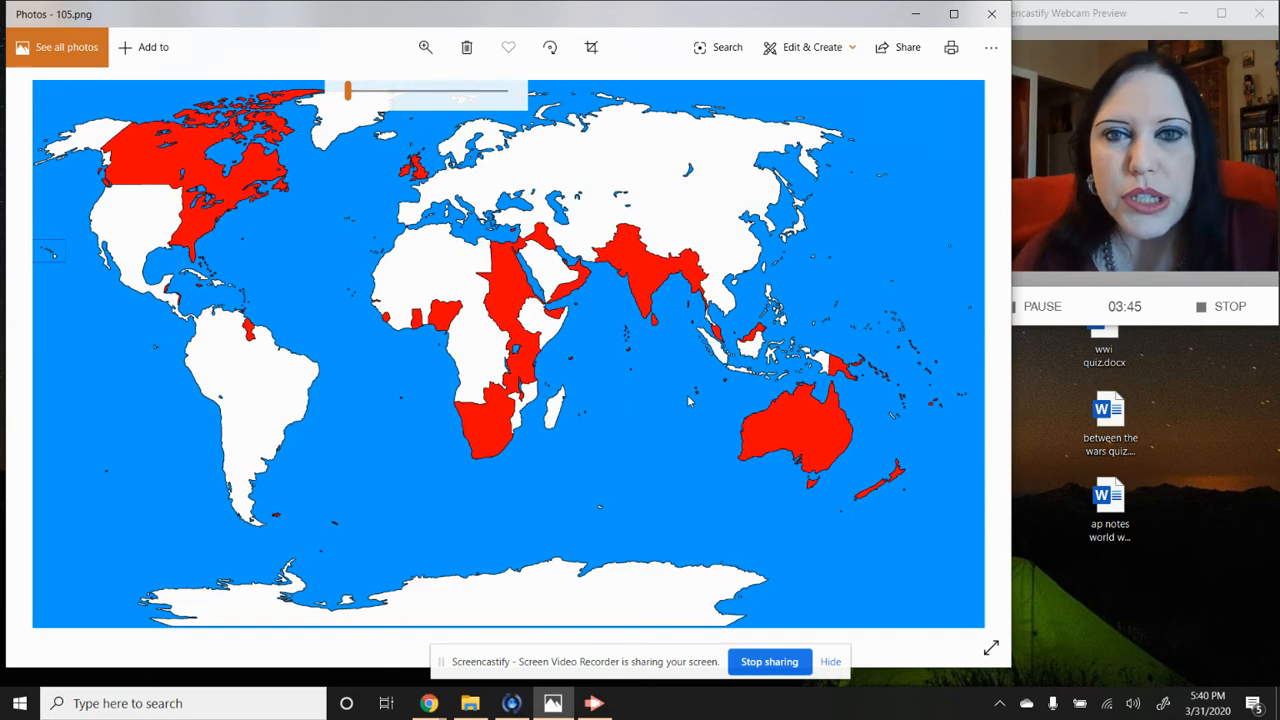
pyautogui.moveTo(600, 235)
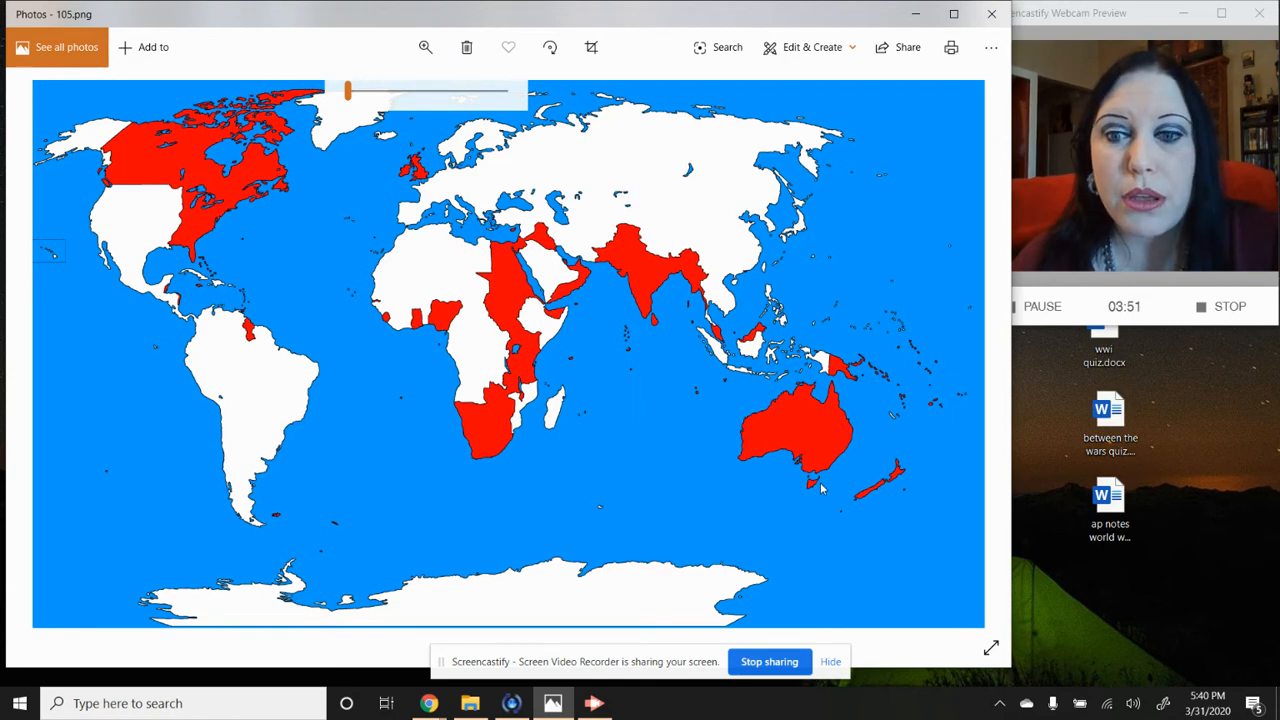
pyautogui.moveTo(860, 530)
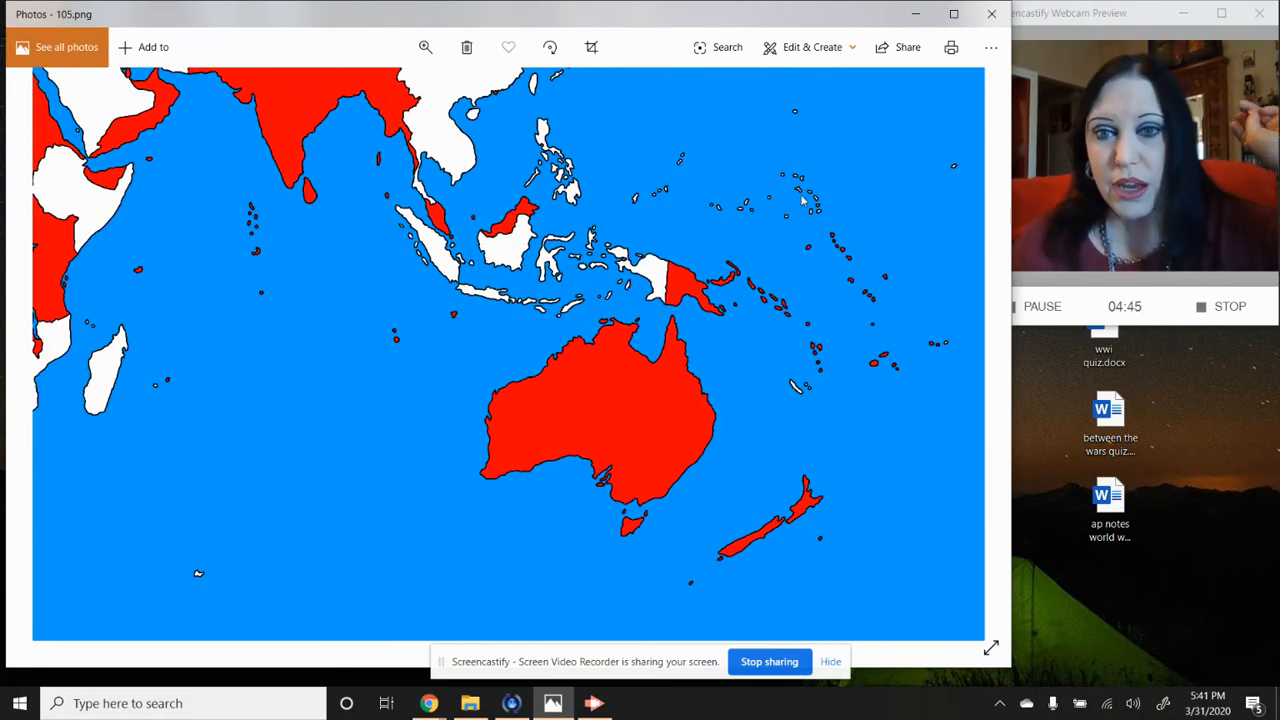
pyautogui.moveTo(930, 260)
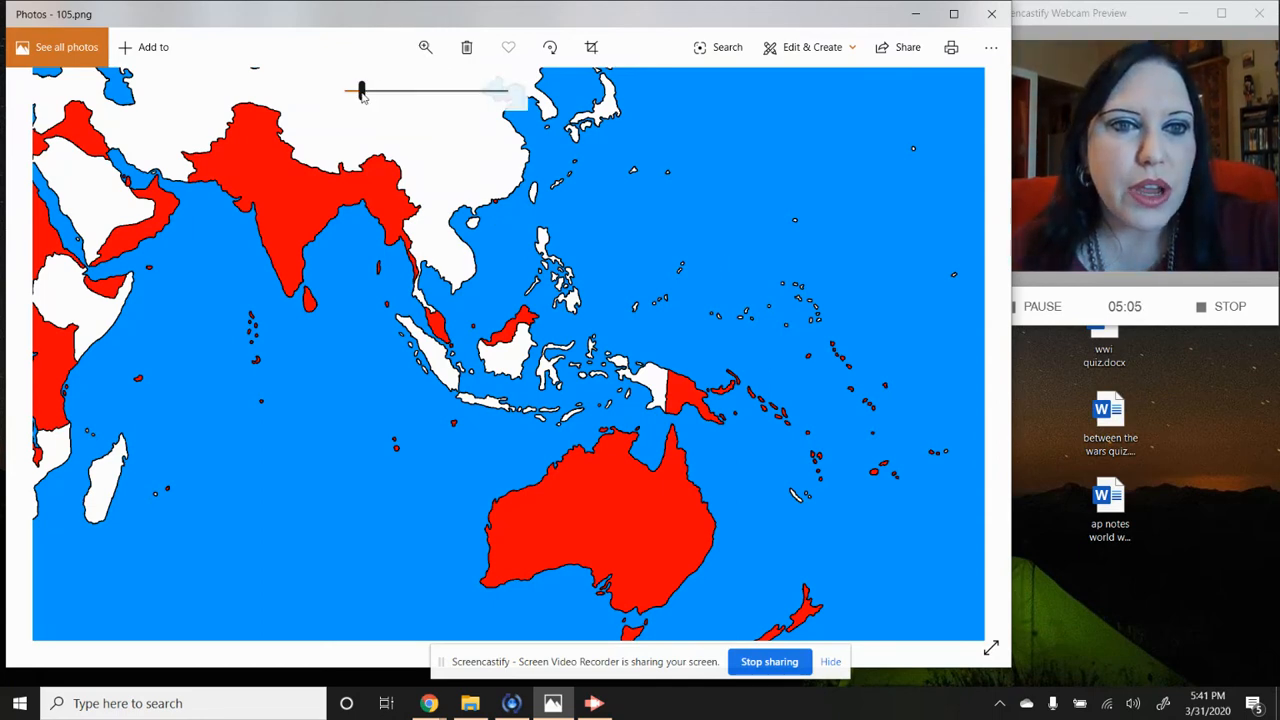
# - Zoom closer on India and East Asia, then reset the map to full view
pyautogui.moveTo(360, 91); pyautogui.dragTo(378, 91)
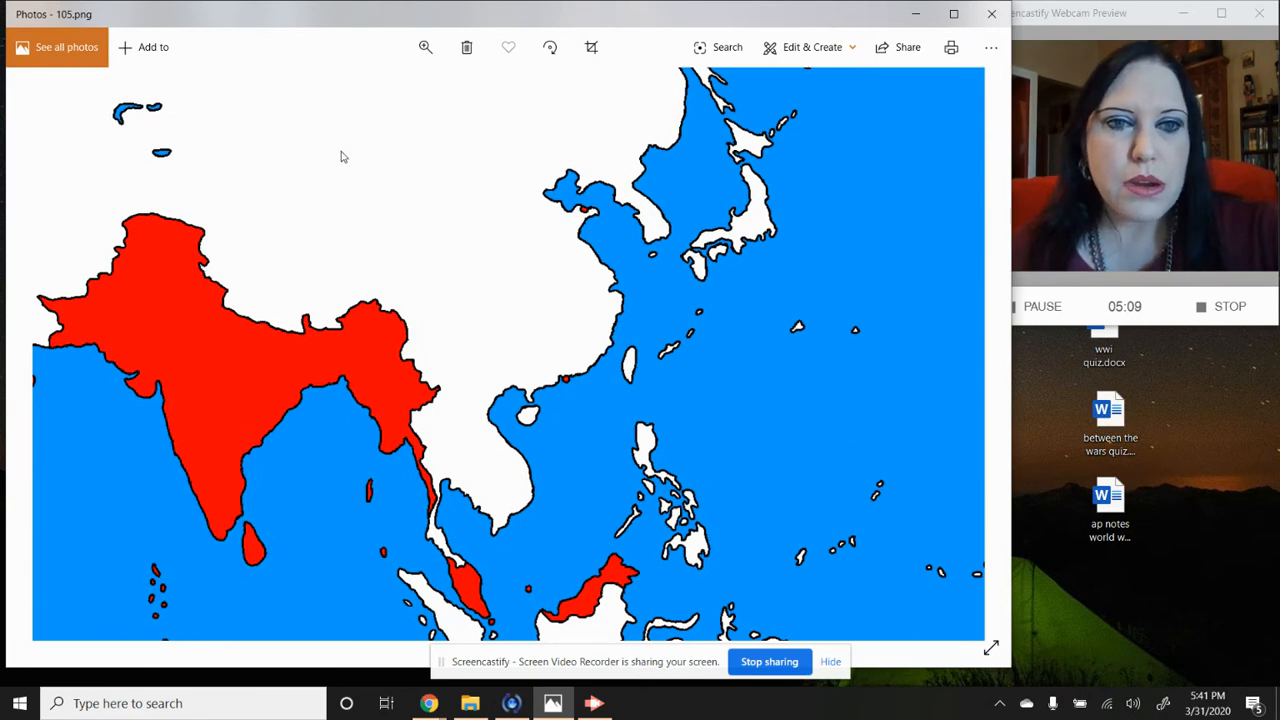
pyautogui.moveTo(575, 390)
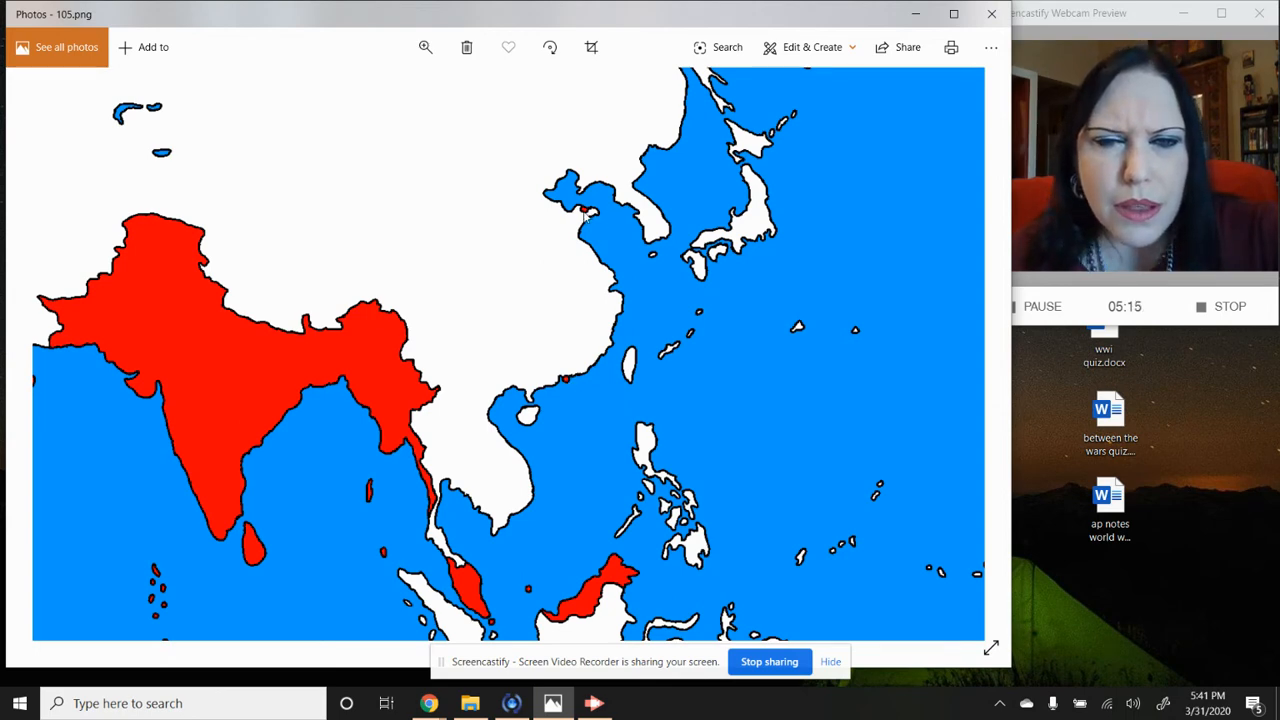
pyautogui.moveTo(568, 390)
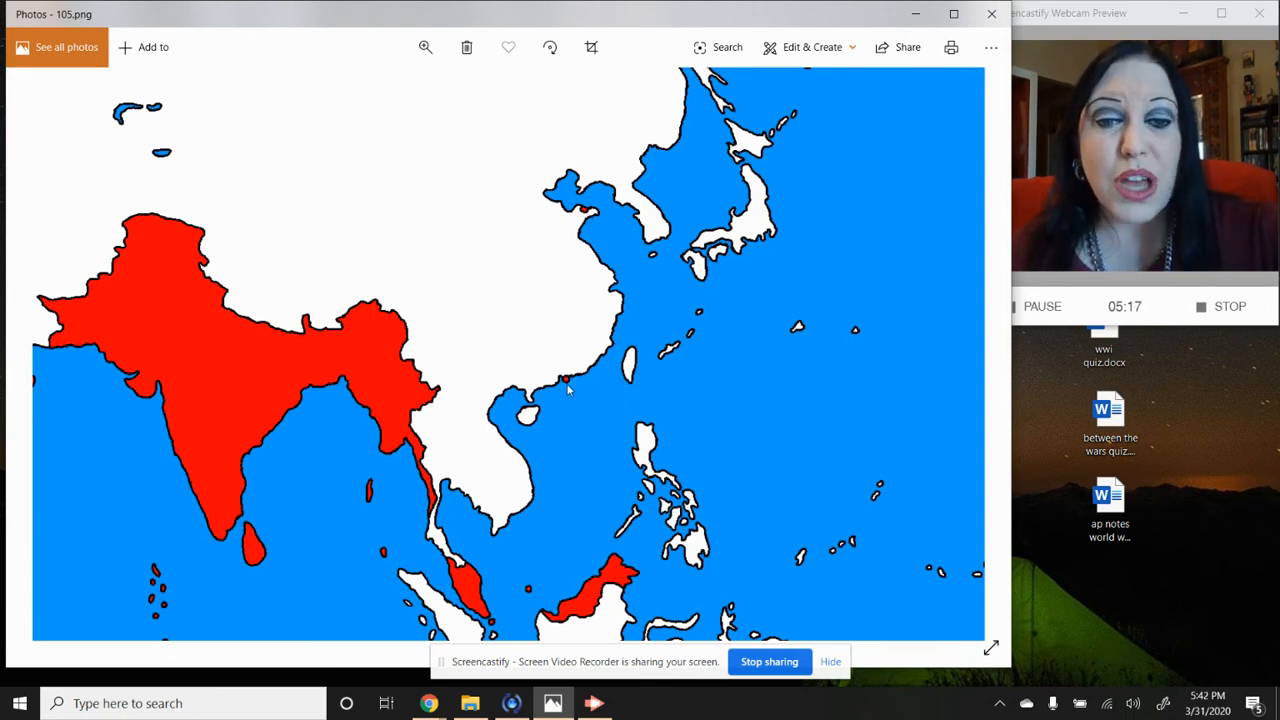
pyautogui.moveTo(593, 355)
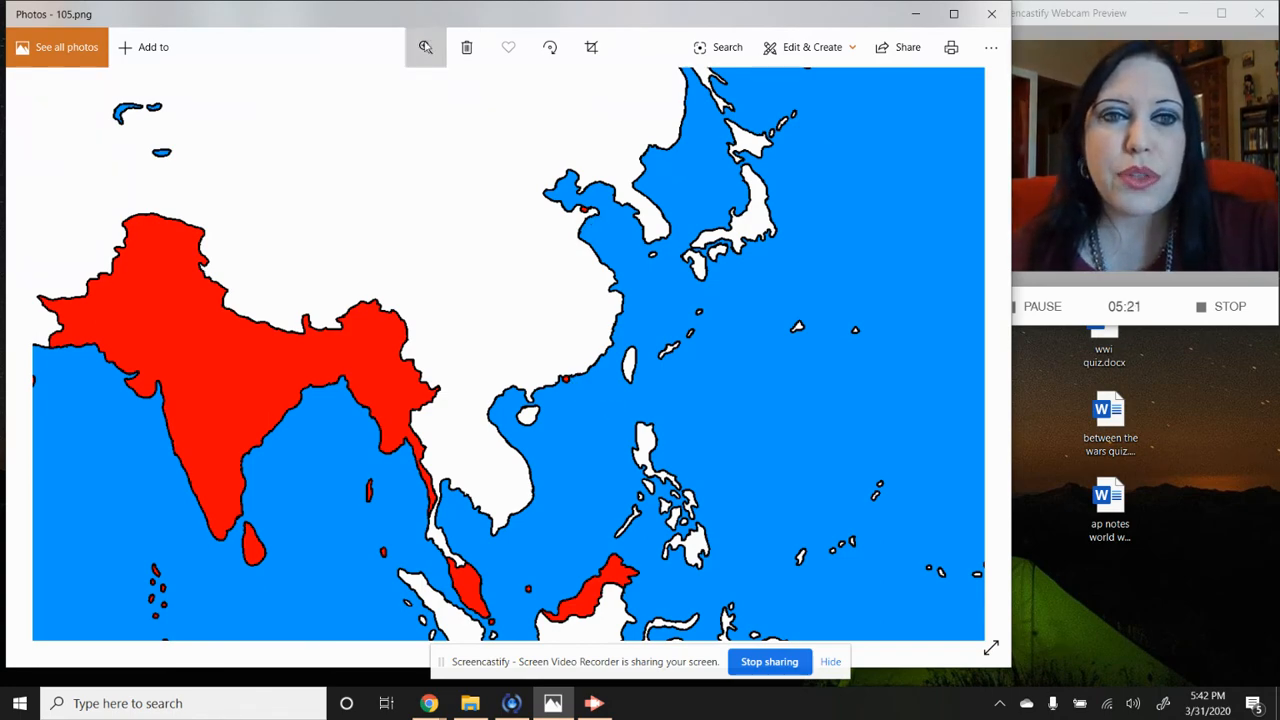
pyautogui.click(425, 47)
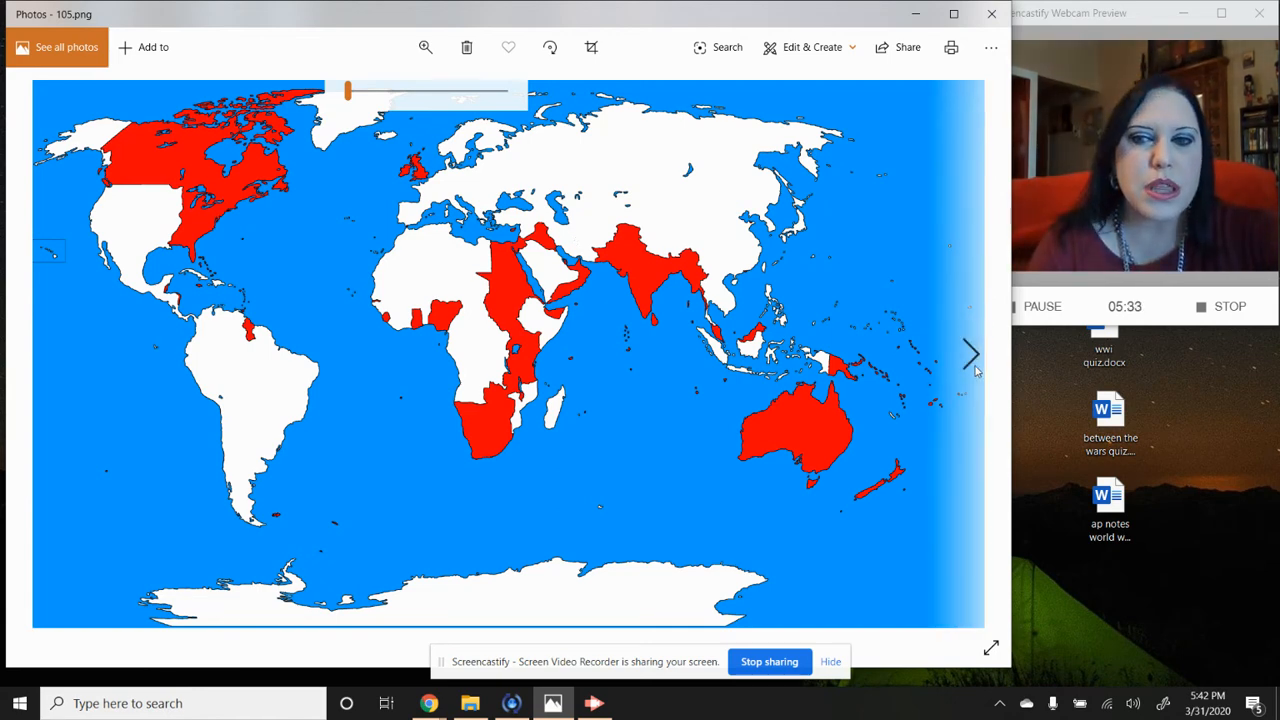
# - Advance to 106.jpg, the 'Only 22 countries have never been invaded by Britain' map
pyautogui.click(969, 354)
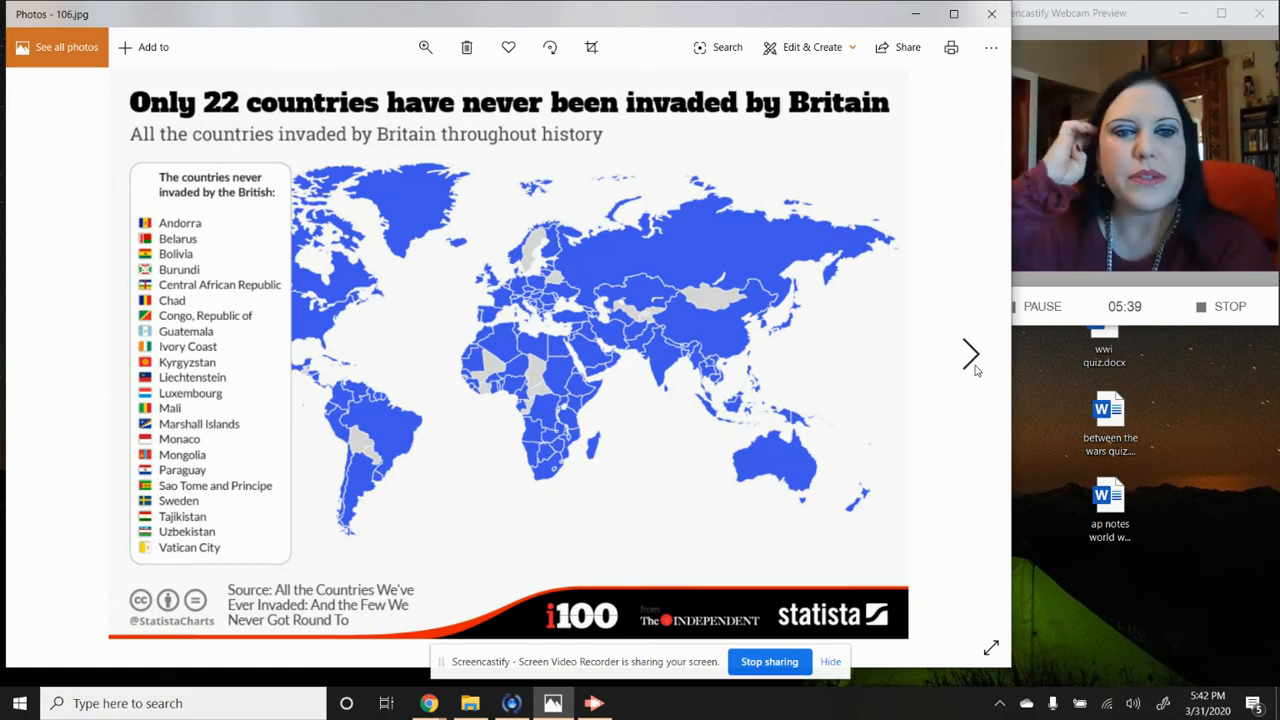
pyautogui.moveTo(942, 421)
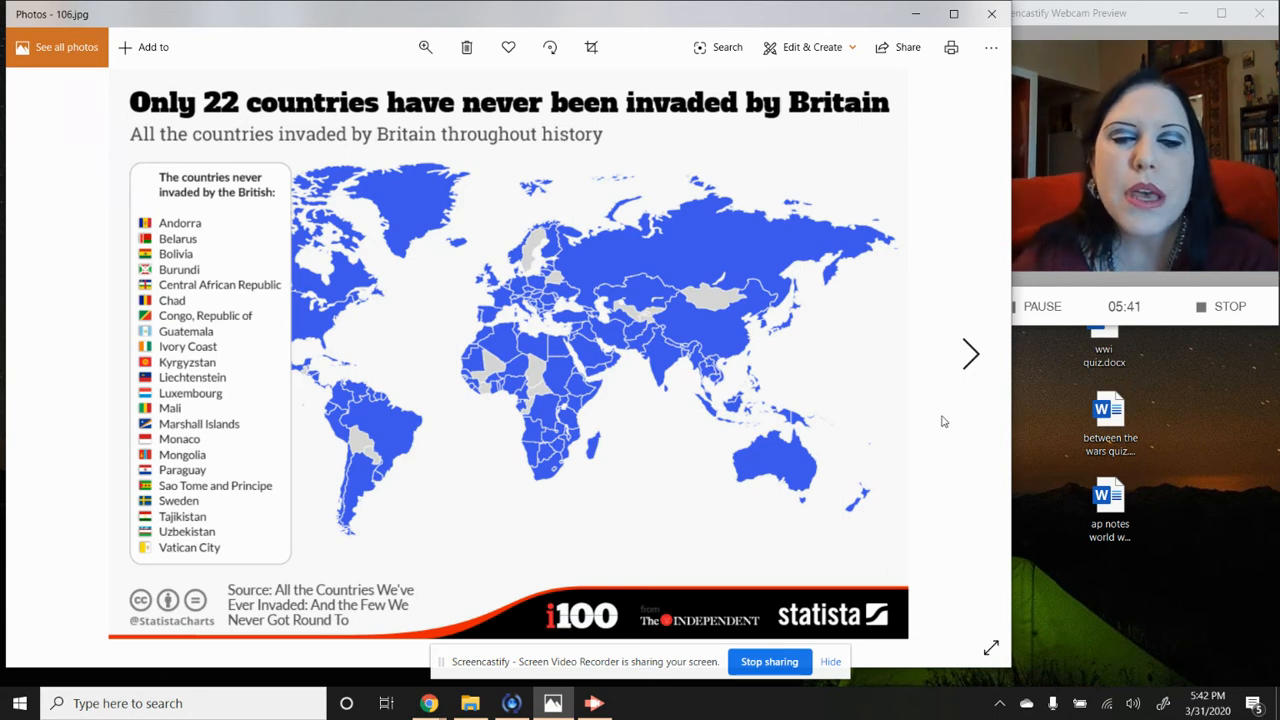
pyautogui.moveTo(868, 414)
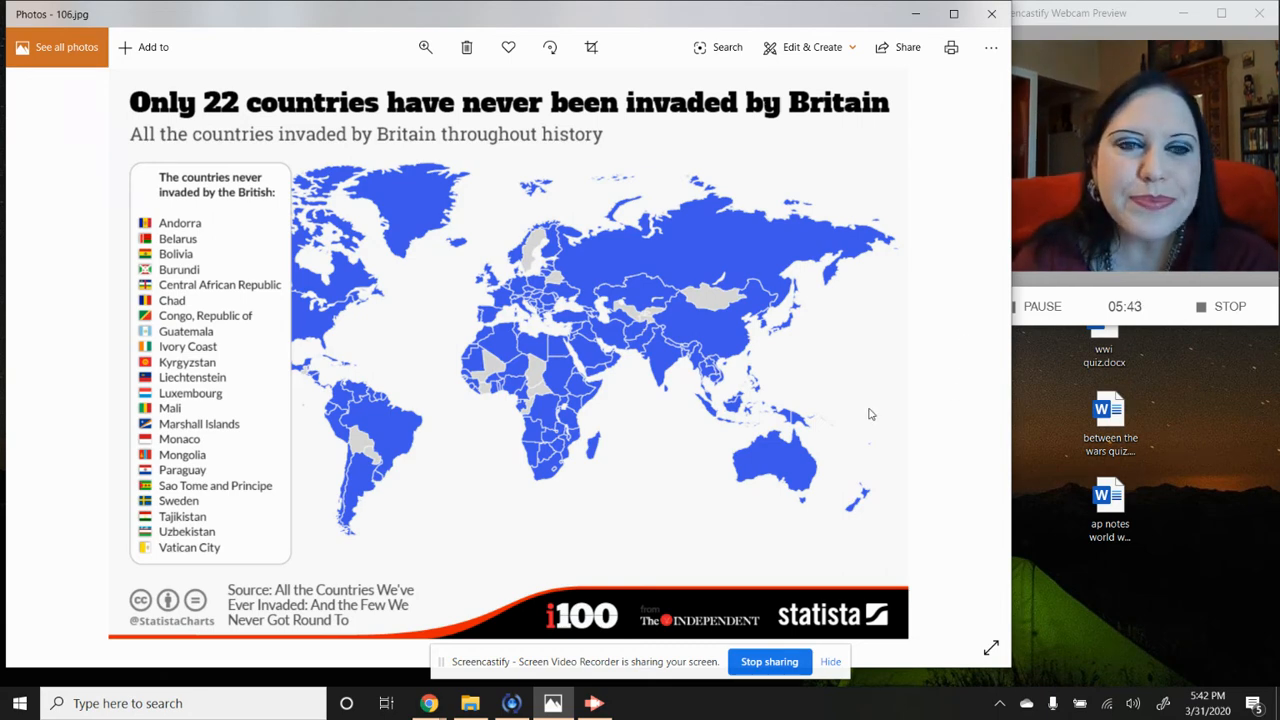
pyautogui.moveTo(463, 393)
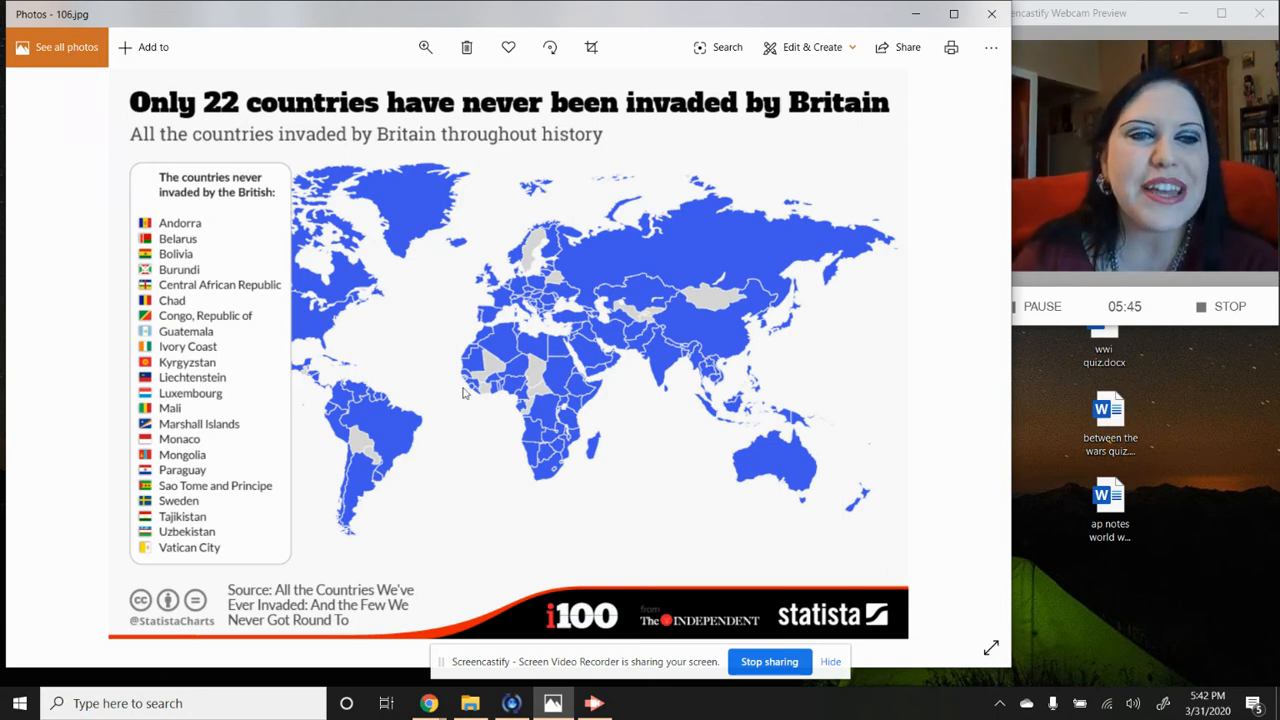
pyautogui.moveTo(172, 299)
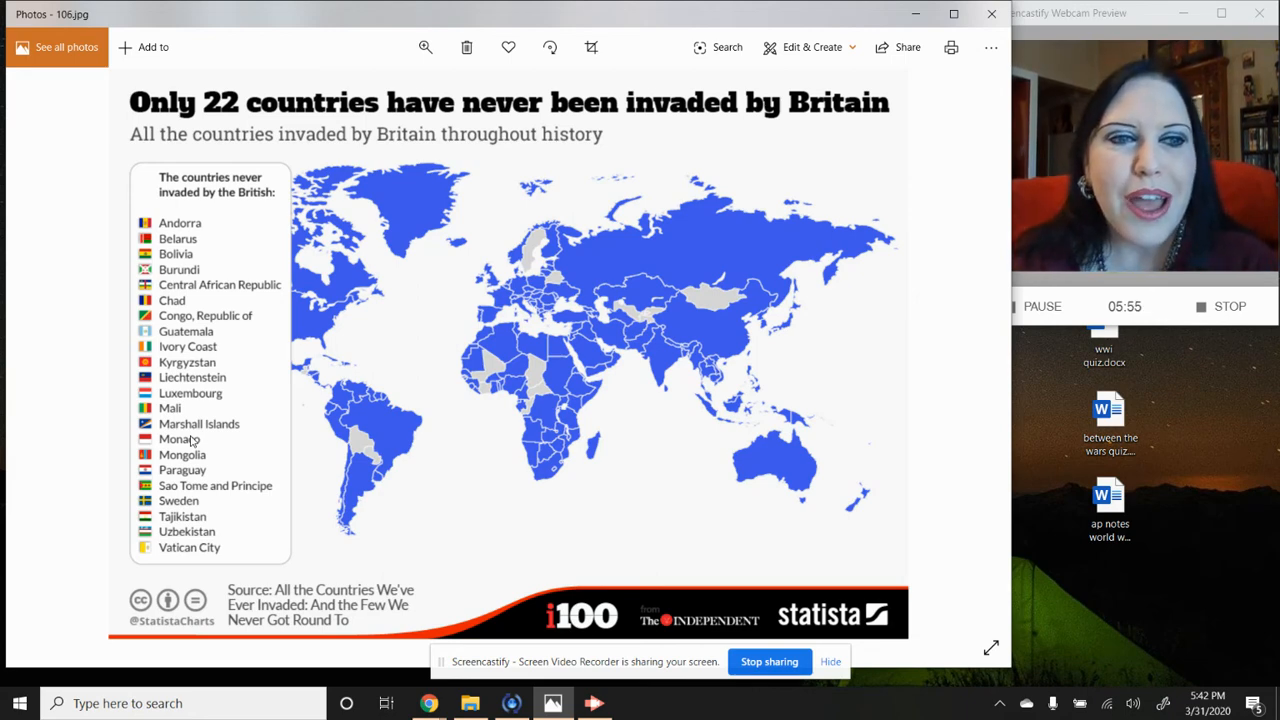
pyautogui.moveTo(494, 418)
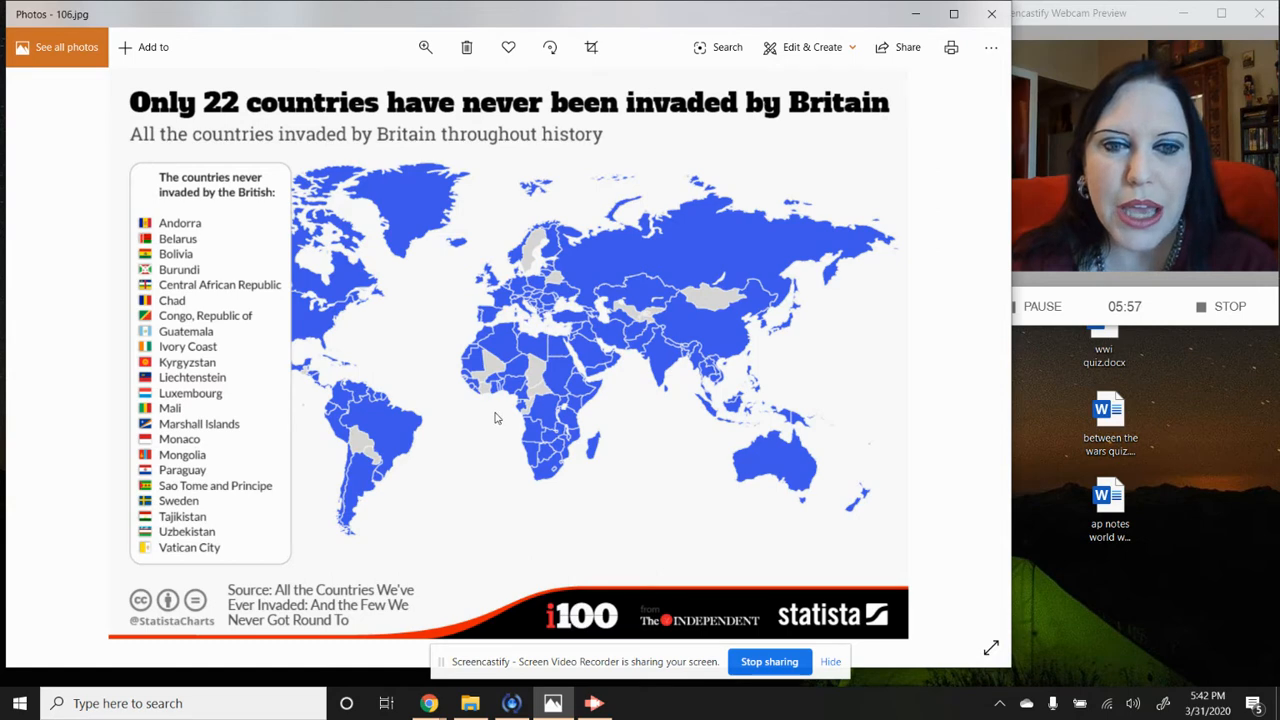
pyautogui.moveTo(688, 298)
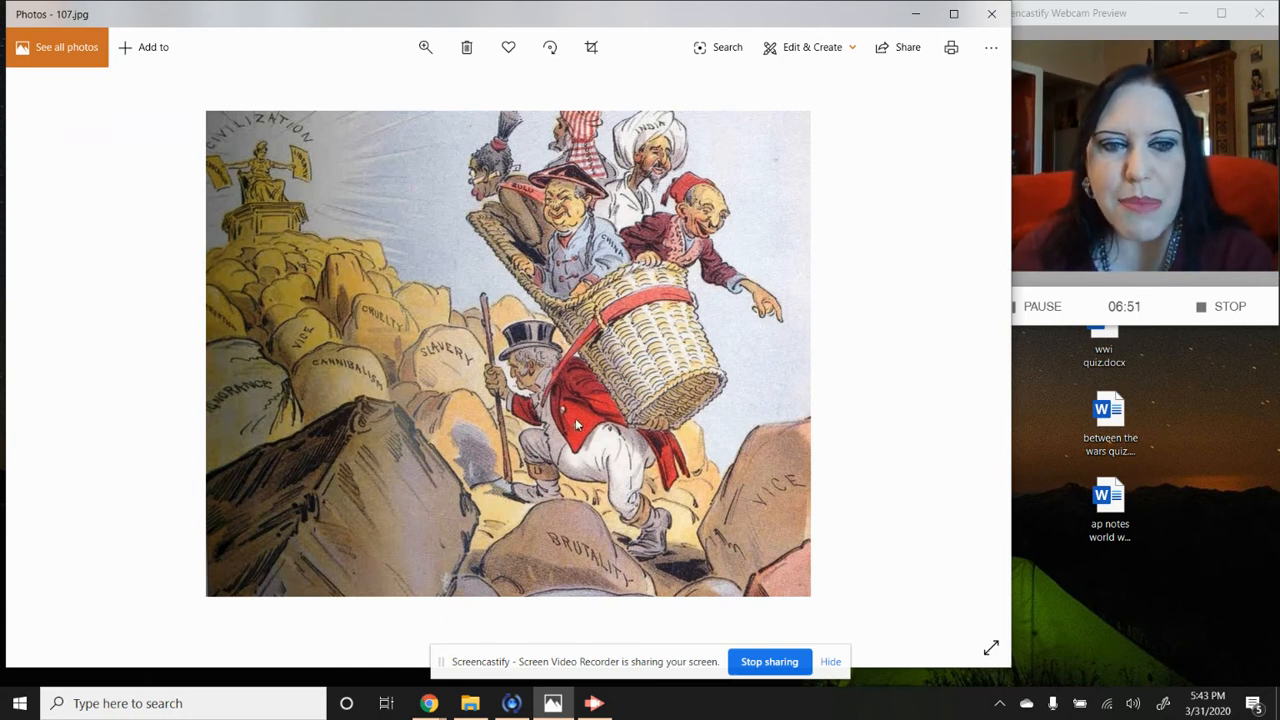
pyautogui.moveTo(430, 335)
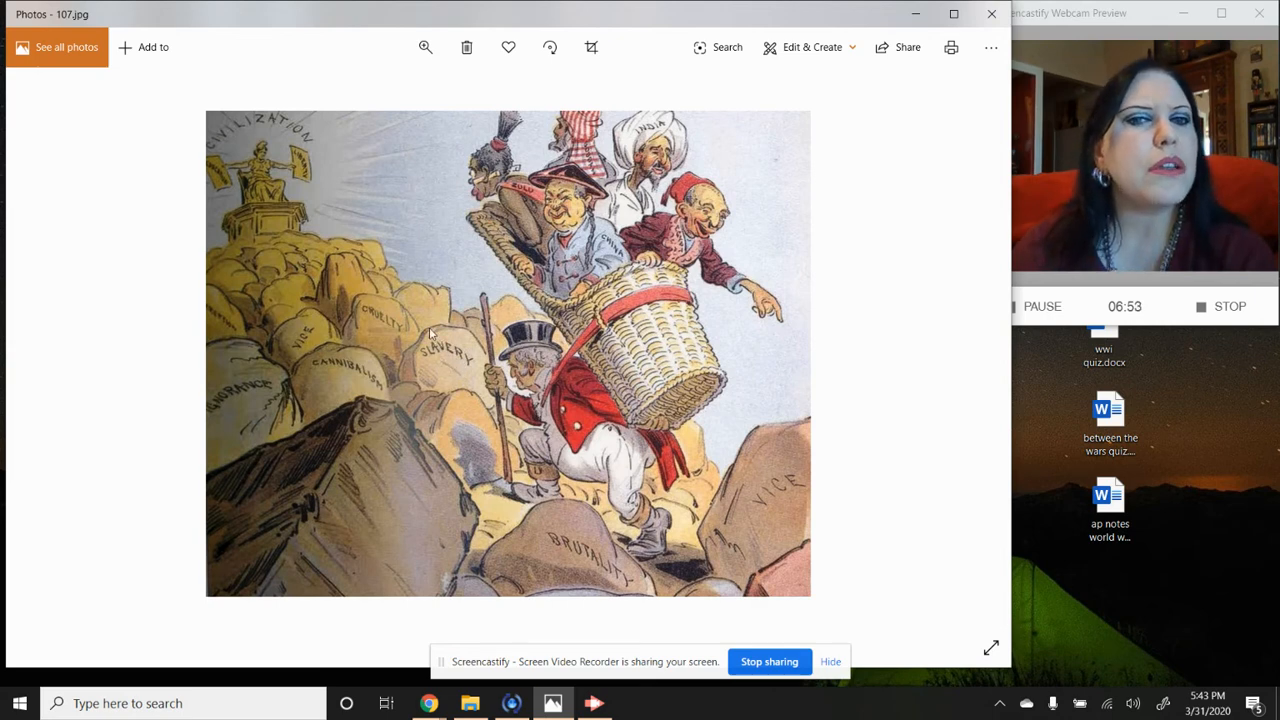
pyautogui.moveTo(283, 168)
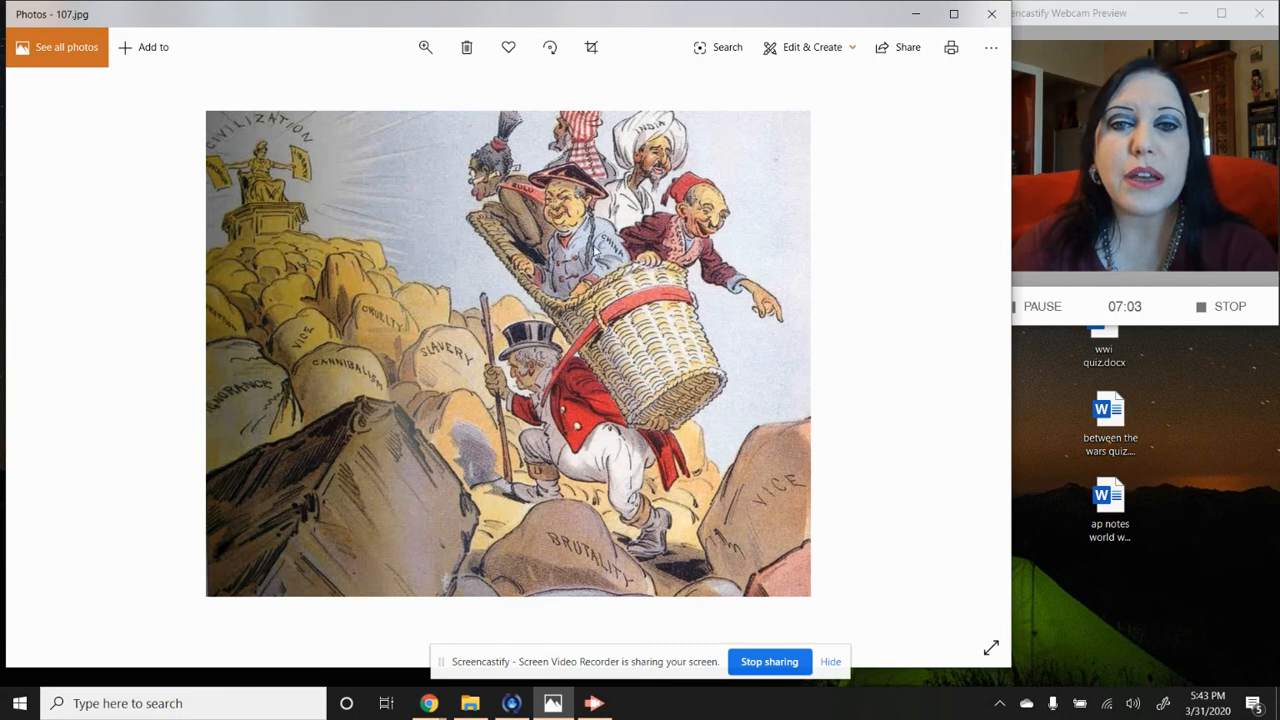
pyautogui.moveTo(793, 251)
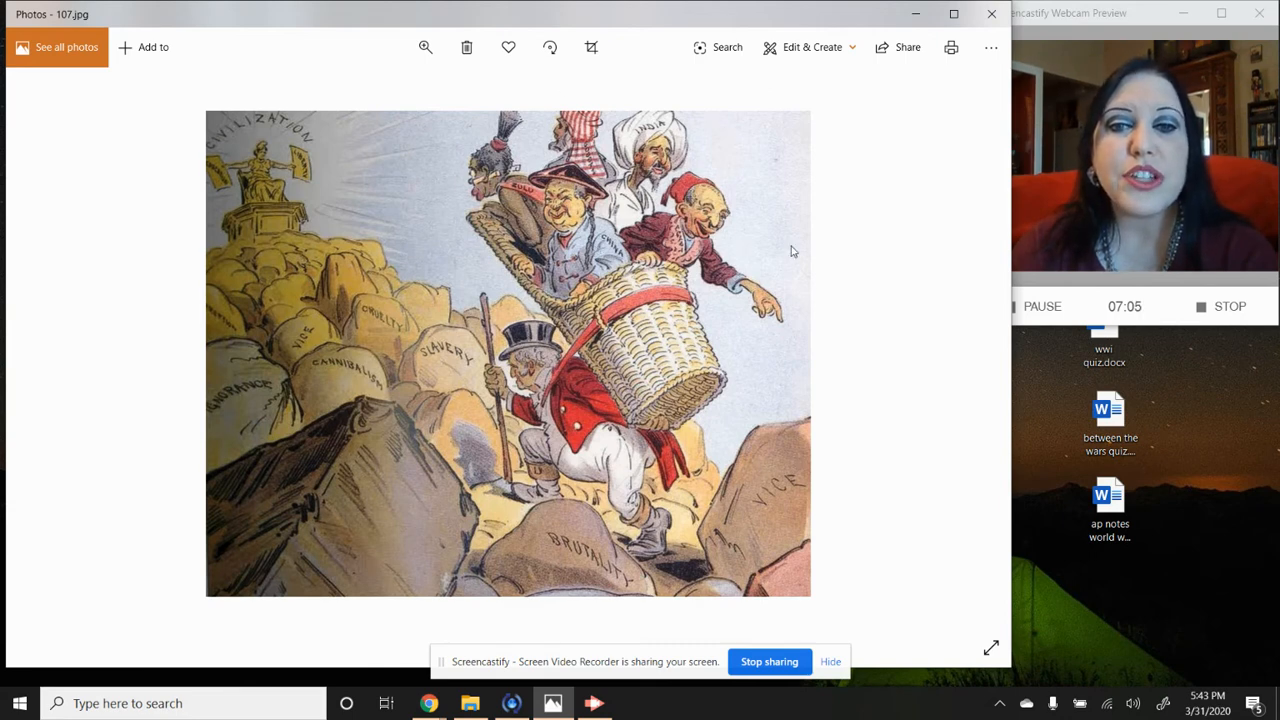
pyautogui.moveTo(703, 480)
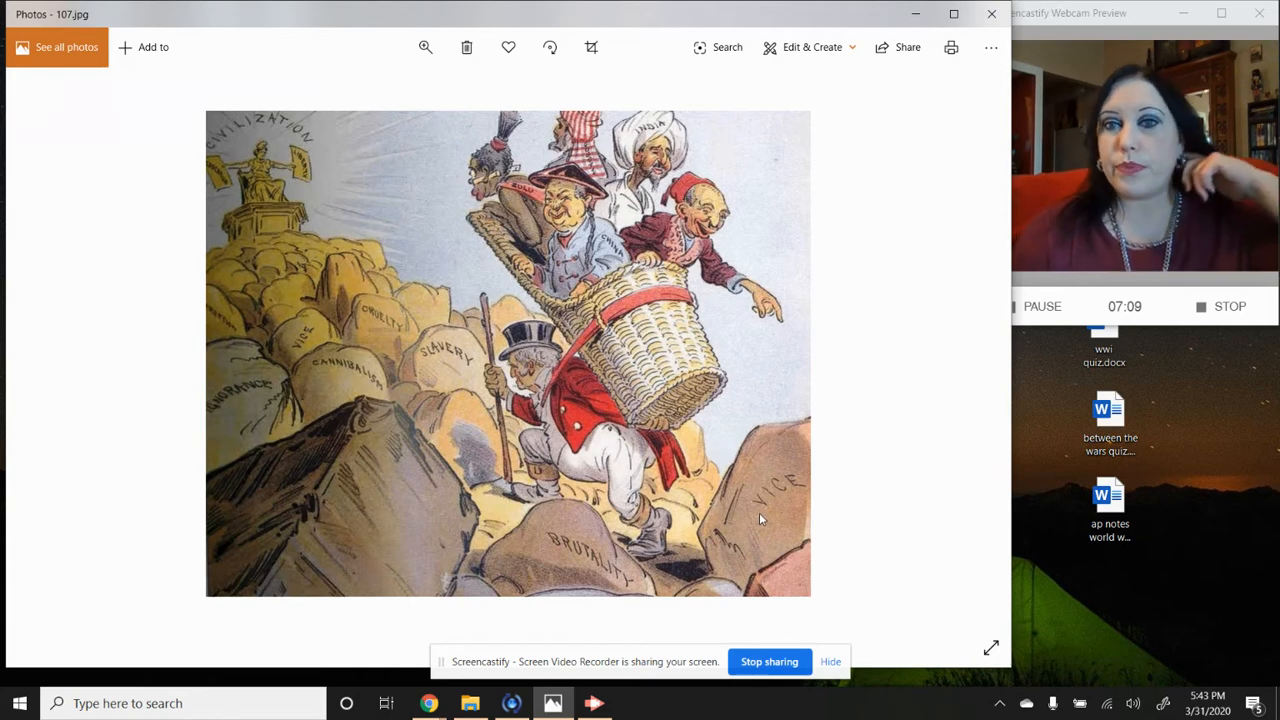
pyautogui.moveTo(635, 555)
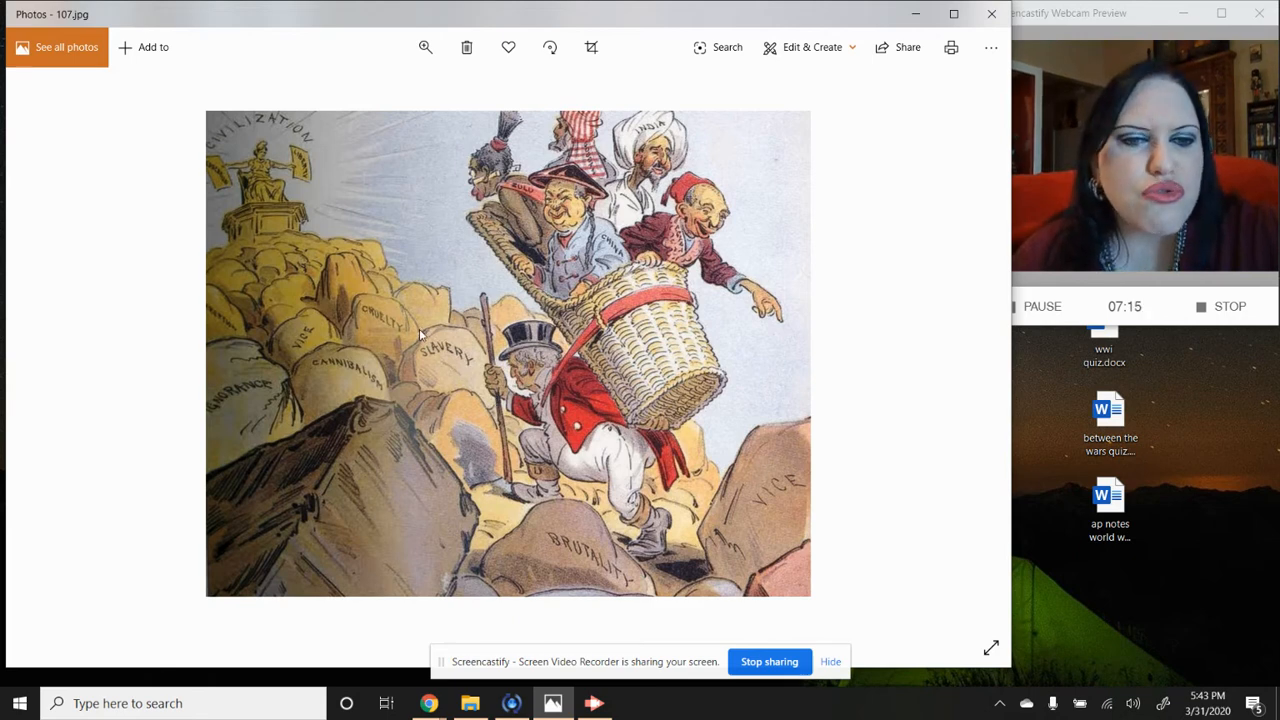
pyautogui.moveTo(330, 375)
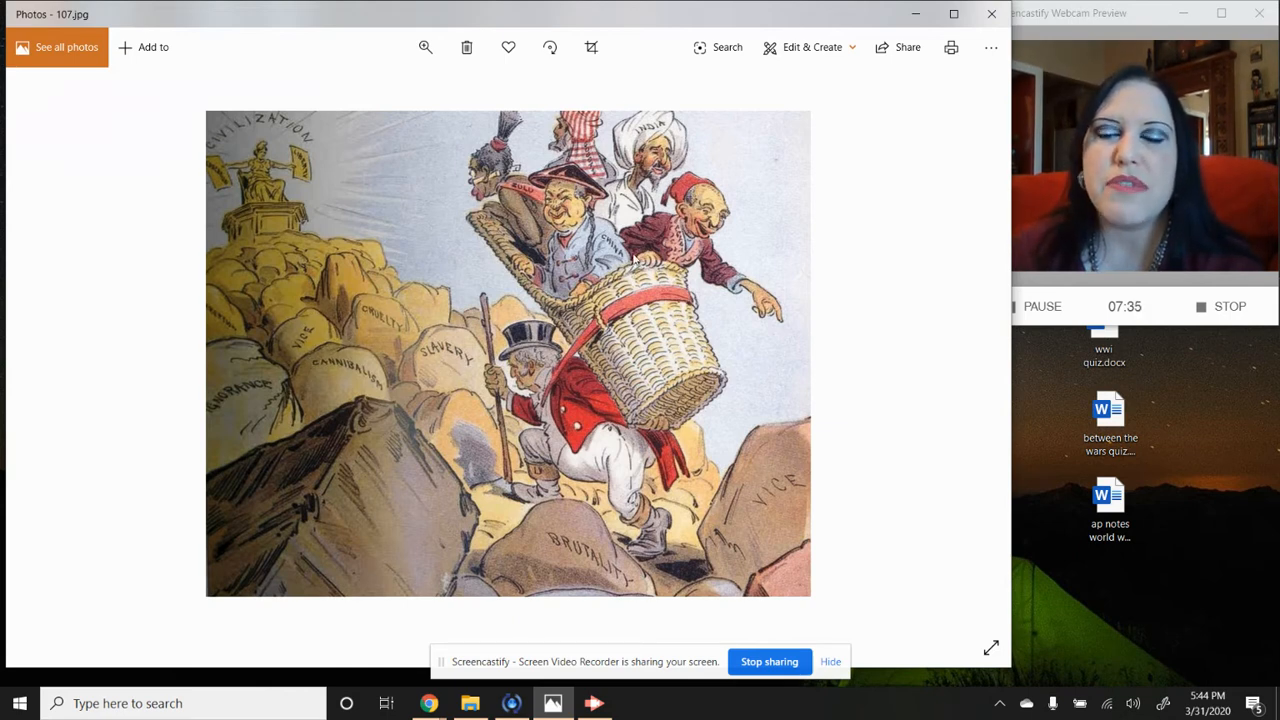
pyautogui.moveTo(315, 170)
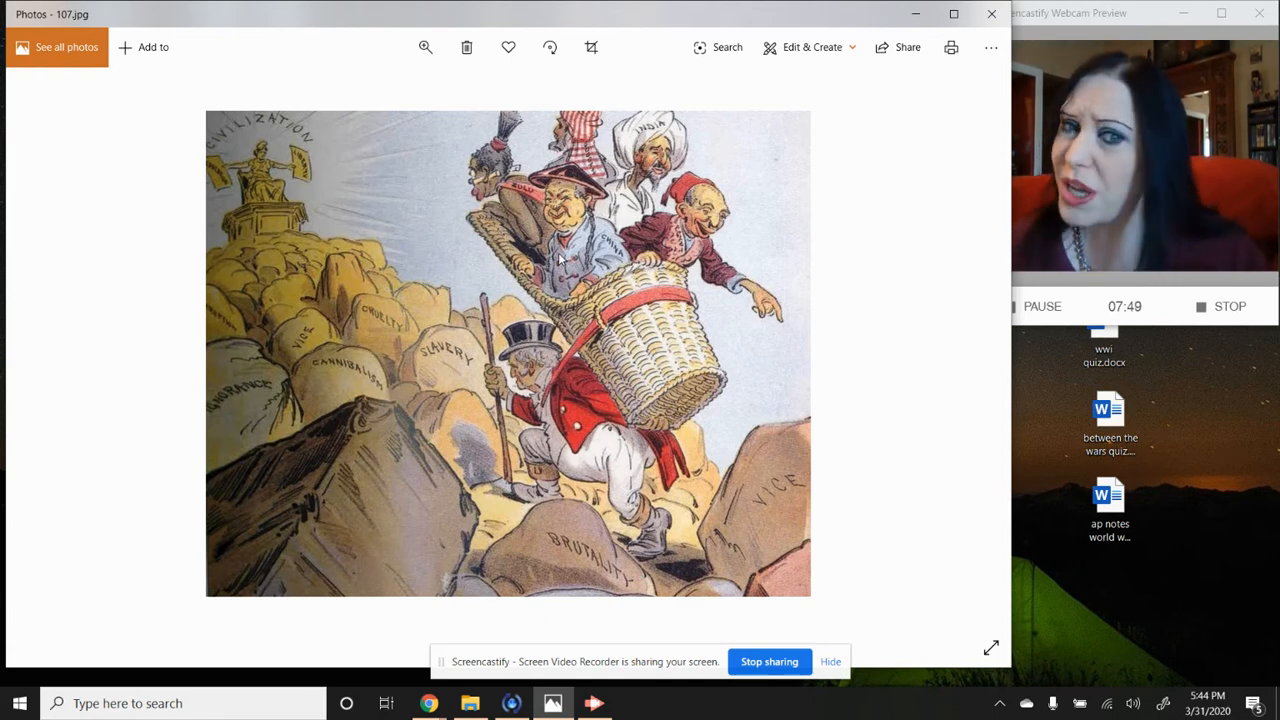
pyautogui.moveTo(490, 172)
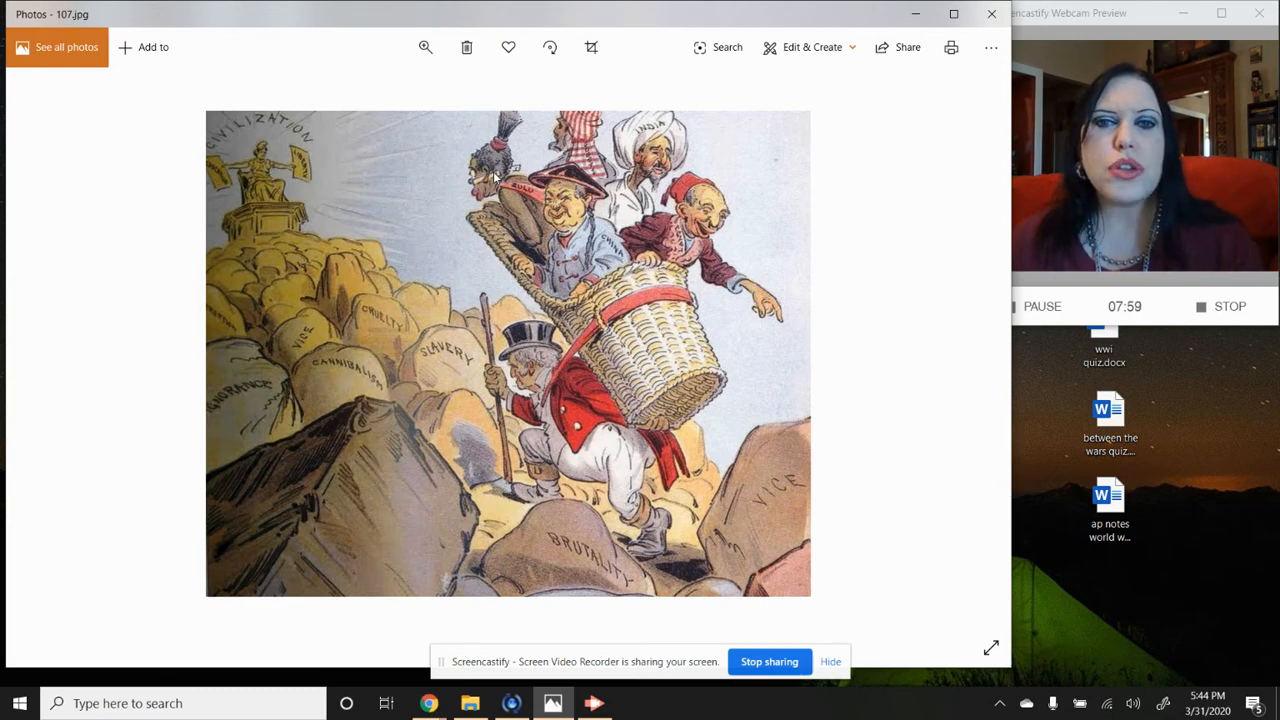
pyautogui.moveTo(697, 150)
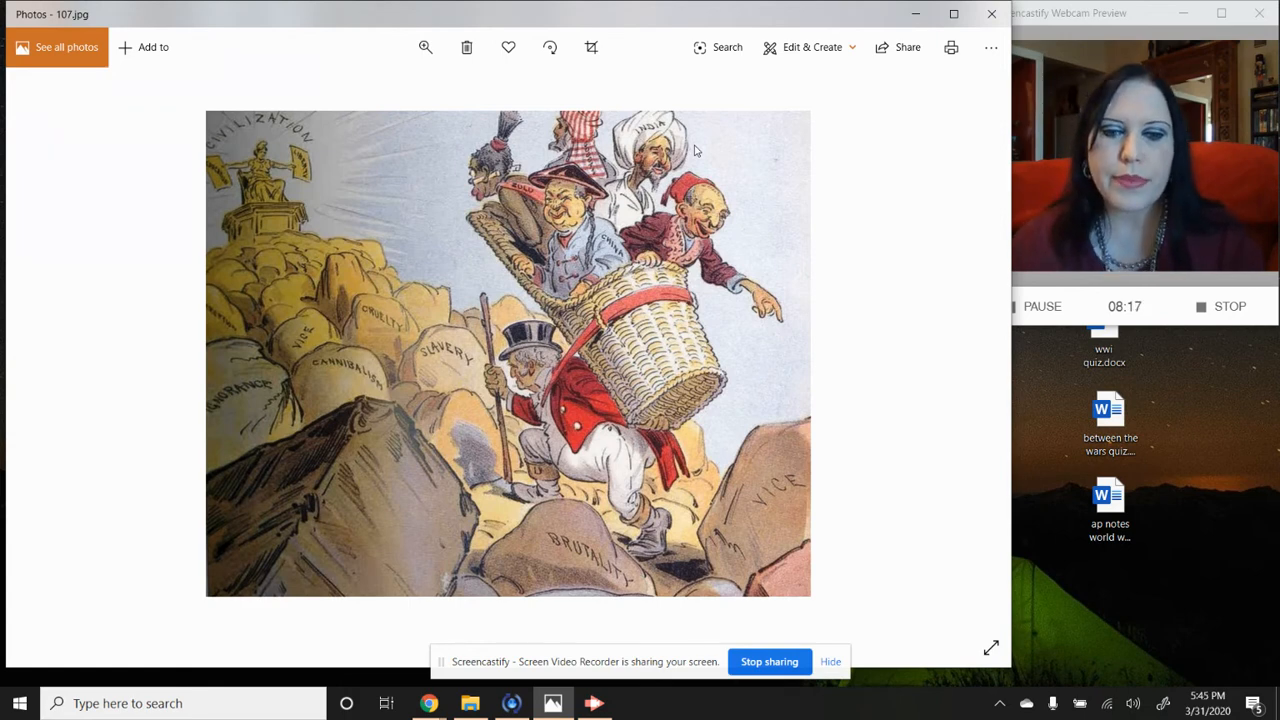
pyautogui.moveTo(970, 352)
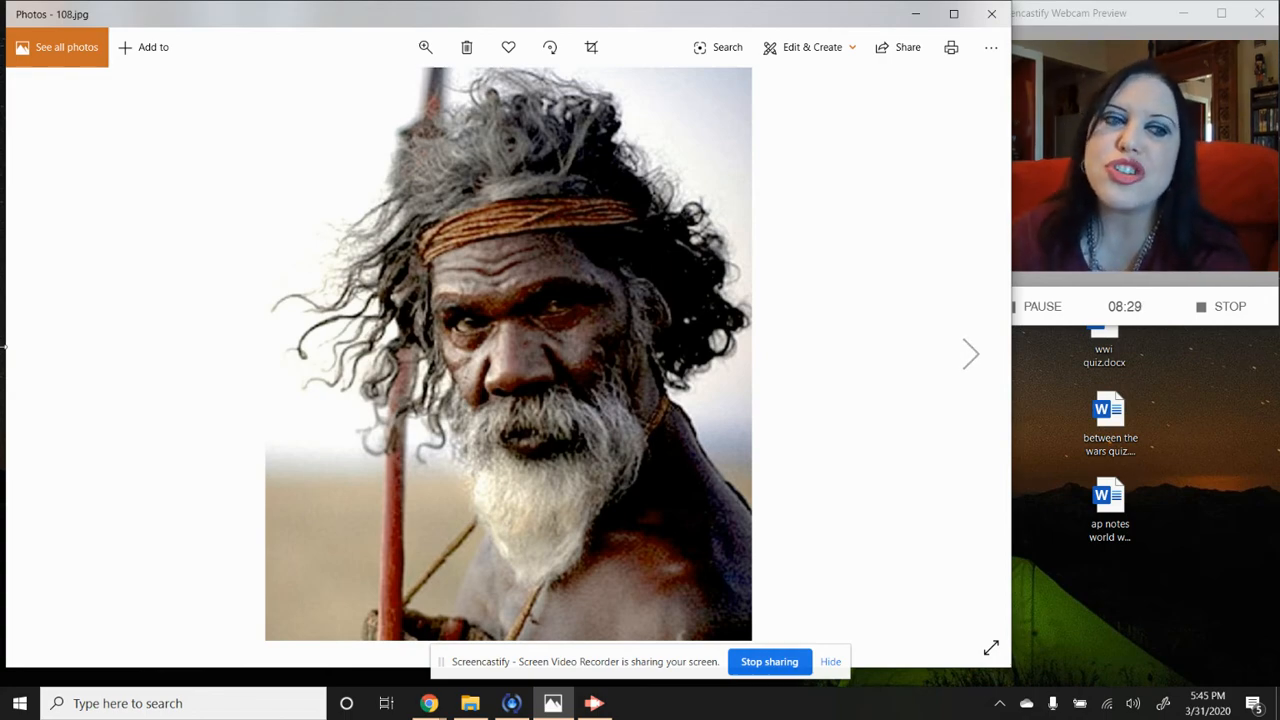
# - Step past the empire map to 109.jpg, the Aboriginal man in white face paint
pyautogui.click(970, 354)
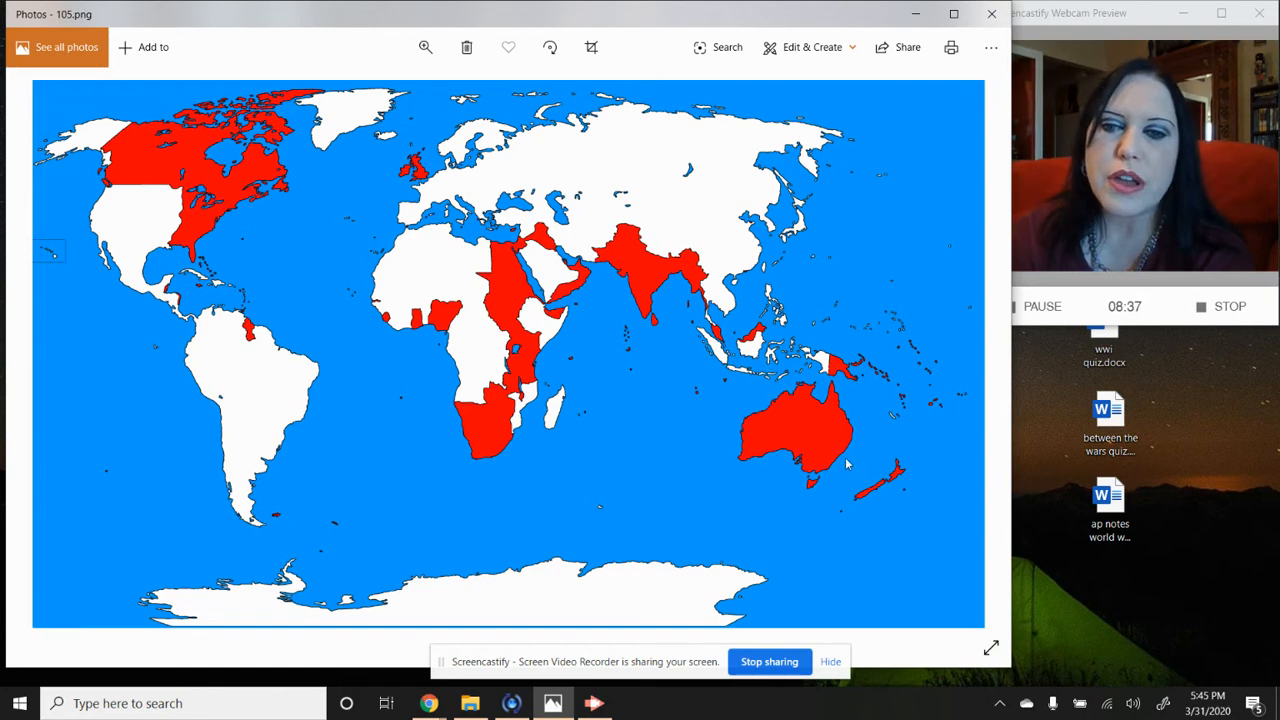
pyautogui.moveTo(805, 450)
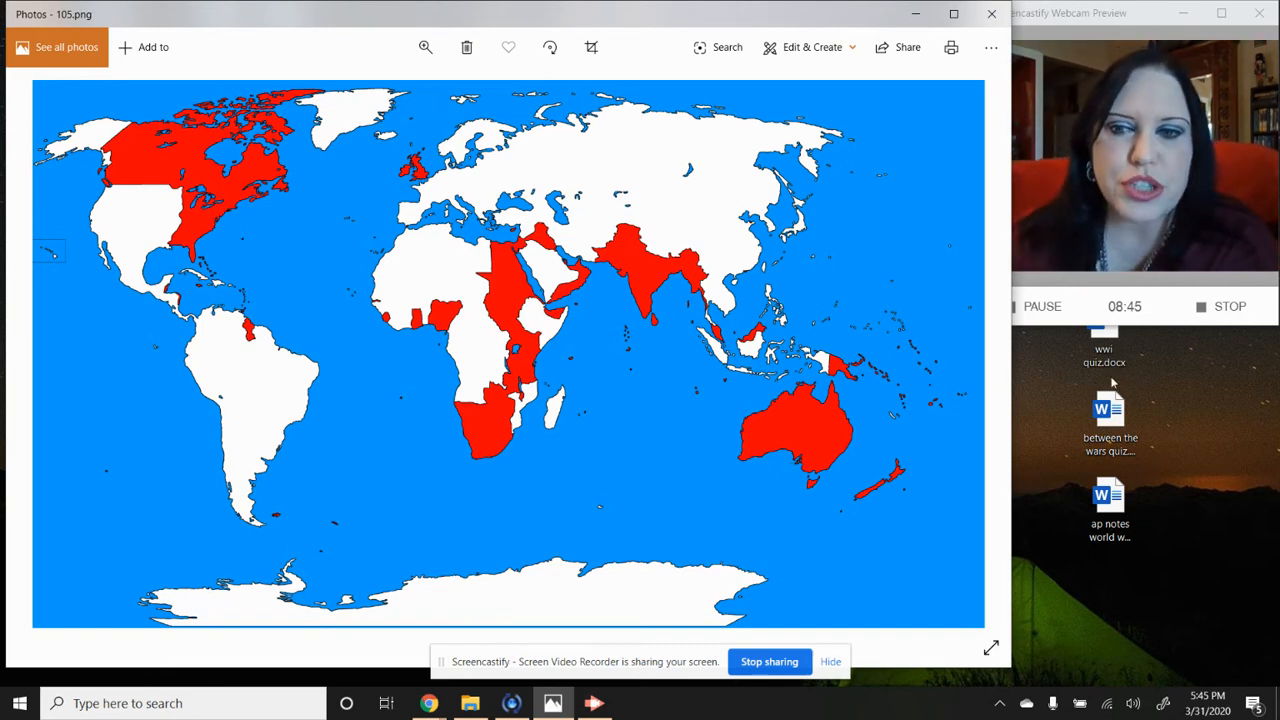
pyautogui.click(968, 353)
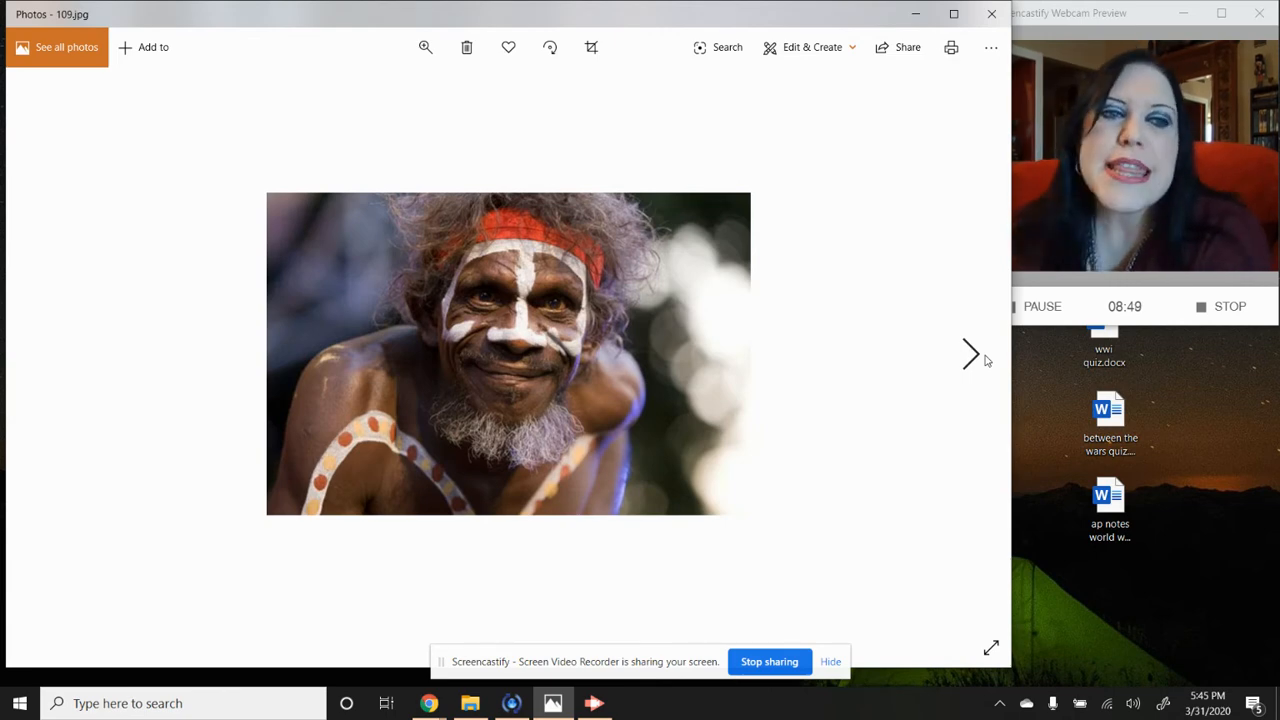
pyautogui.click(969, 353)
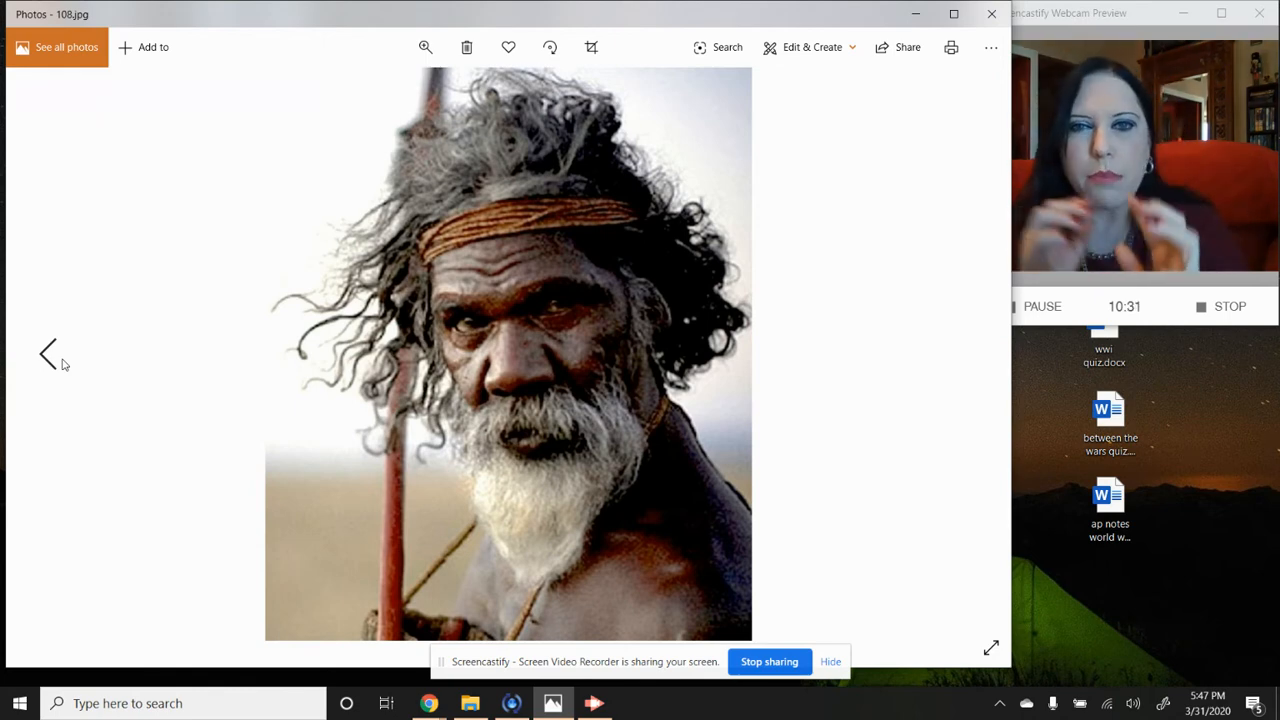
pyautogui.moveTo(790, 410)
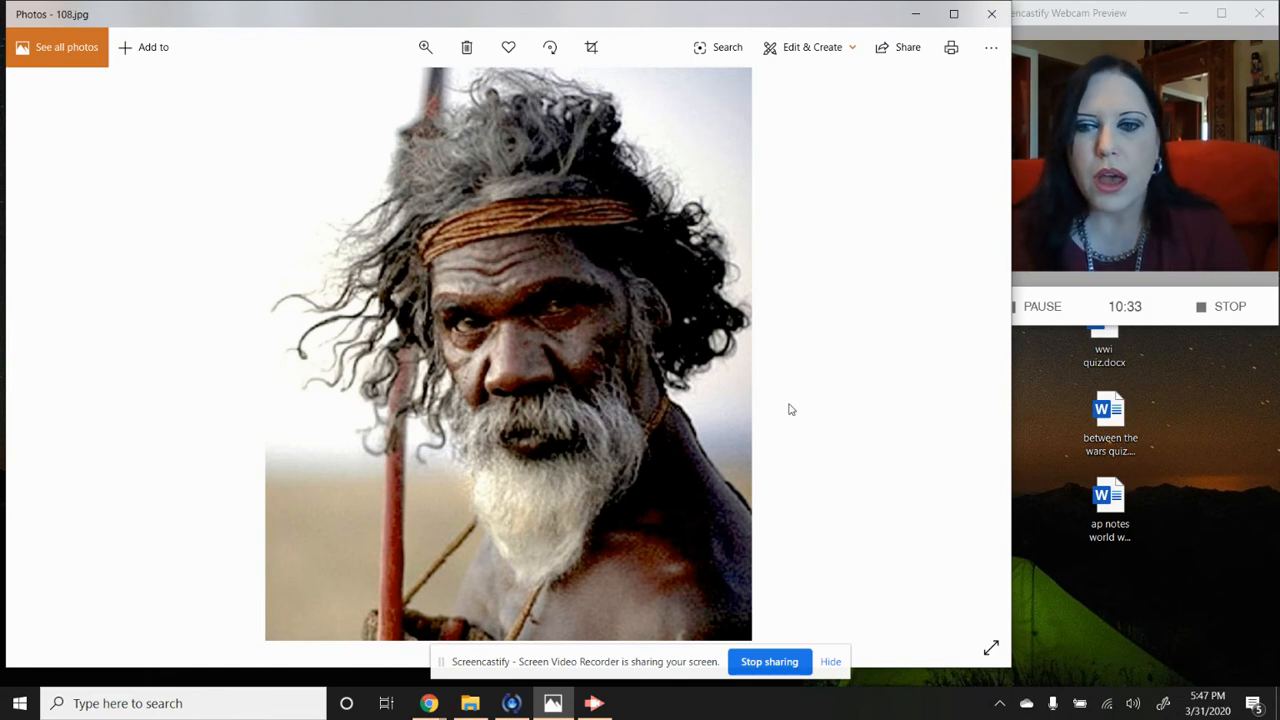
pyautogui.moveTo(970, 357)
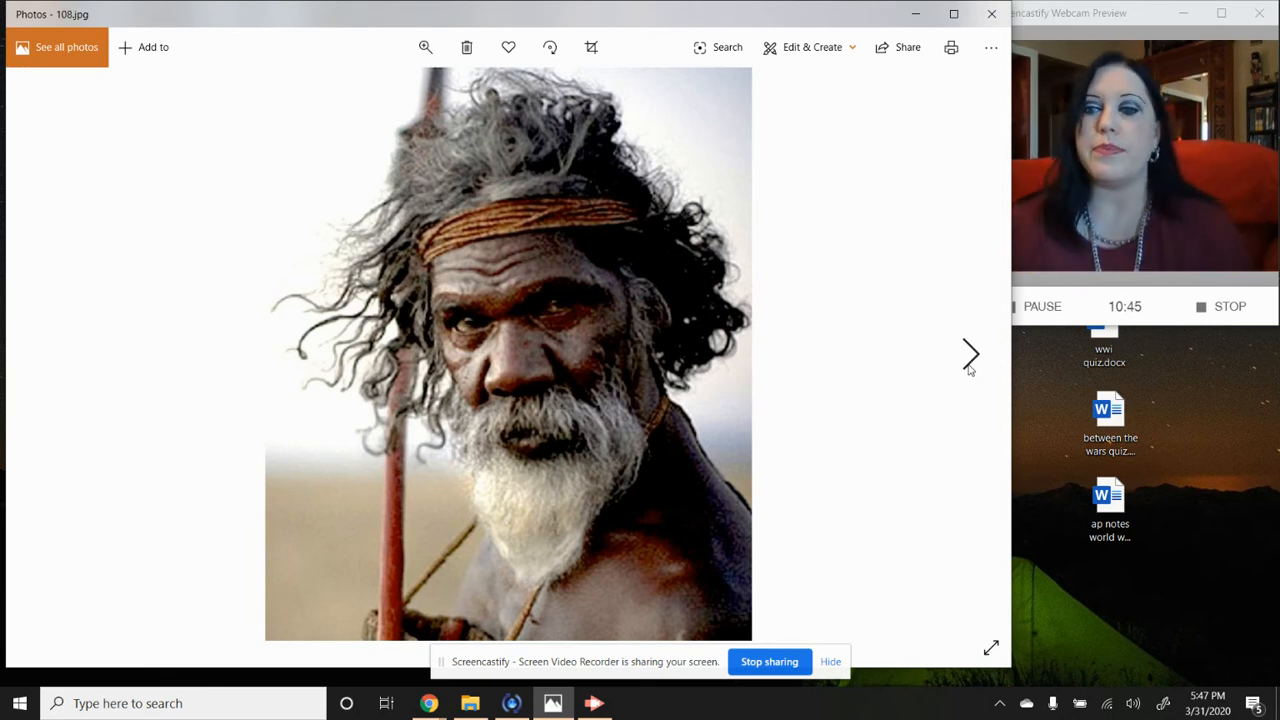
pyautogui.click(969, 354)
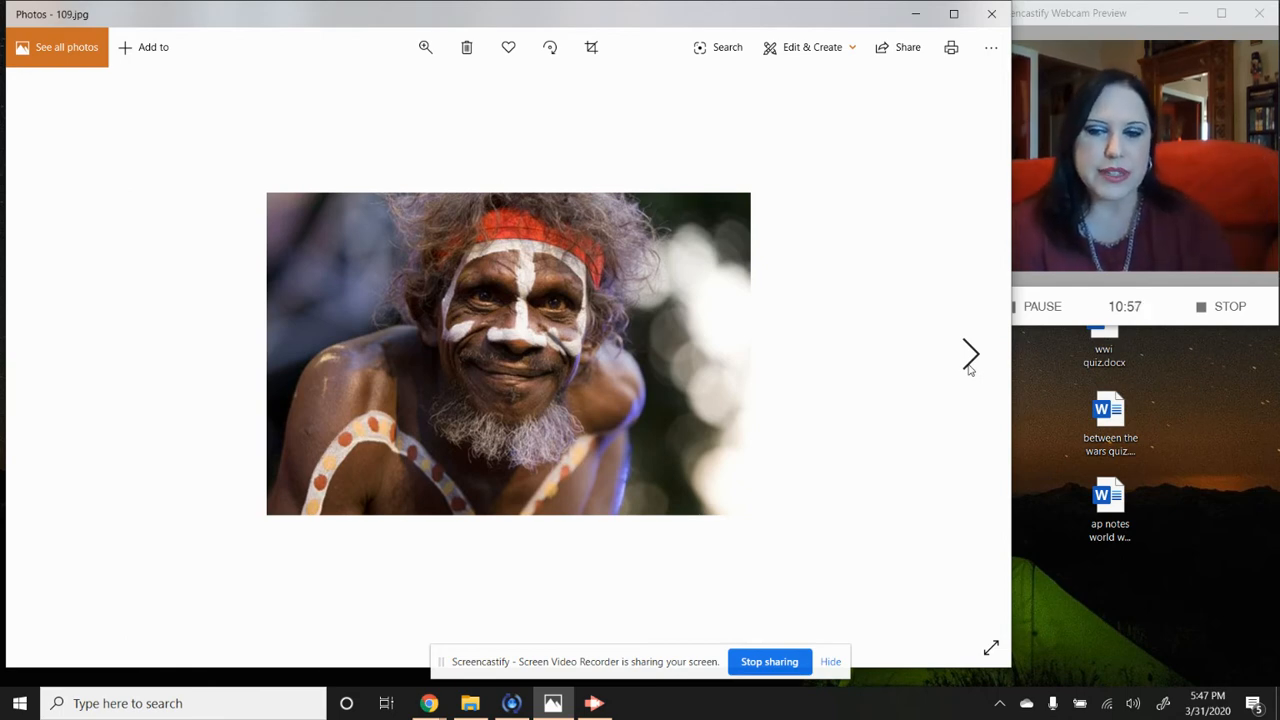
# - Step back through the Maori and Aboriginal photos to 103.jpg, the Panama Canal locks
pyautogui.click(969, 354)
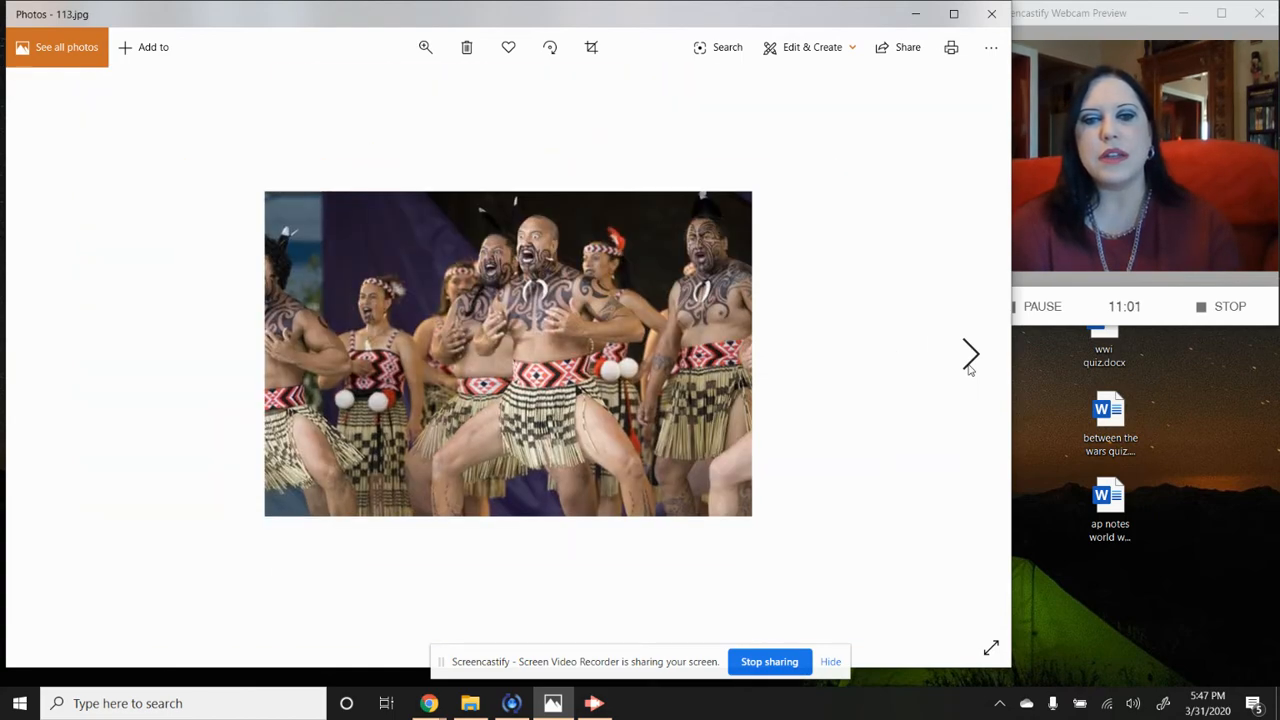
pyautogui.click(970, 353)
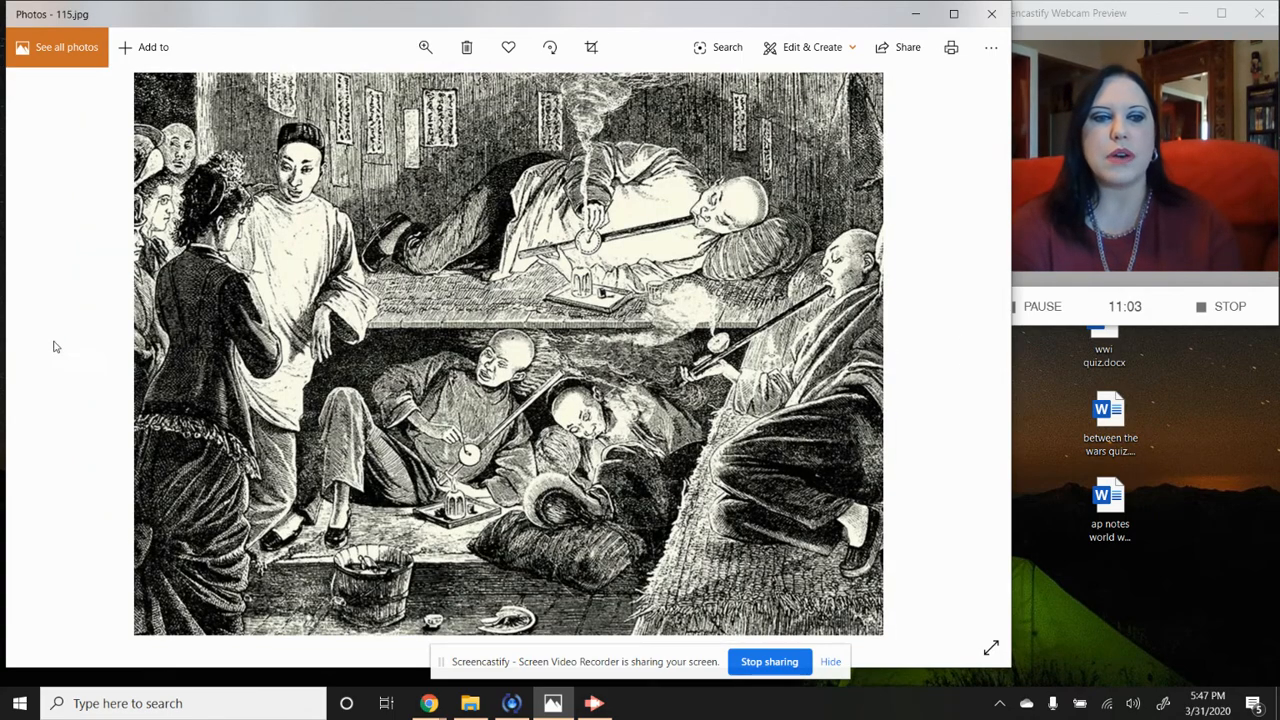
pyautogui.click(47, 352)
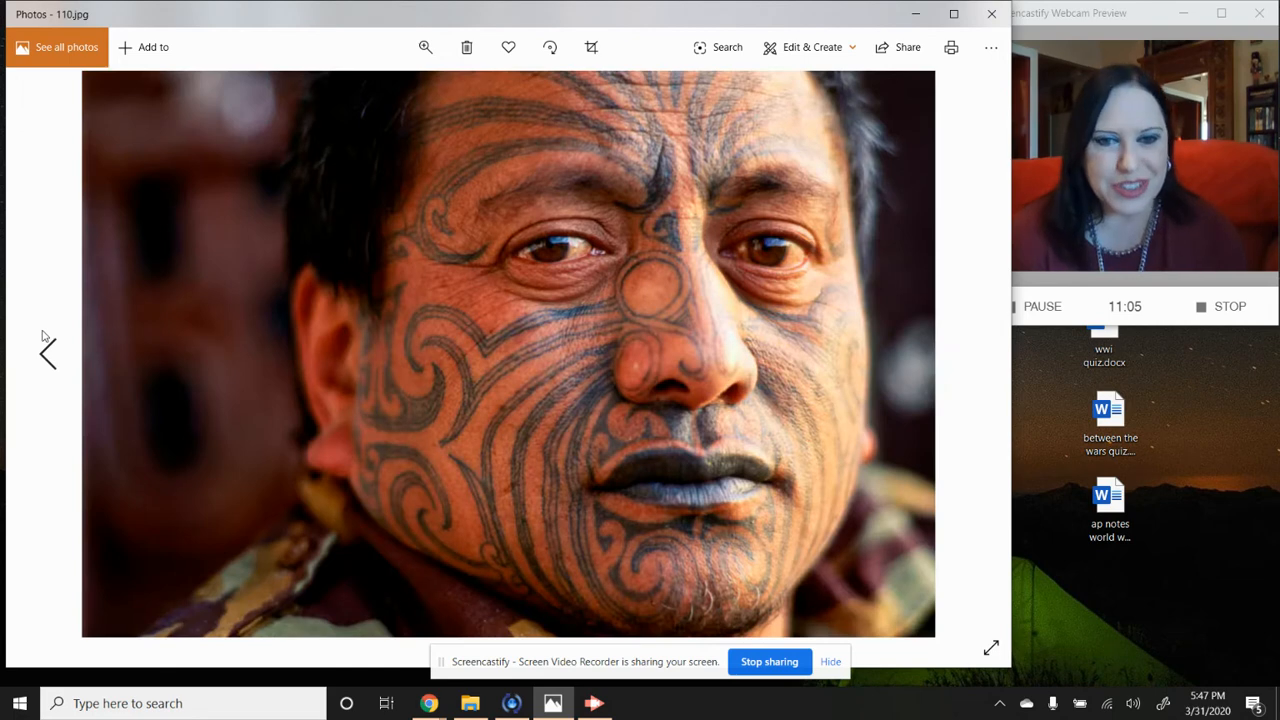
pyautogui.click(47, 352)
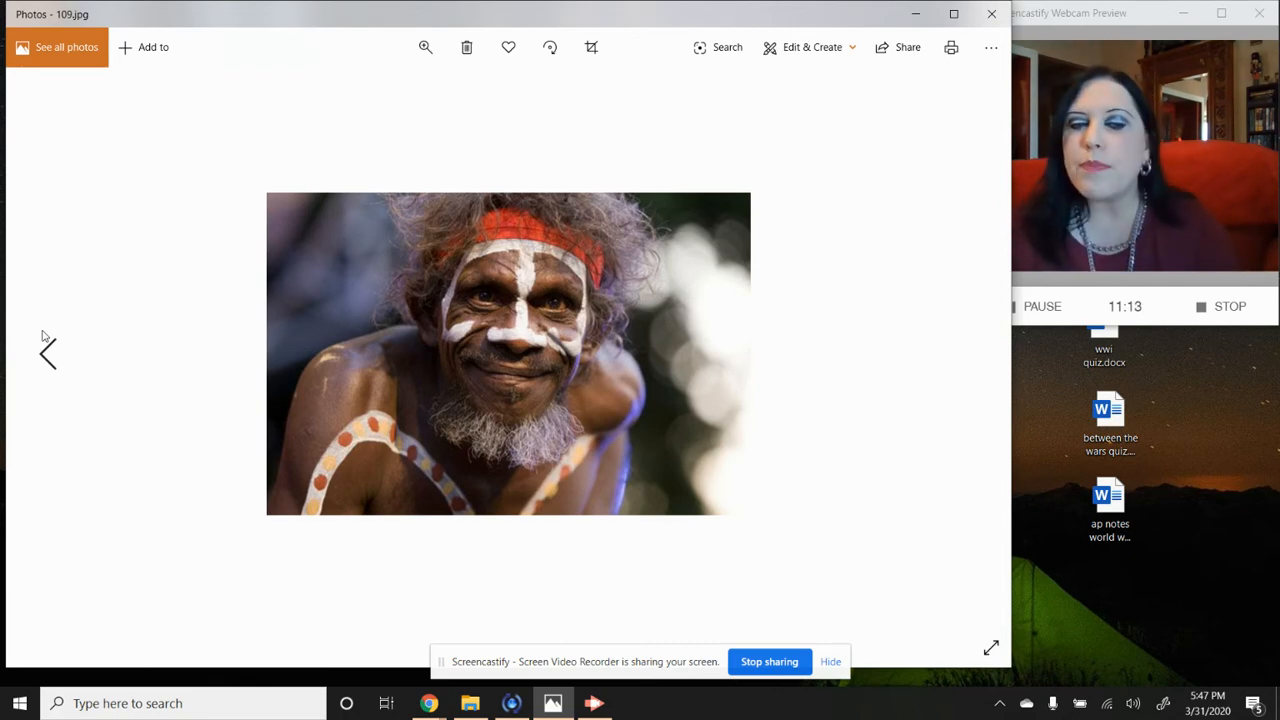
pyautogui.moveTo(110, 370)
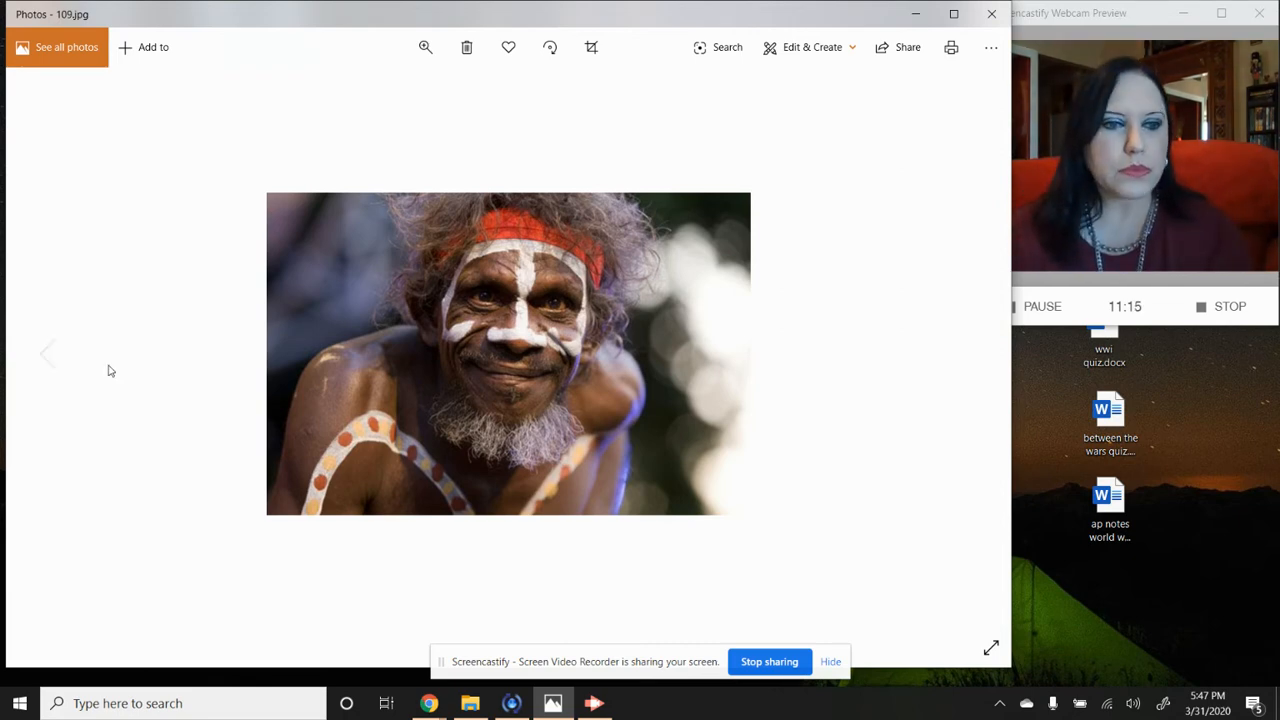
pyautogui.click(970, 353)
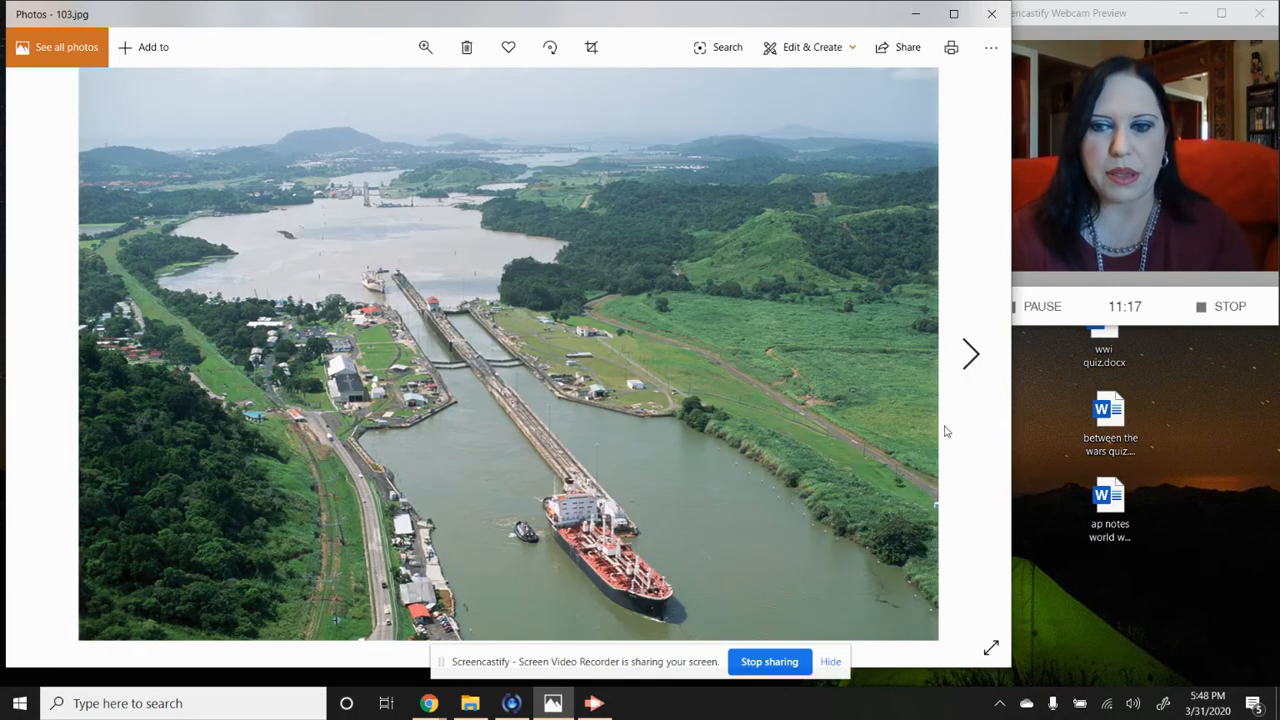
pyautogui.click(968, 354)
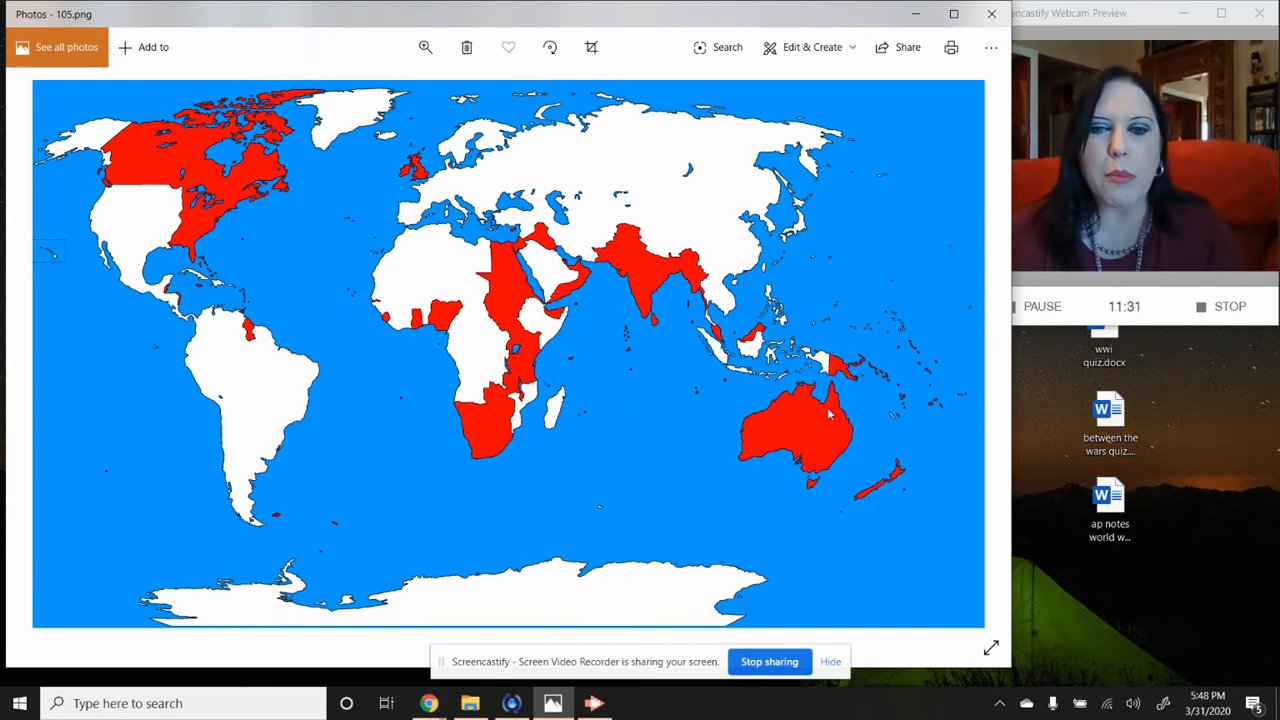
pyautogui.moveTo(793, 430)
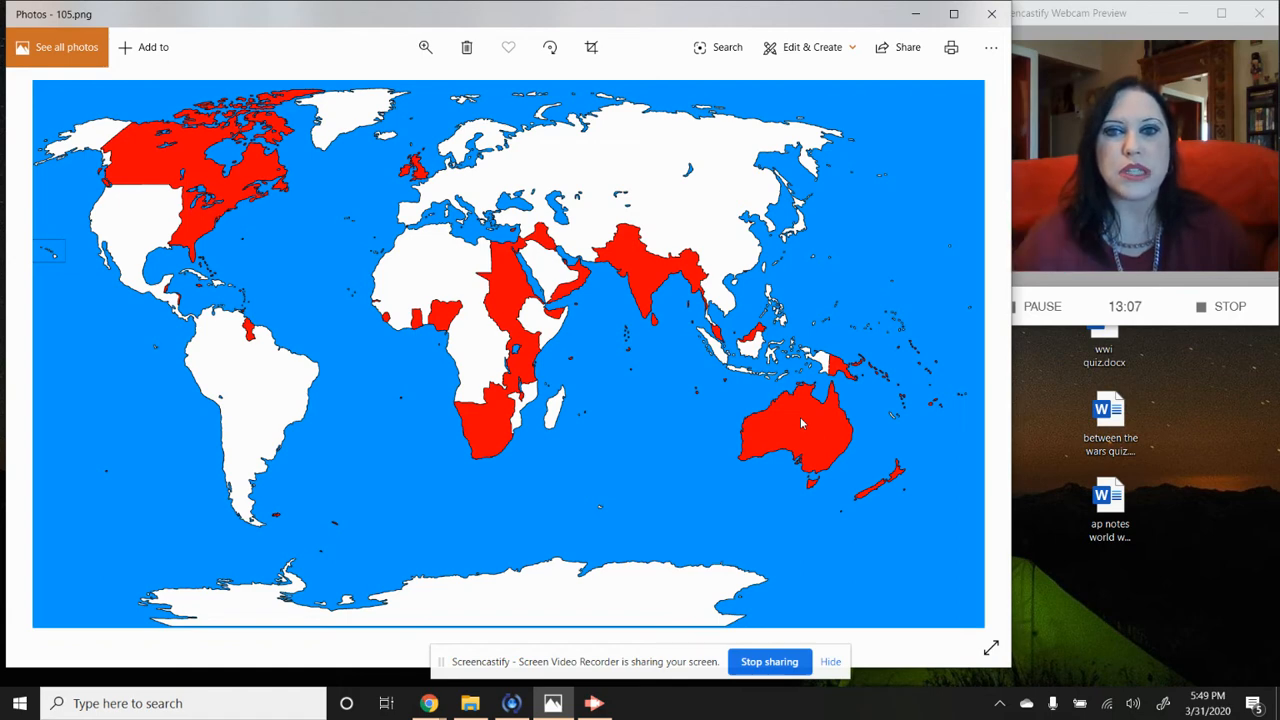
pyautogui.moveTo(810, 435)
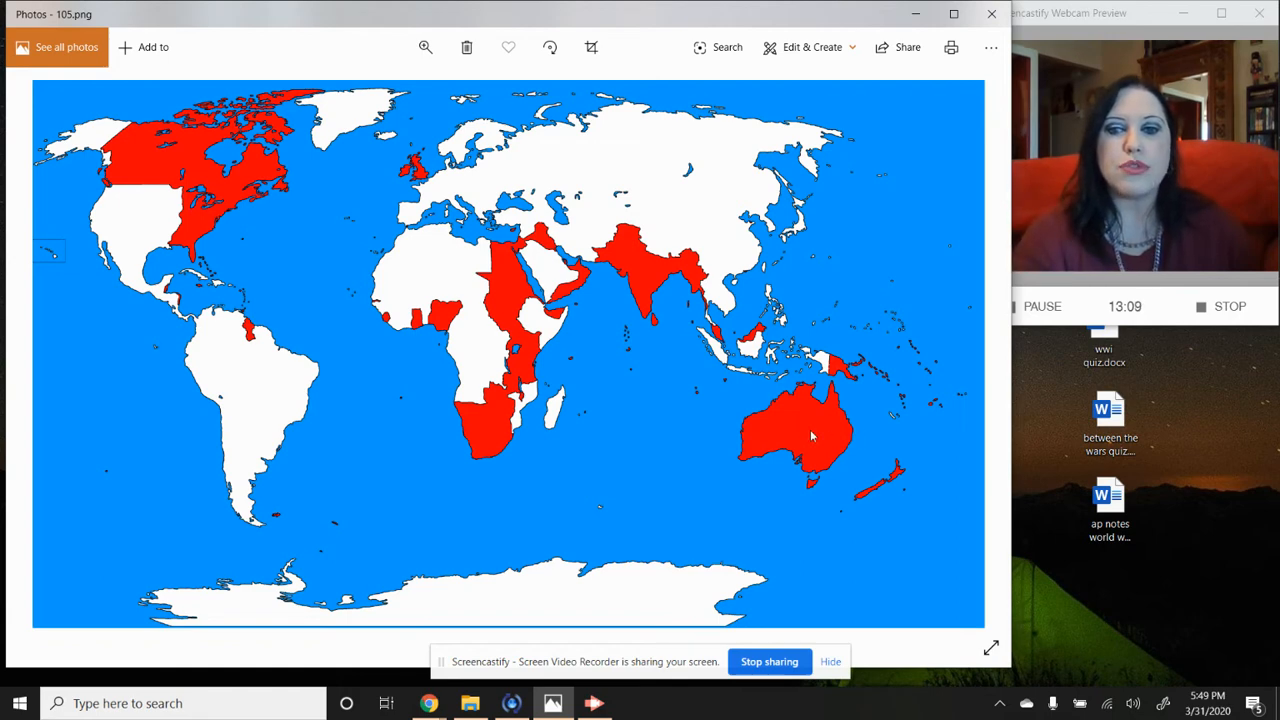
pyautogui.moveTo(815, 442)
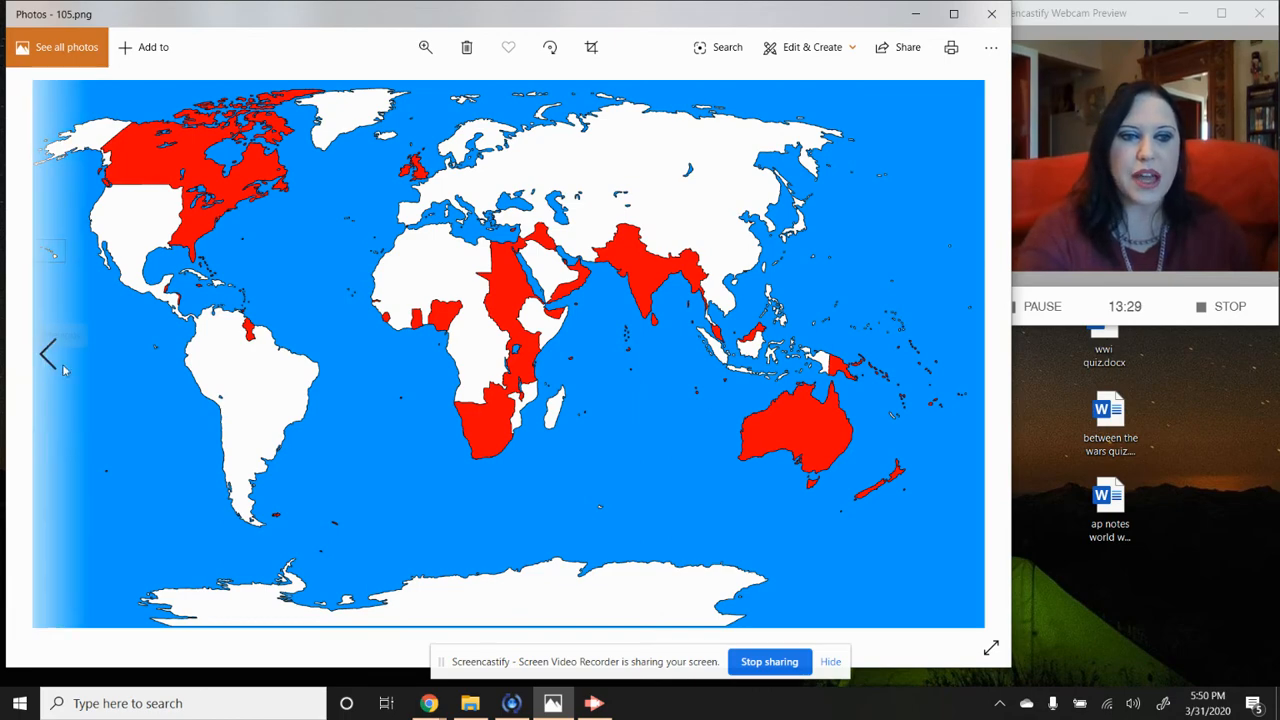
pyautogui.click(970, 354)
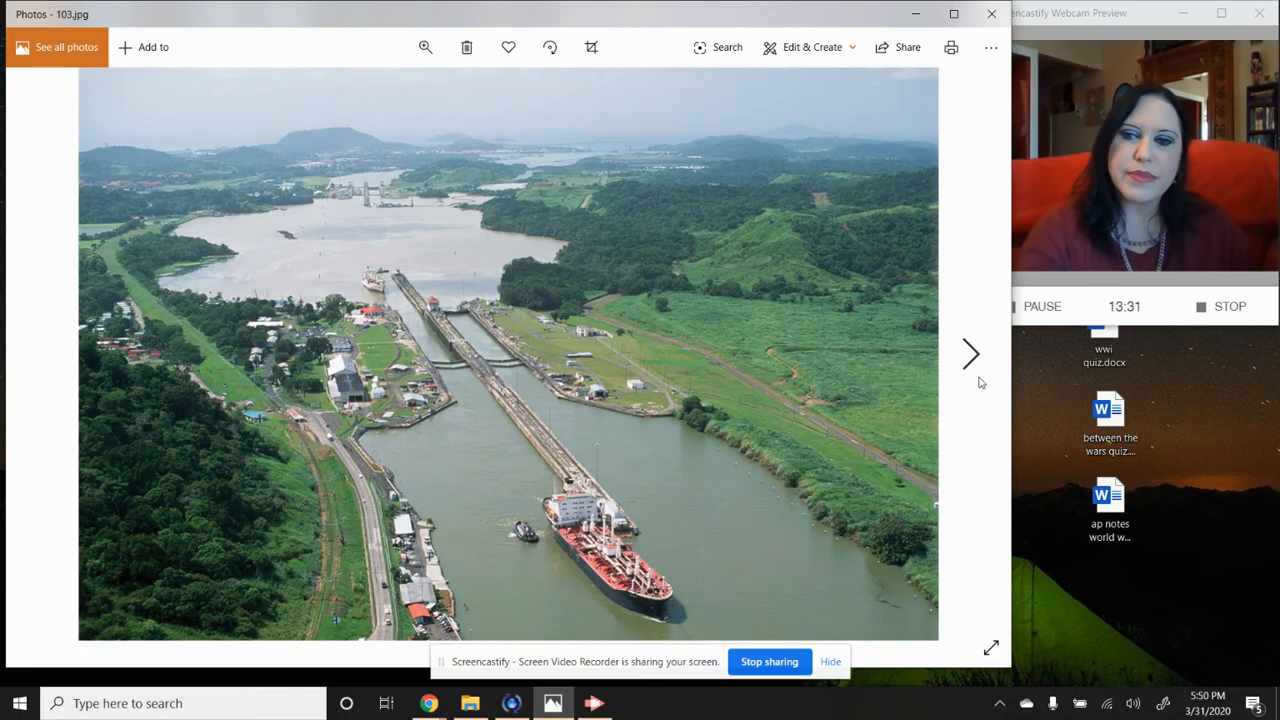
# - Move through the imperialism cartoon and empire map to 110.jpg, the Maori facial-tattoo portrait
pyautogui.click(969, 353)
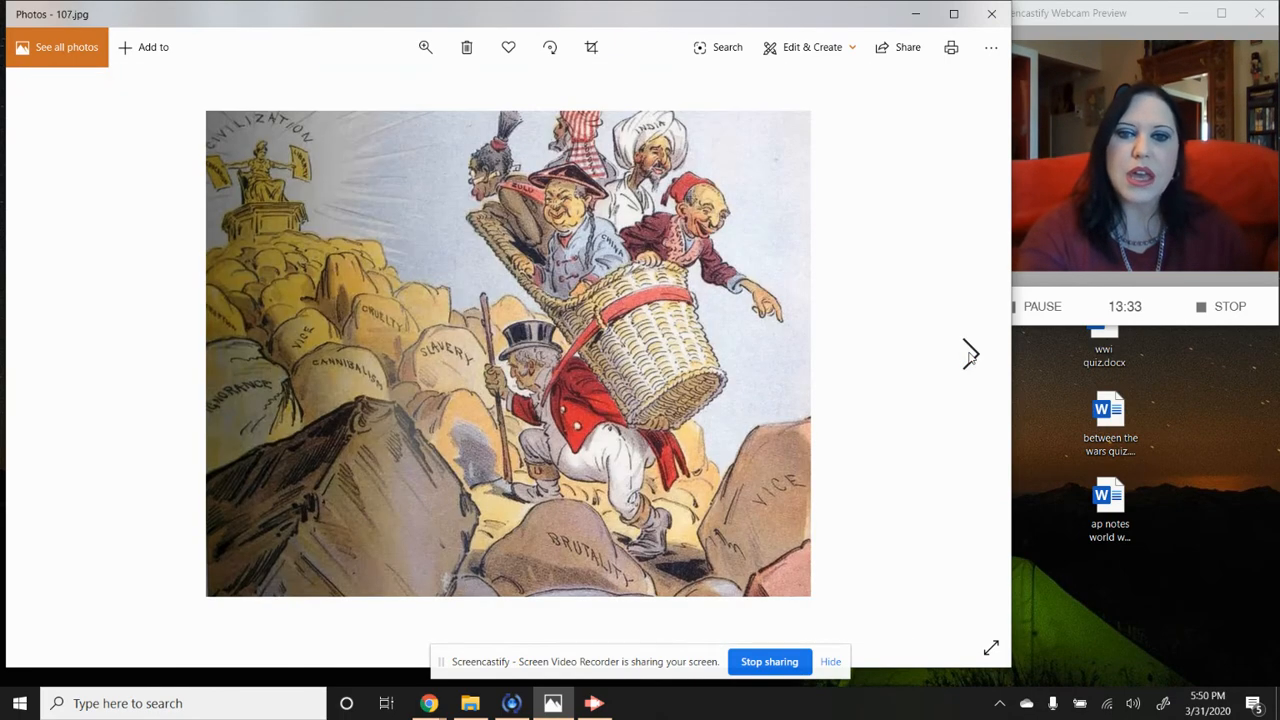
pyautogui.press('Right')
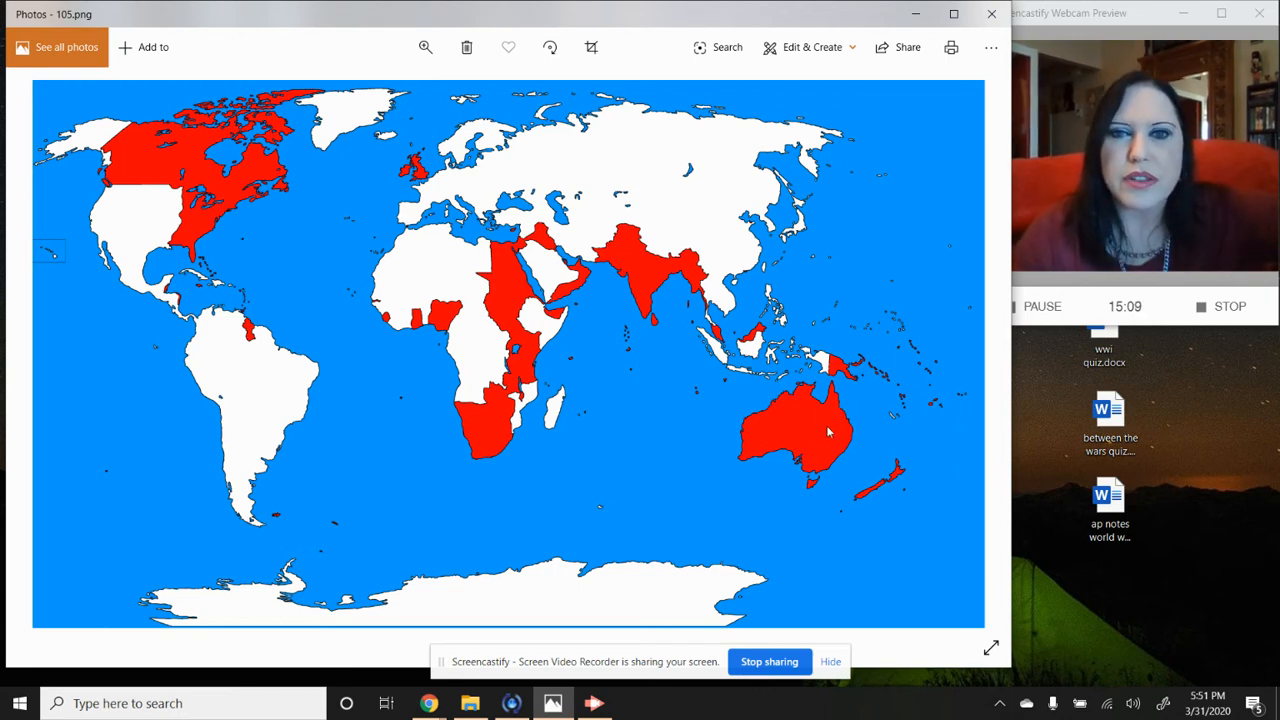
pyautogui.moveTo(830, 452)
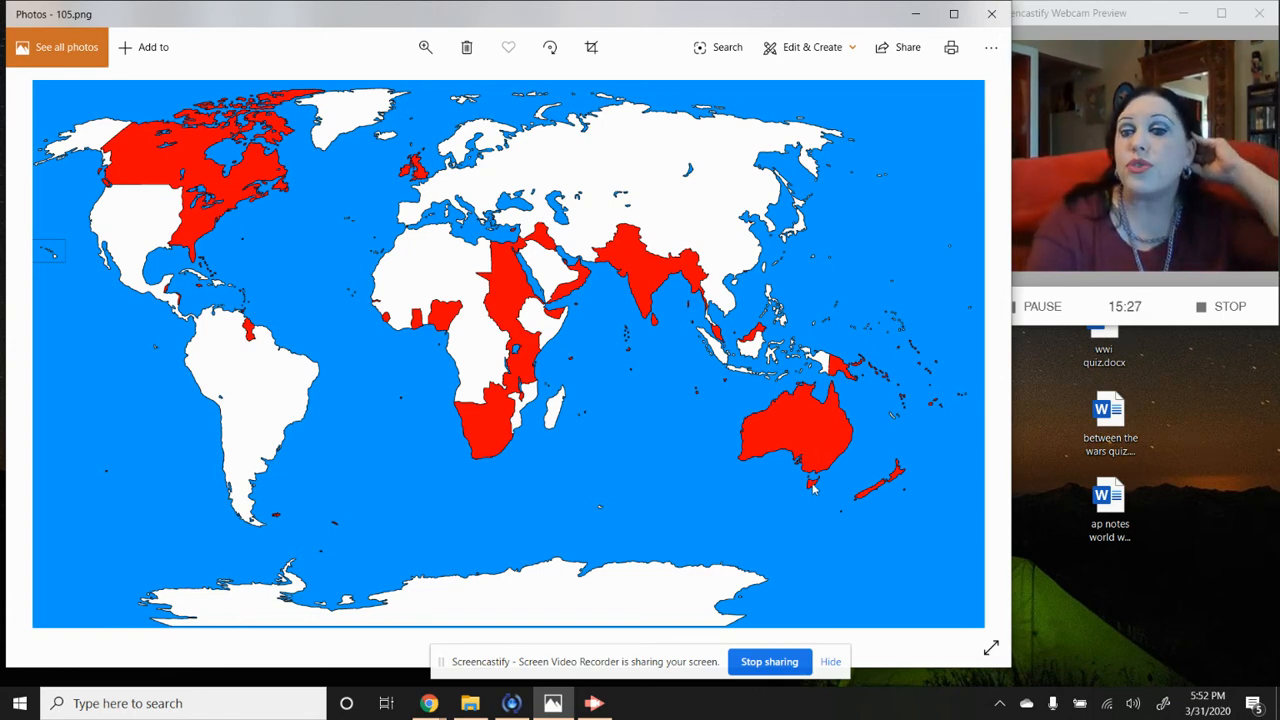
pyautogui.moveTo(897, 538)
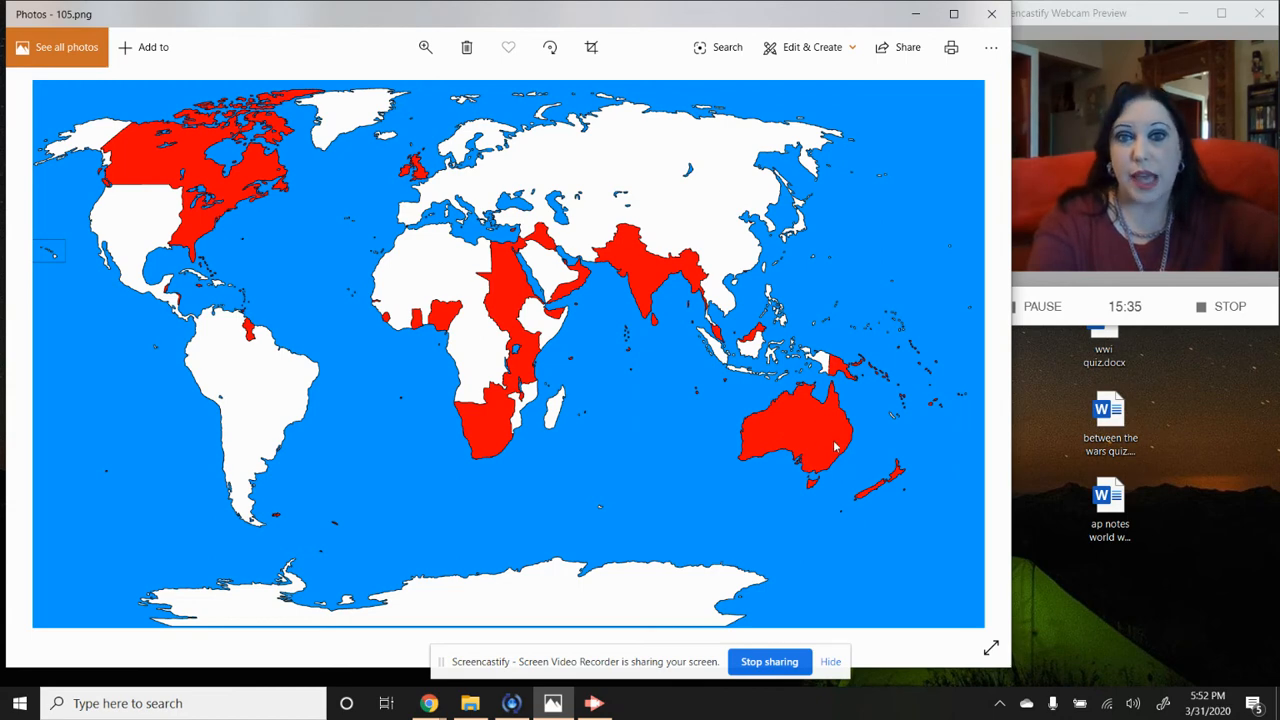
pyautogui.moveTo(927, 508)
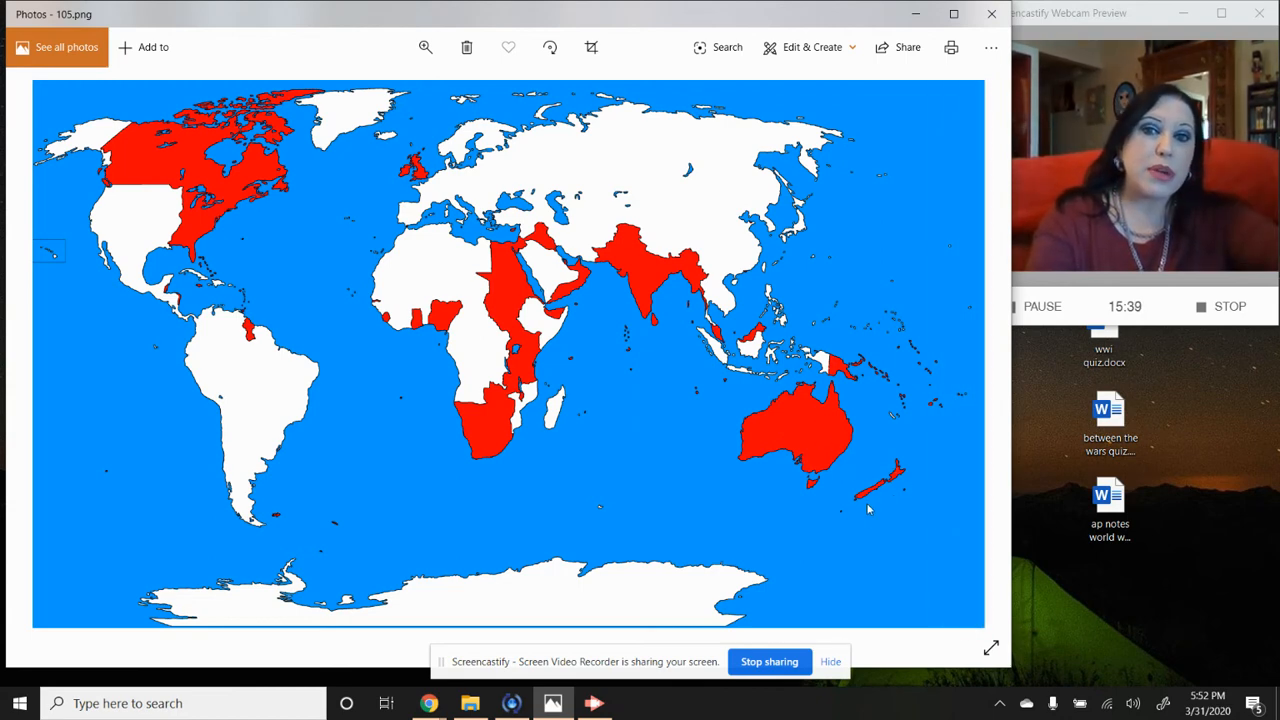
pyautogui.moveTo(910, 483)
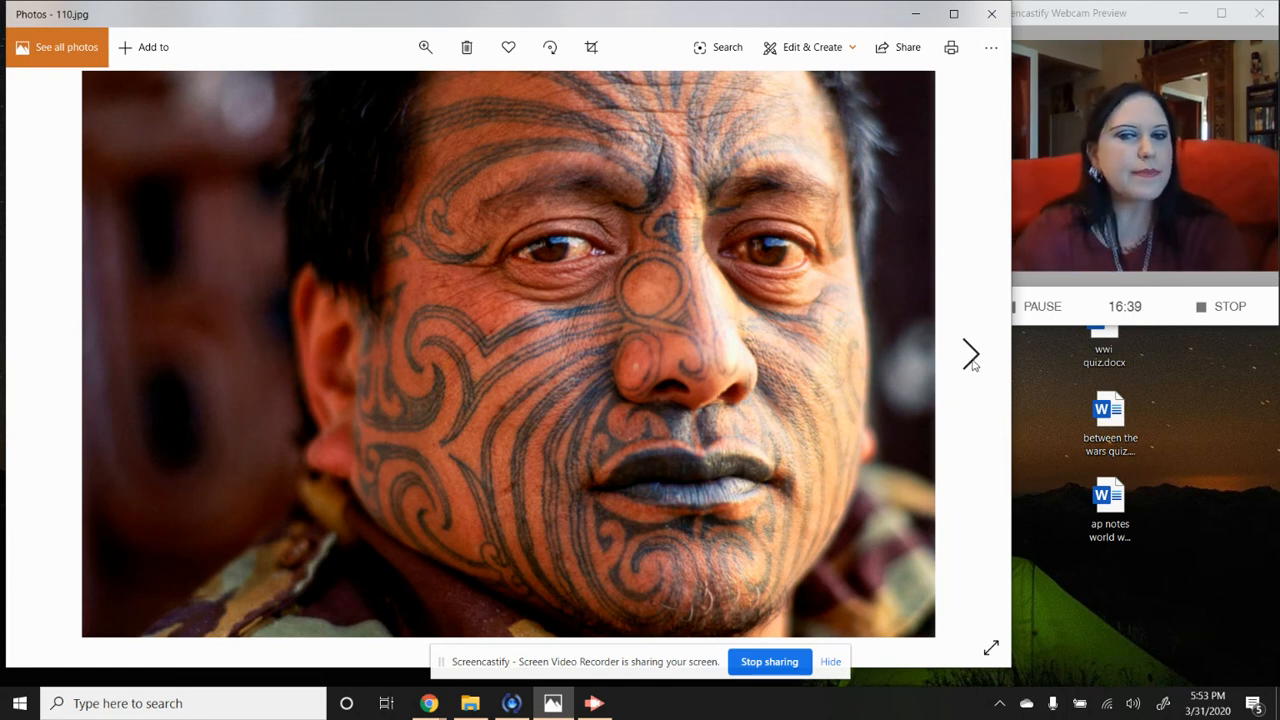
pyautogui.click(969, 354)
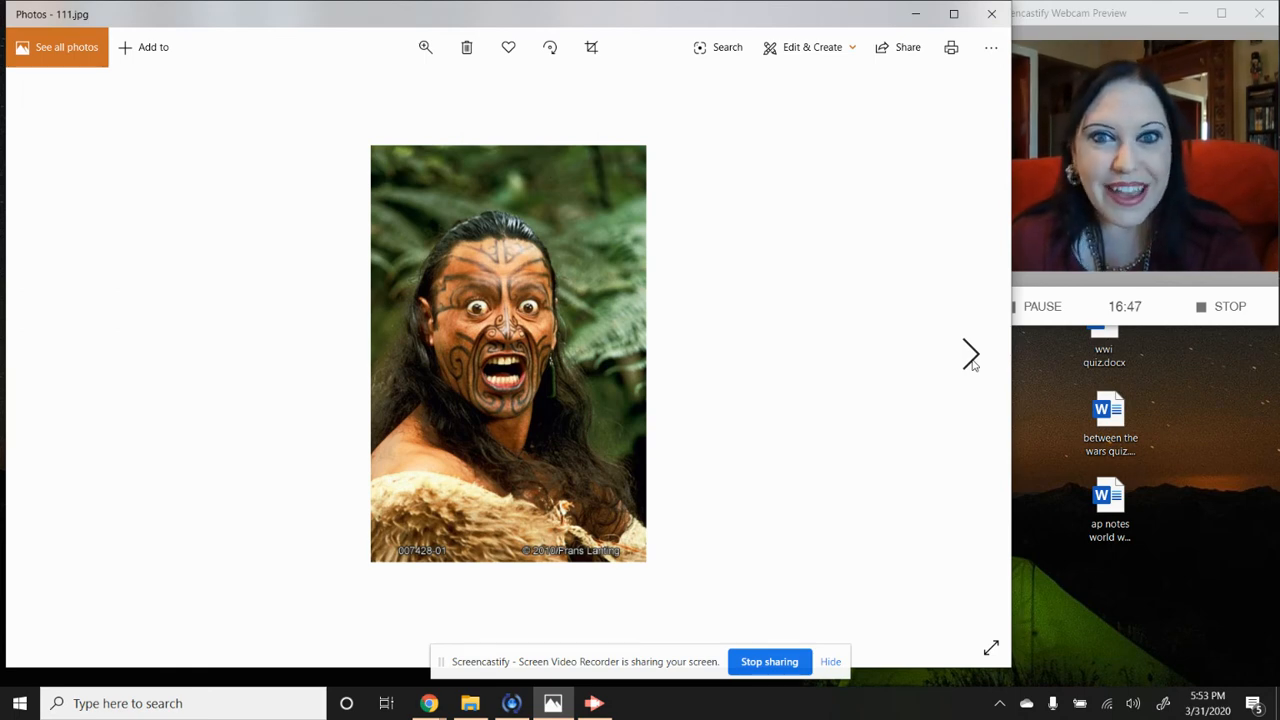
pyautogui.moveTo(555, 308)
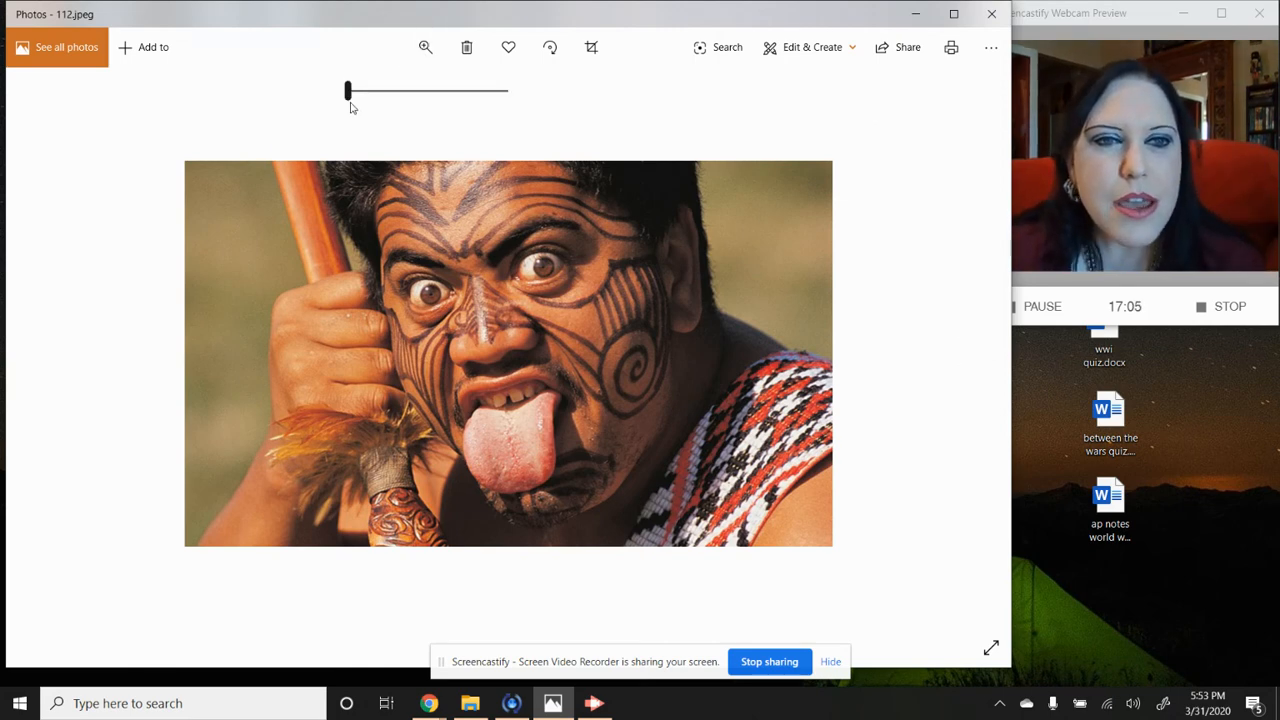
pyautogui.moveTo(347, 90); pyautogui.dragTo(367, 90)
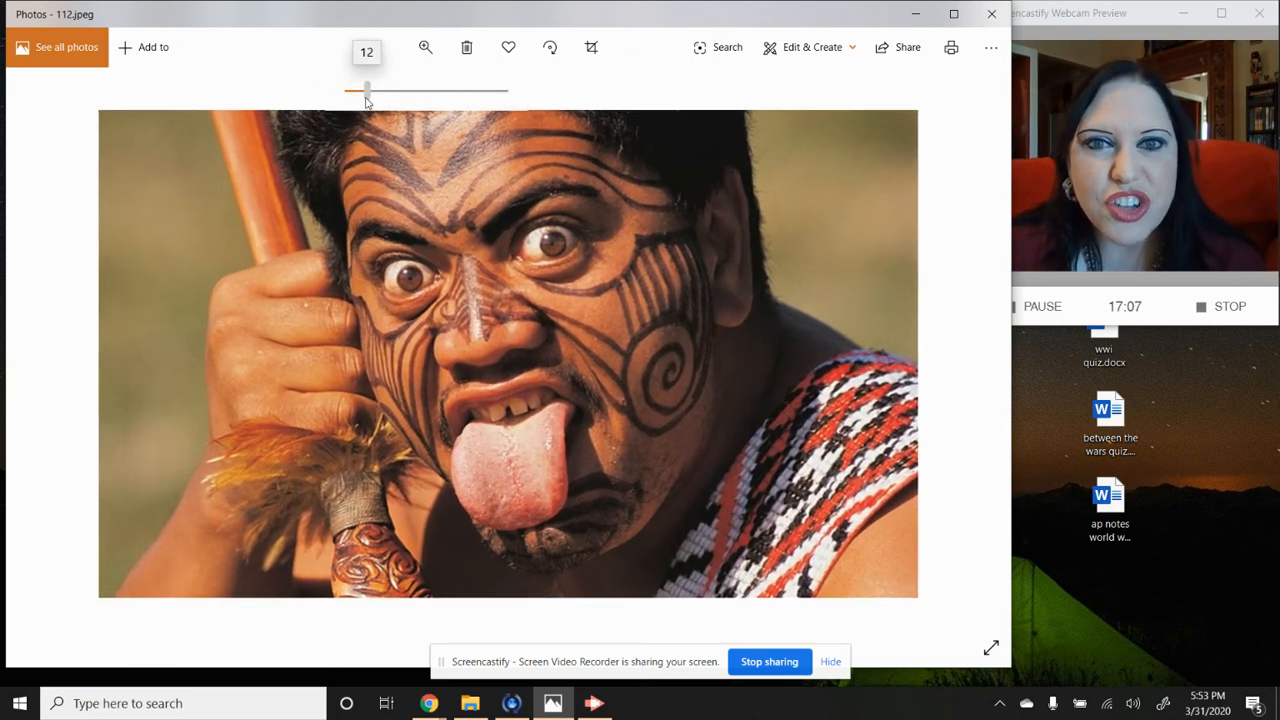
pyautogui.moveTo(366, 90); pyautogui.dragTo(388, 90)
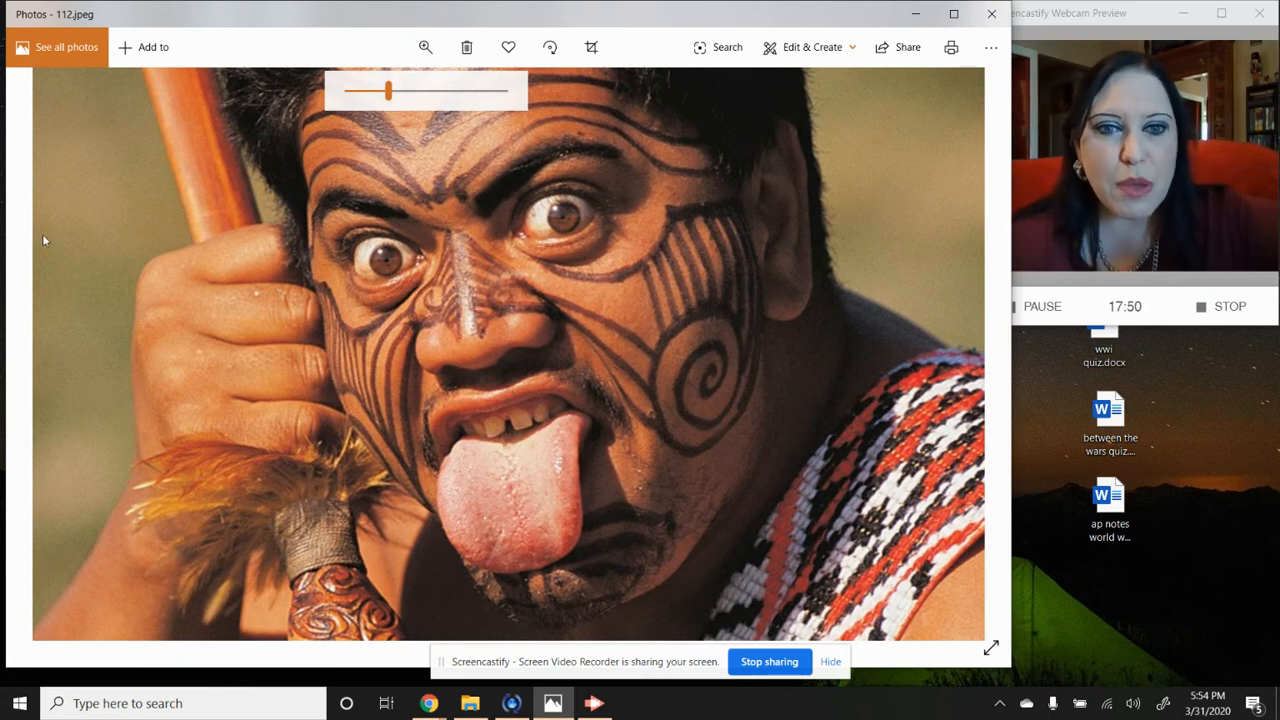
pyautogui.moveTo(388, 91); pyautogui.dragTo(347, 91)
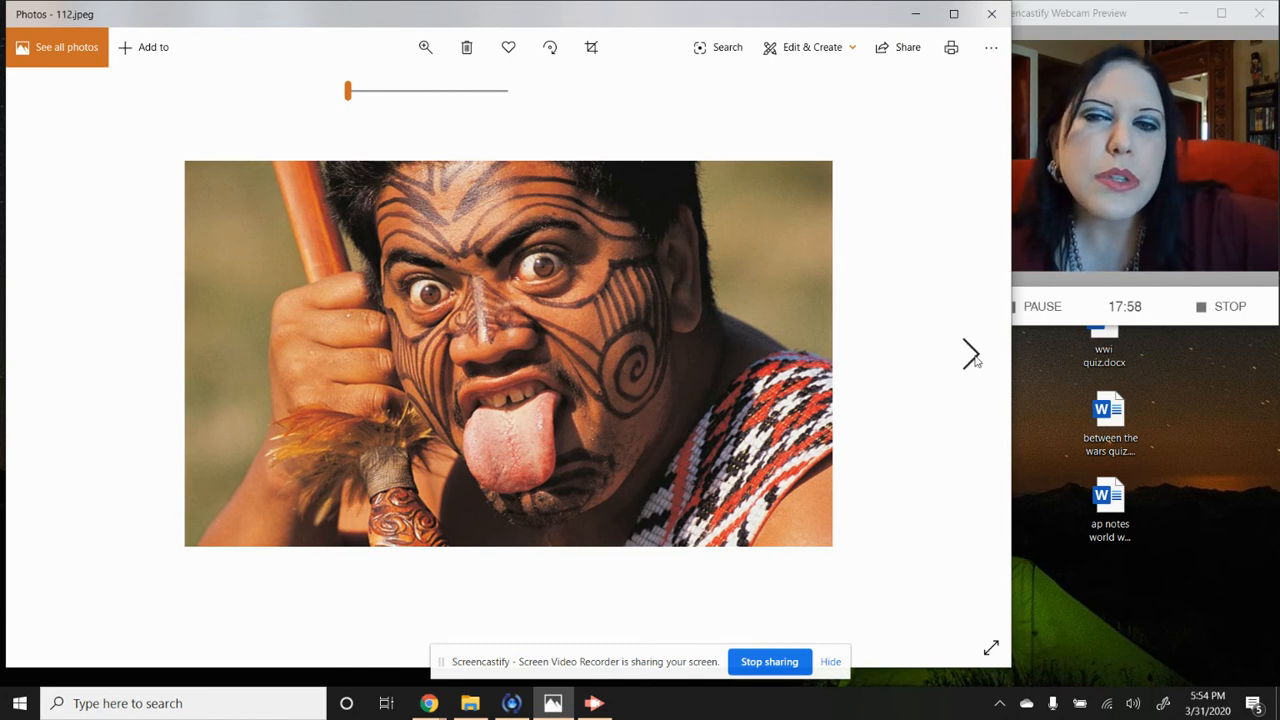
# - Advance to the Maori haka performers photo and enlarge it on their tattoos
pyautogui.click(969, 354)
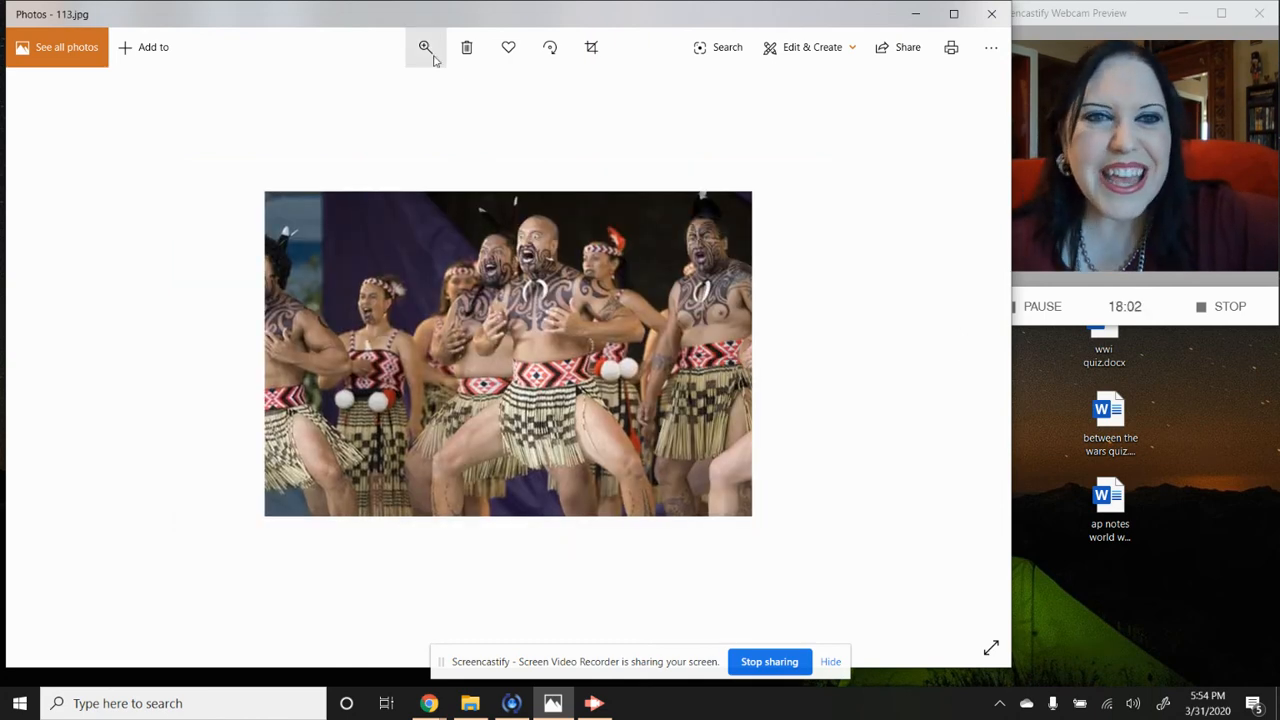
pyautogui.click(425, 47)
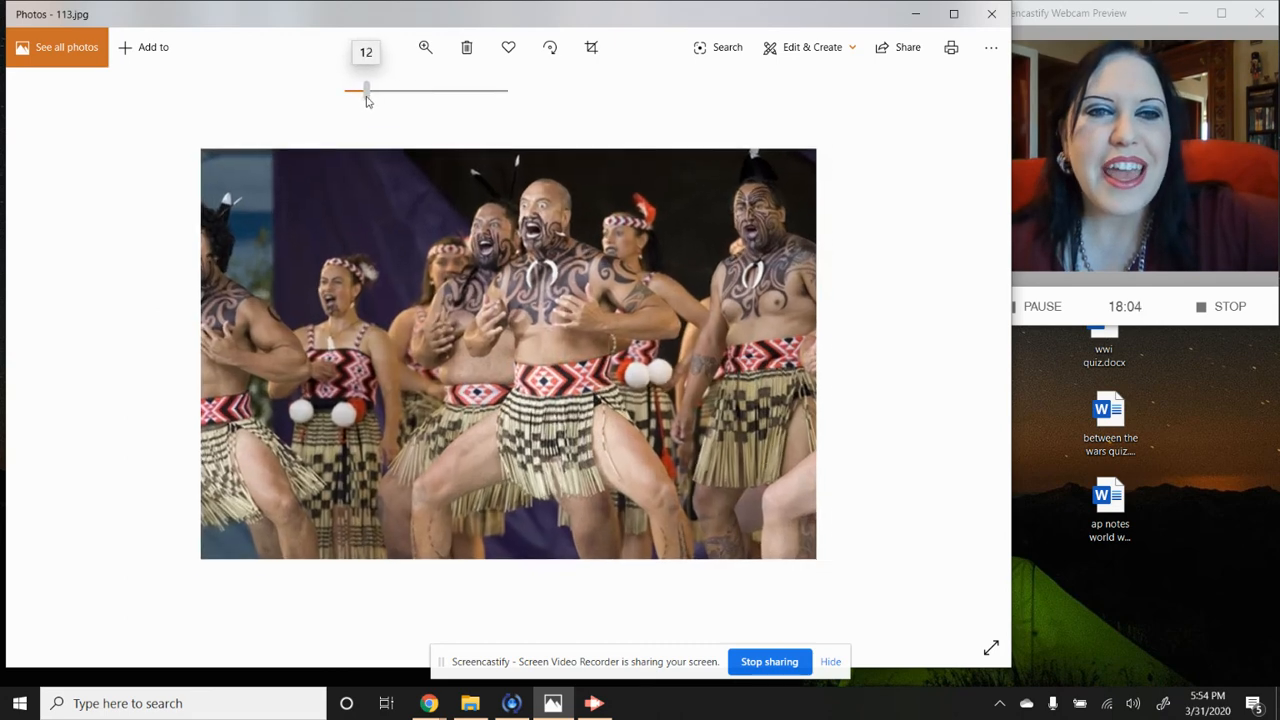
pyautogui.moveTo(366, 90); pyautogui.dragTo(383, 90)
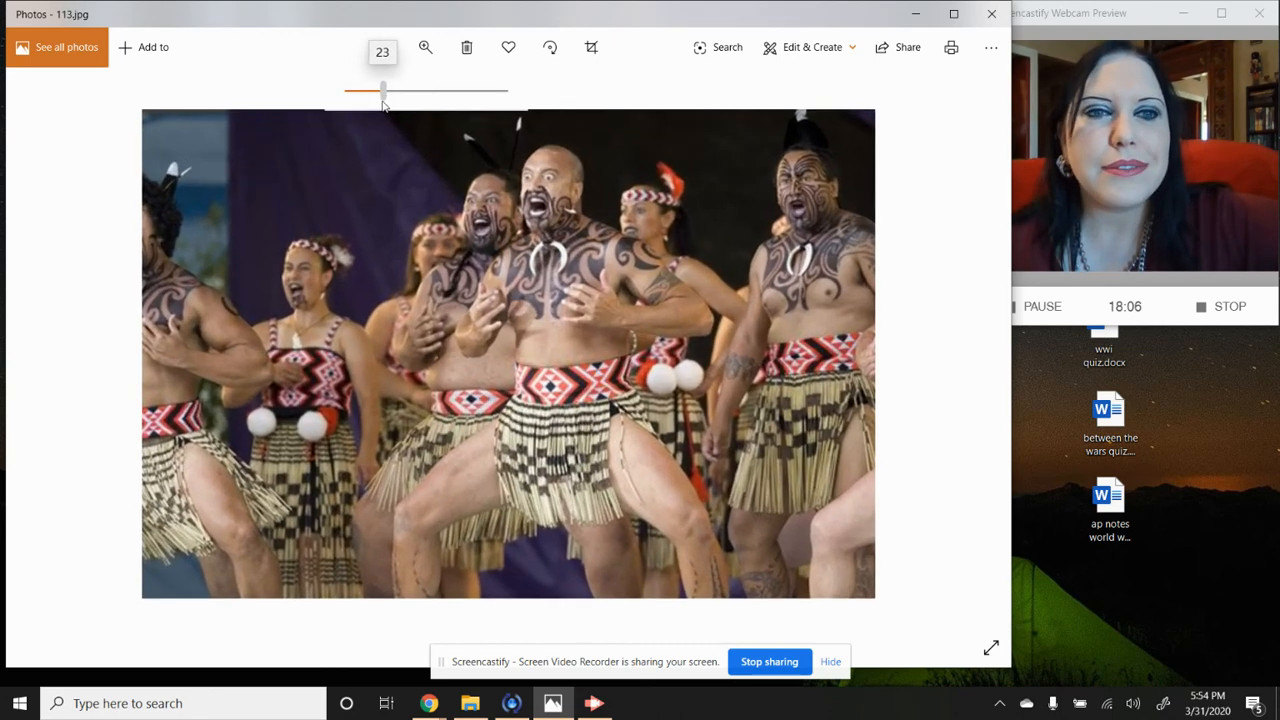
pyautogui.moveTo(383, 90); pyautogui.dragTo(395, 90)
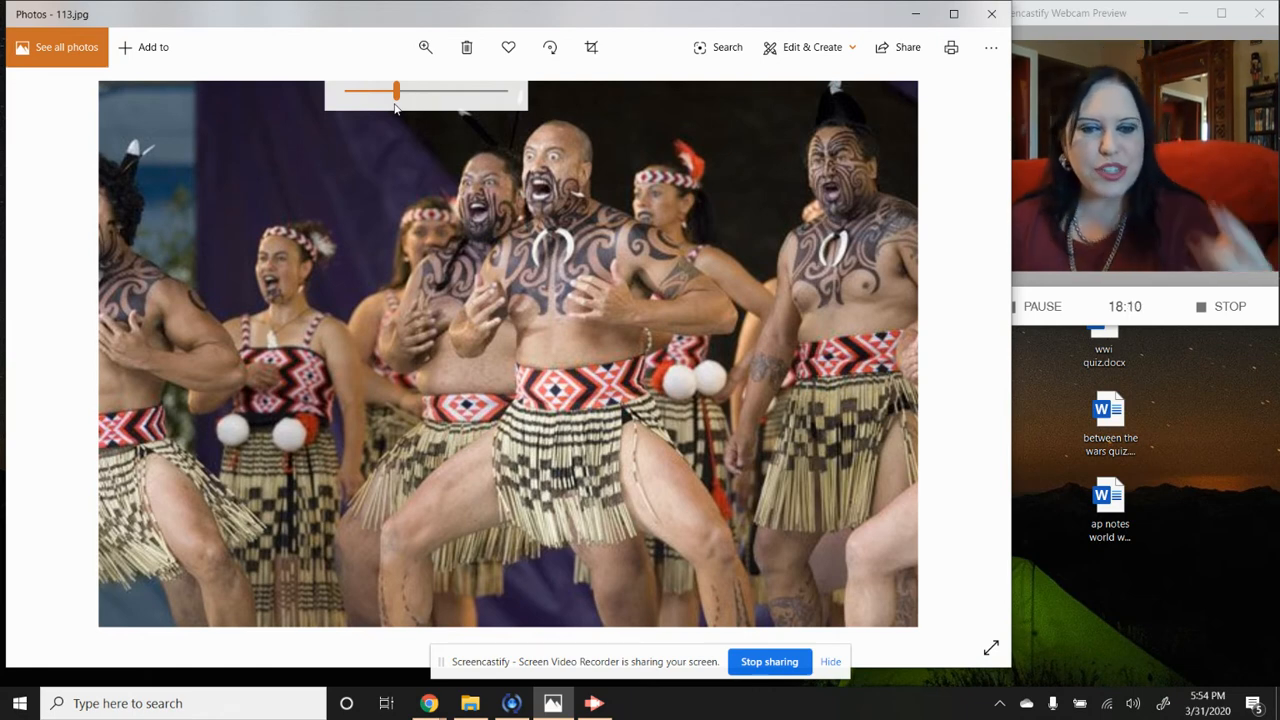
pyautogui.moveTo(710, 586)
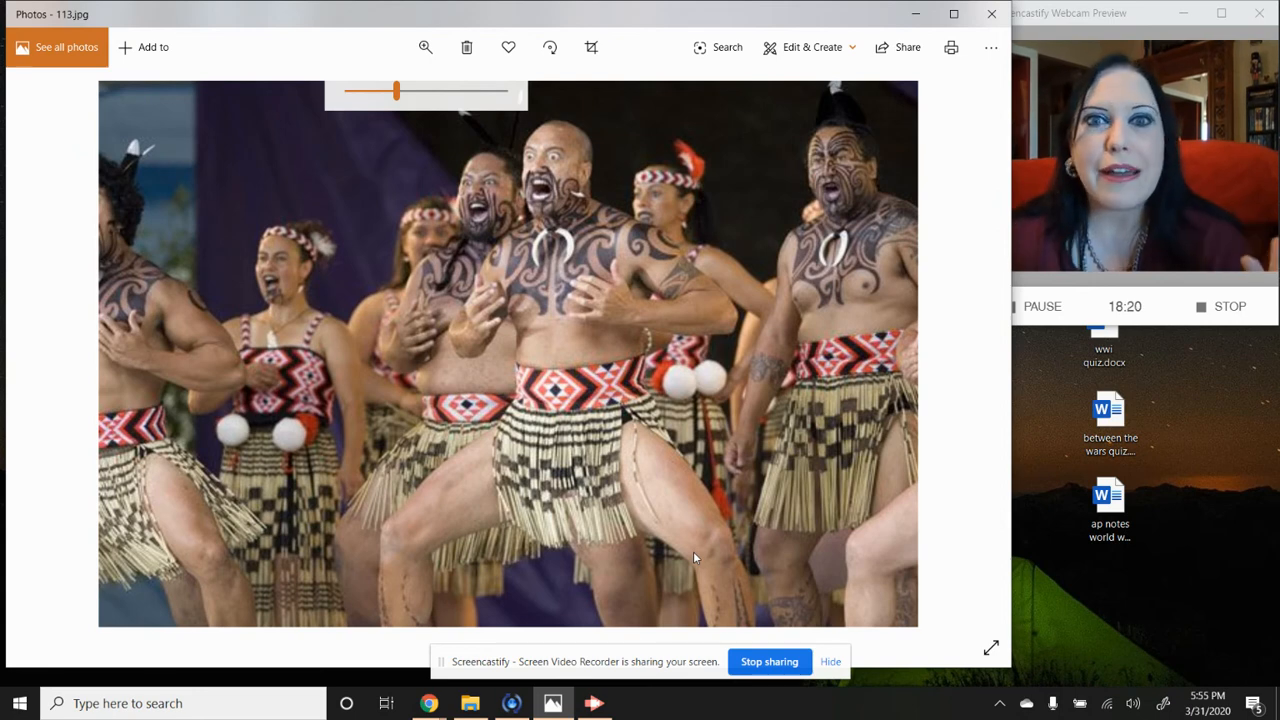
pyautogui.moveTo(610, 467)
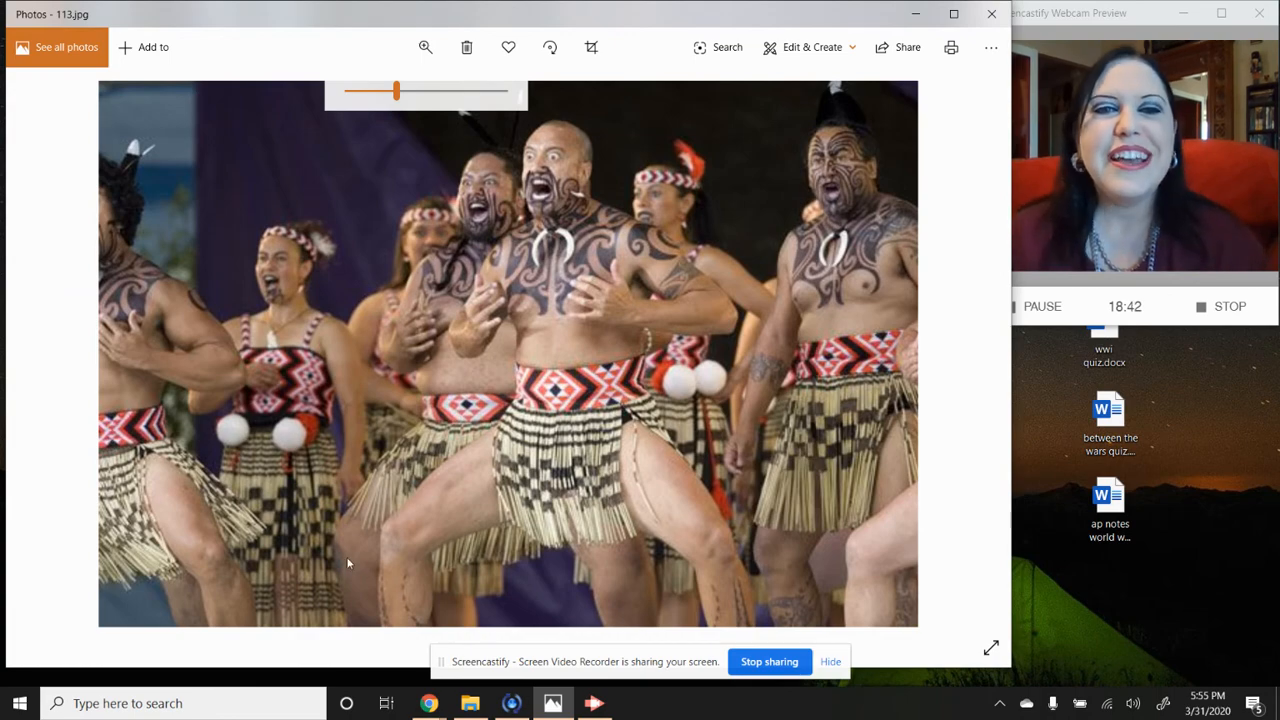
# - Shrink the haka performers photo back to full-picture size
pyautogui.moveTo(396, 93); pyautogui.dragTo(370, 93)
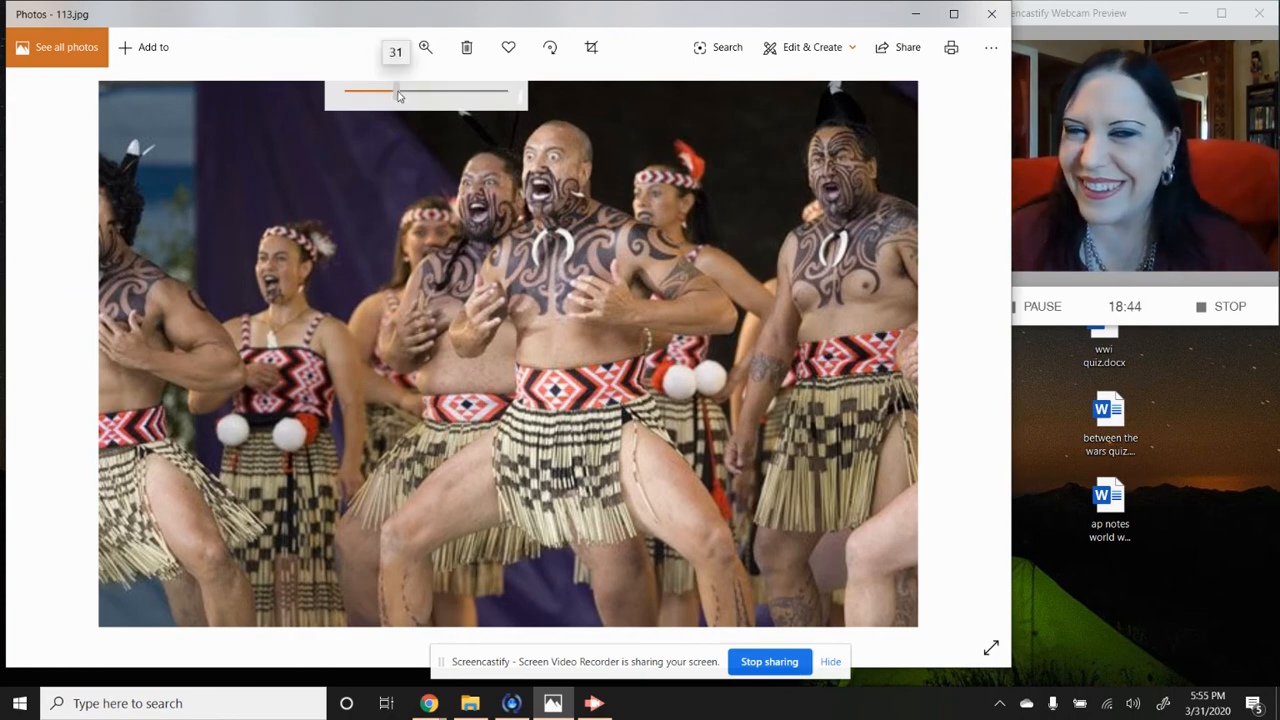
pyautogui.moveTo(395, 91); pyautogui.dragTo(503, 91)
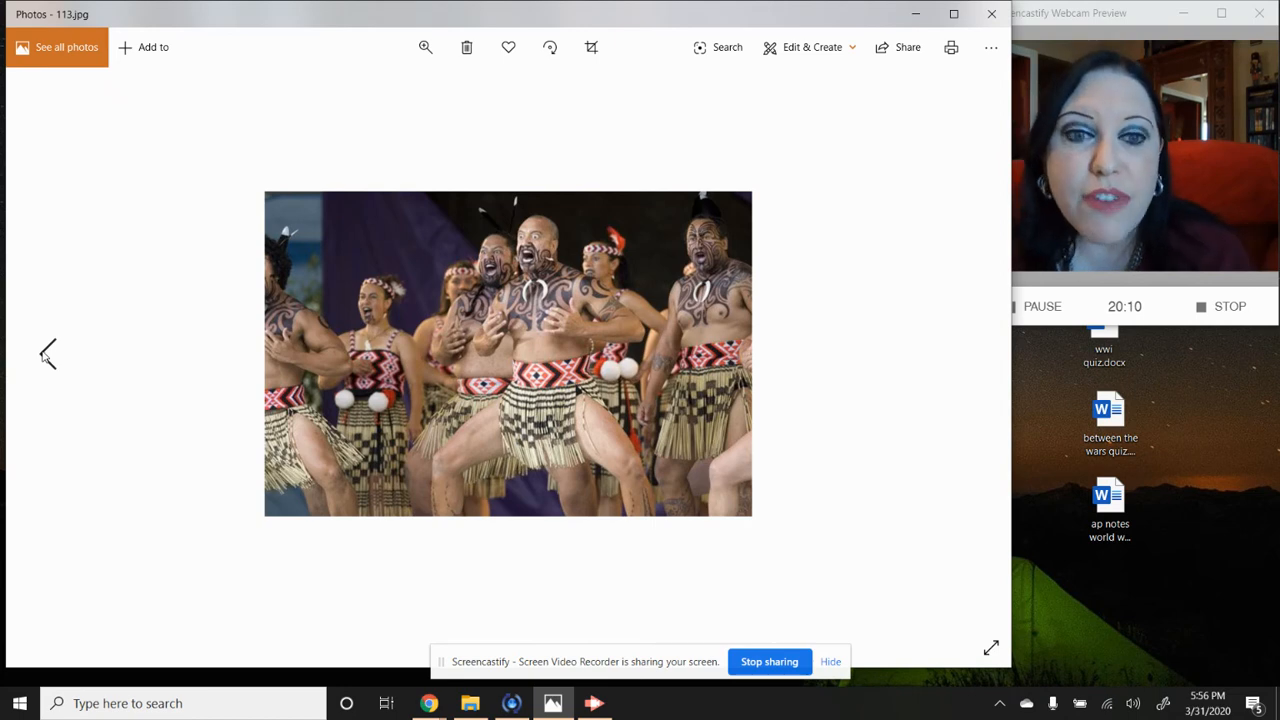
pyautogui.moveTo(412, 306)
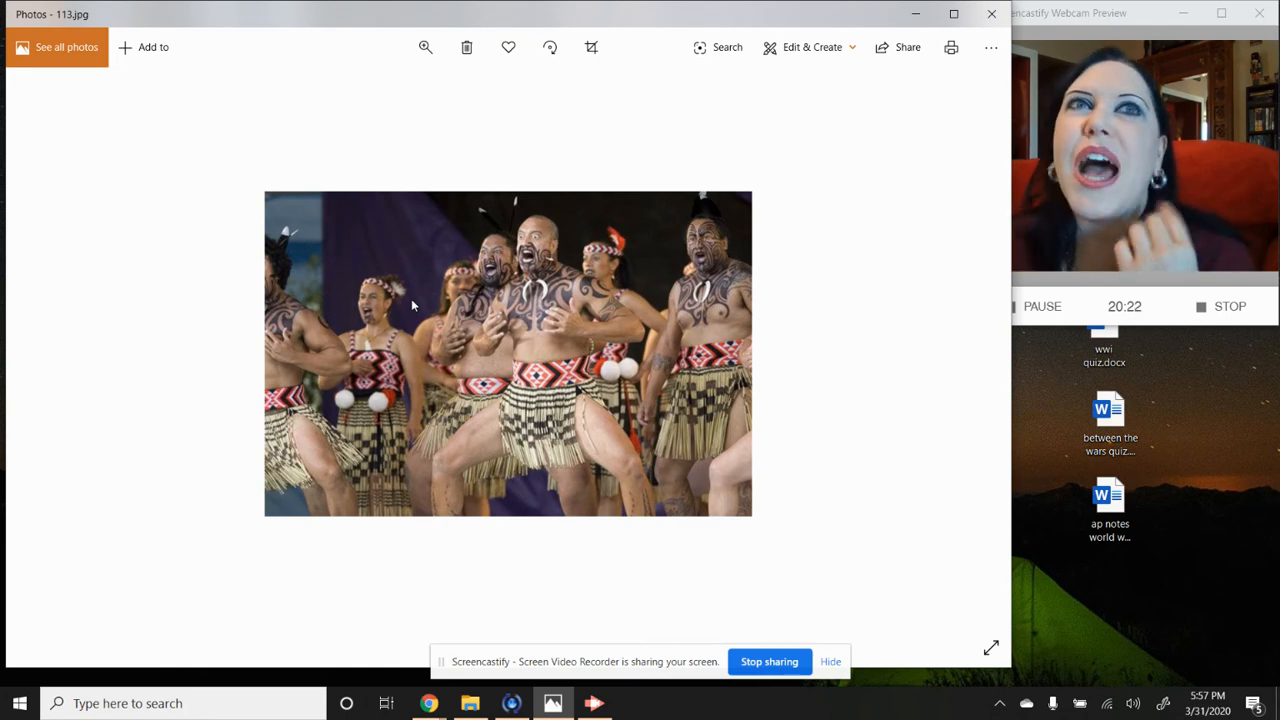
pyautogui.moveTo(558, 368)
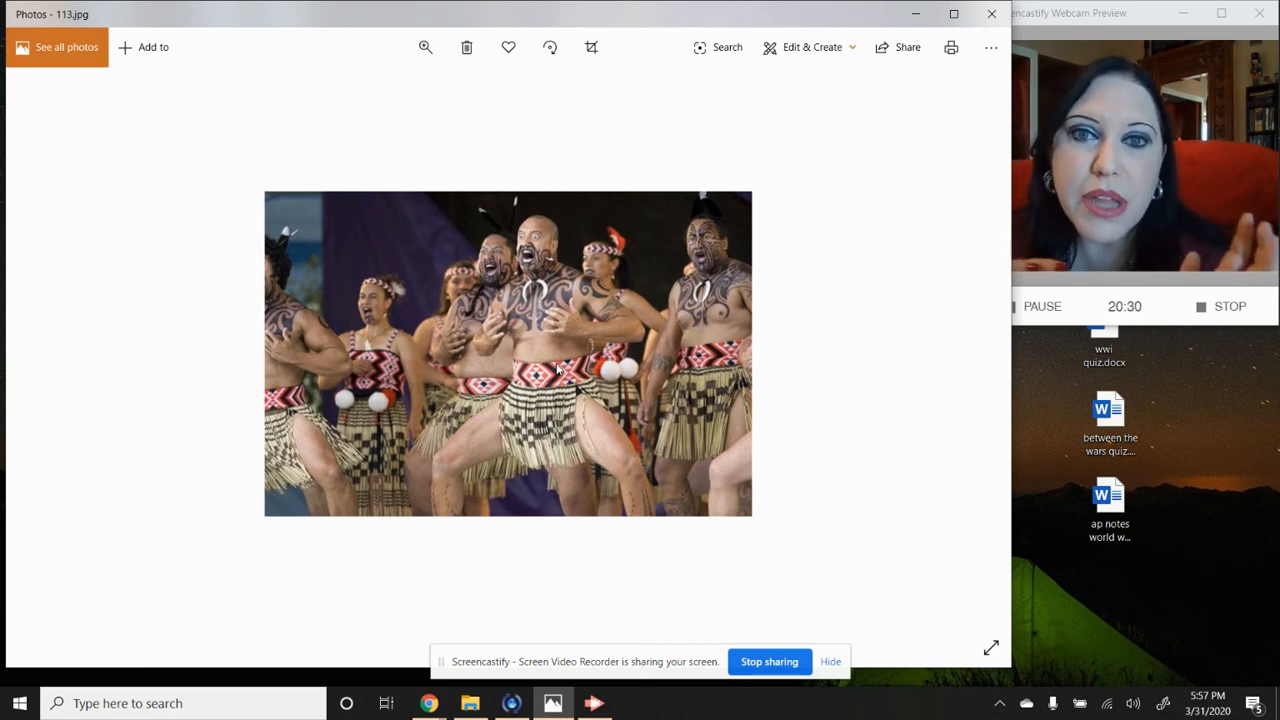
pyautogui.moveTo(815, 324)
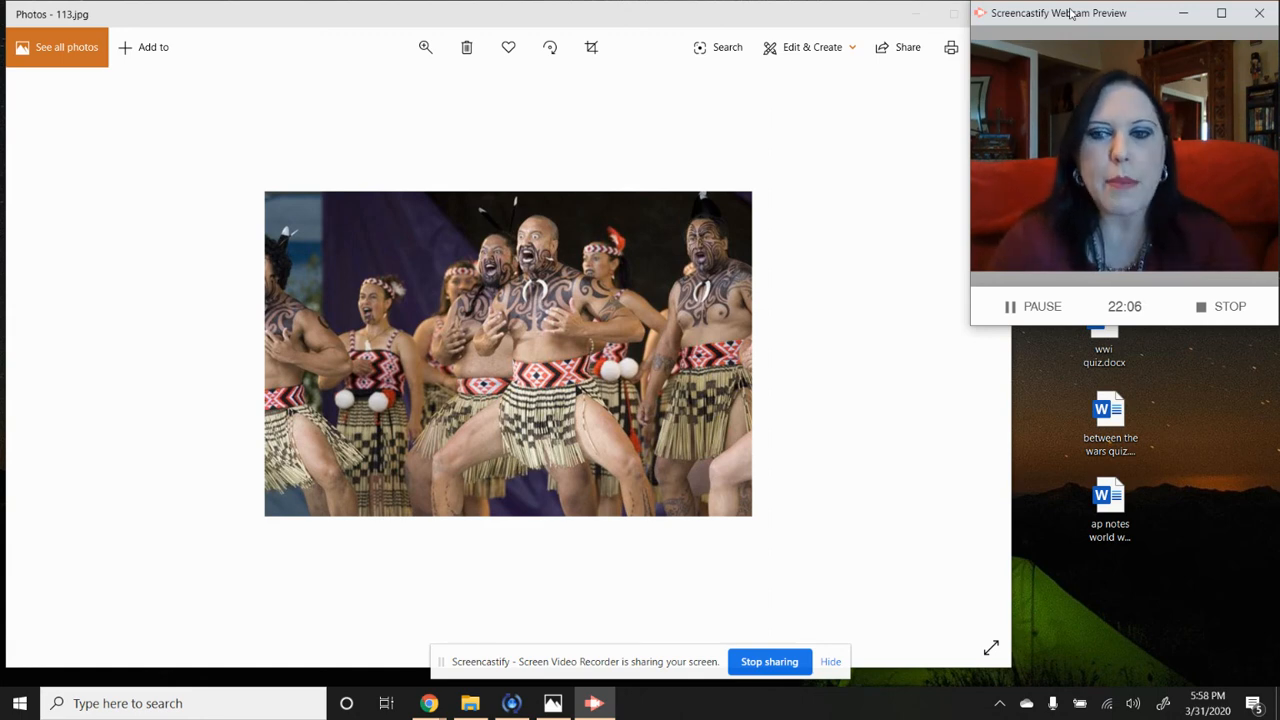
# - Advance to 114.jpg, zoom on the Maori chief's tattooed face, then return to full view
pyautogui.click(969, 353)
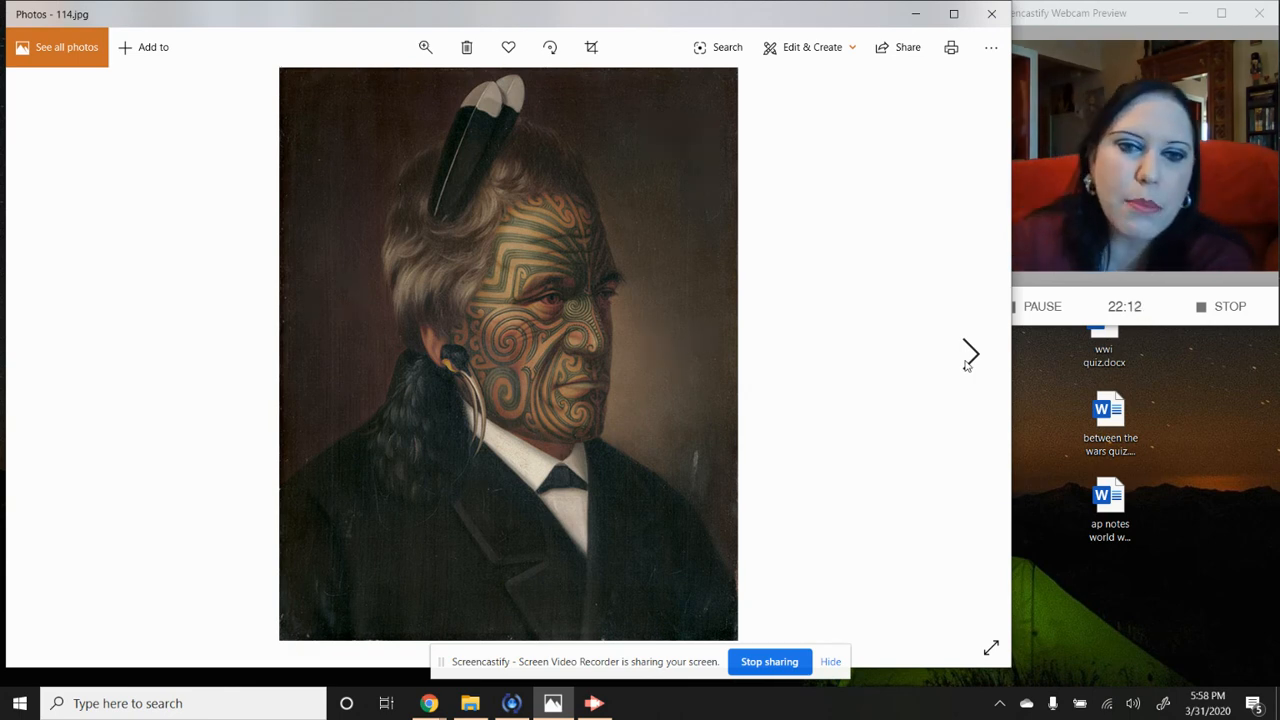
pyautogui.click(425, 47)
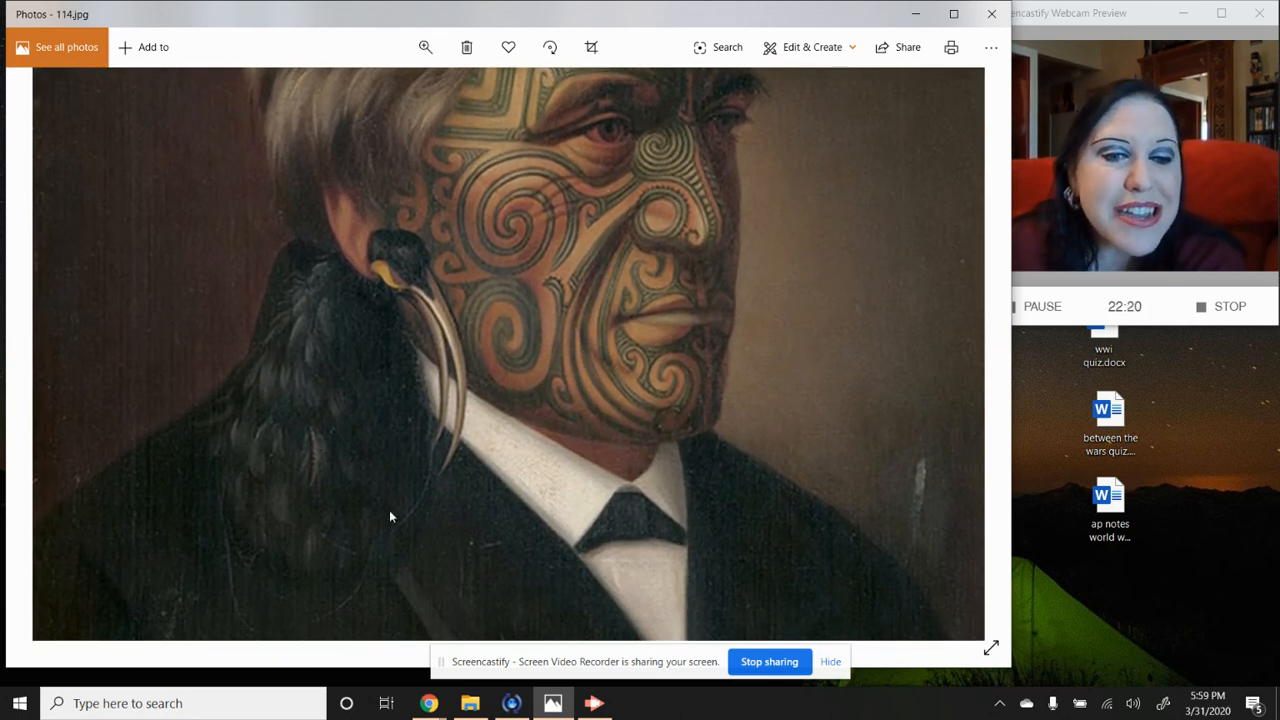
pyautogui.moveTo(446, 383)
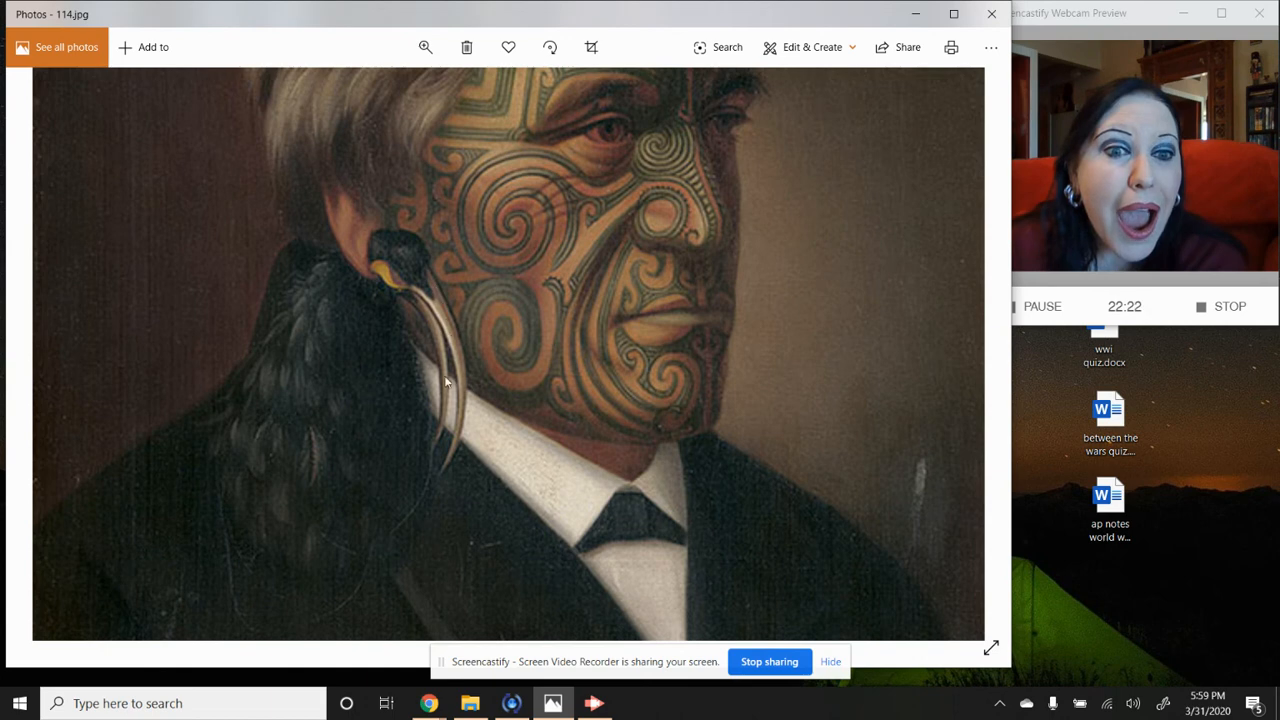
pyautogui.moveTo(406, 267)
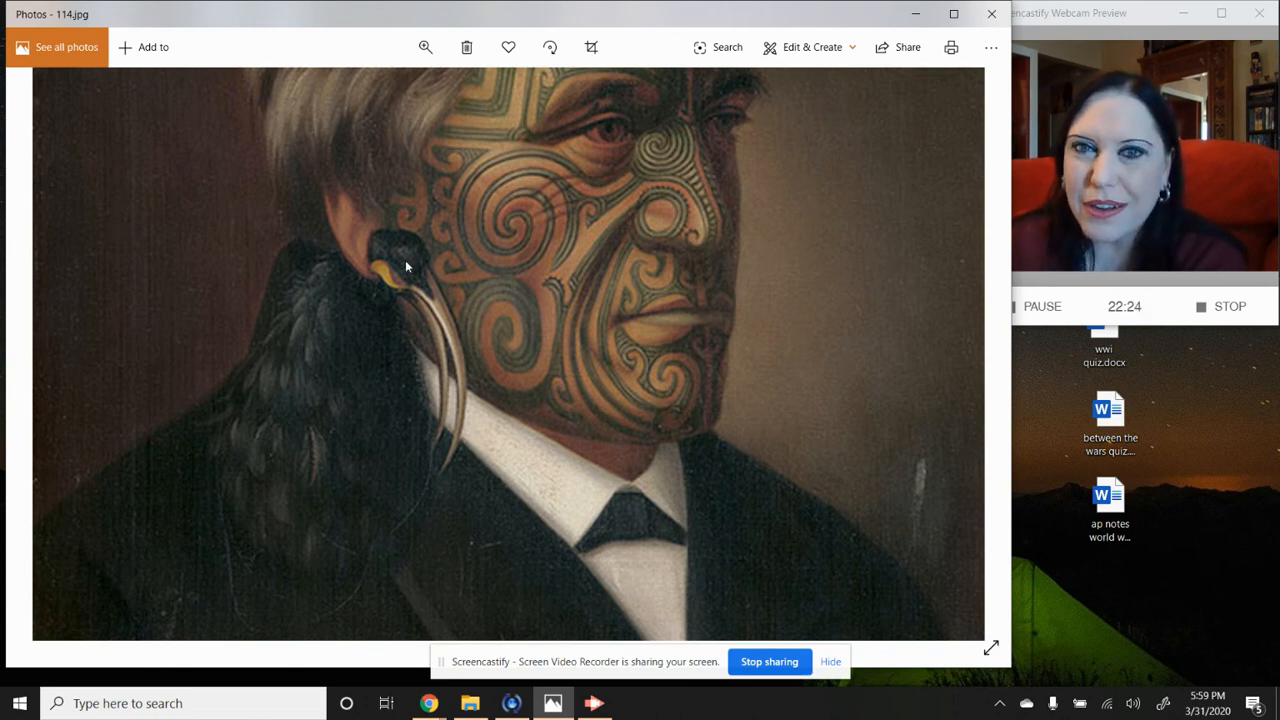
pyautogui.moveTo(381, 457)
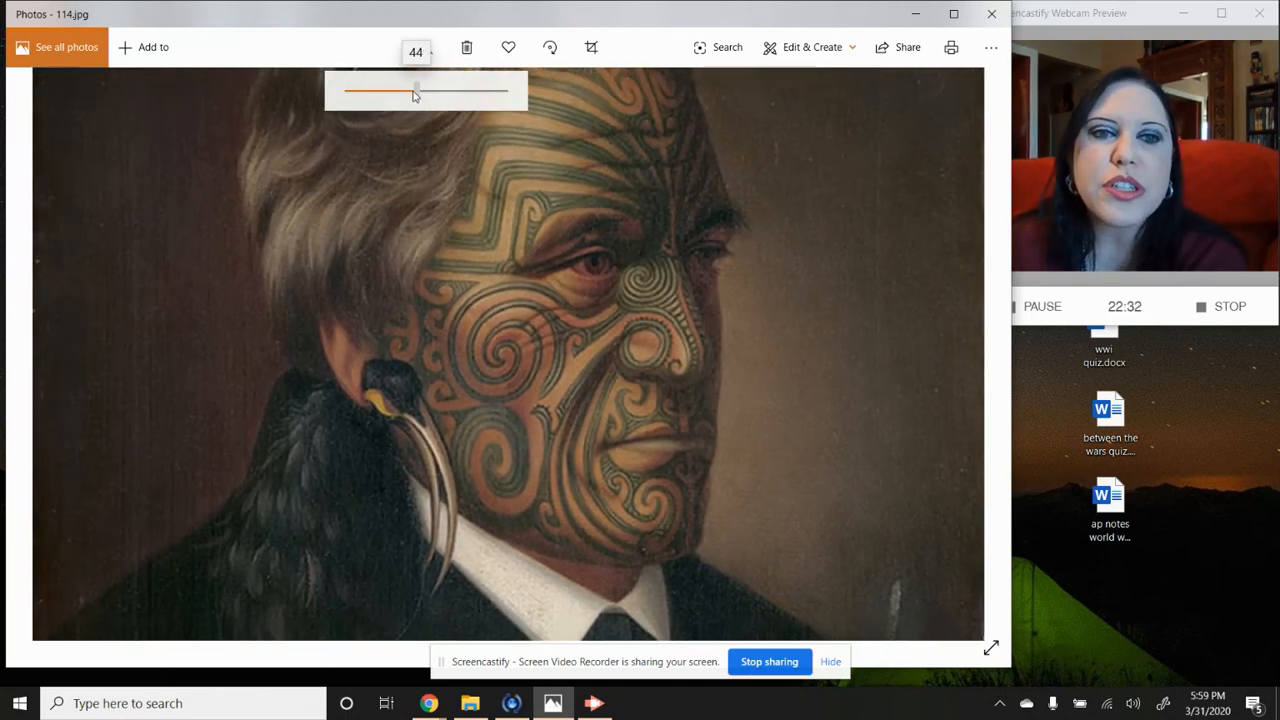
pyautogui.moveTo(415, 91); pyautogui.dragTo(348, 91)
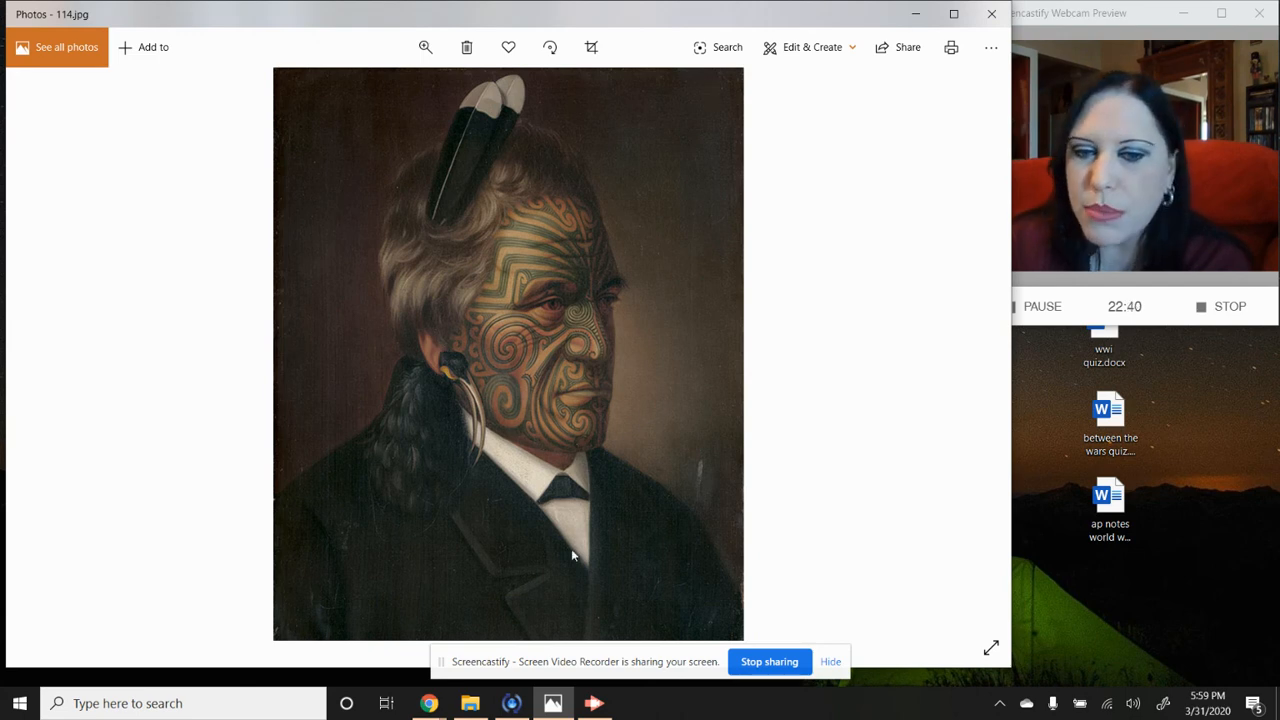
pyautogui.moveTo(511, 598)
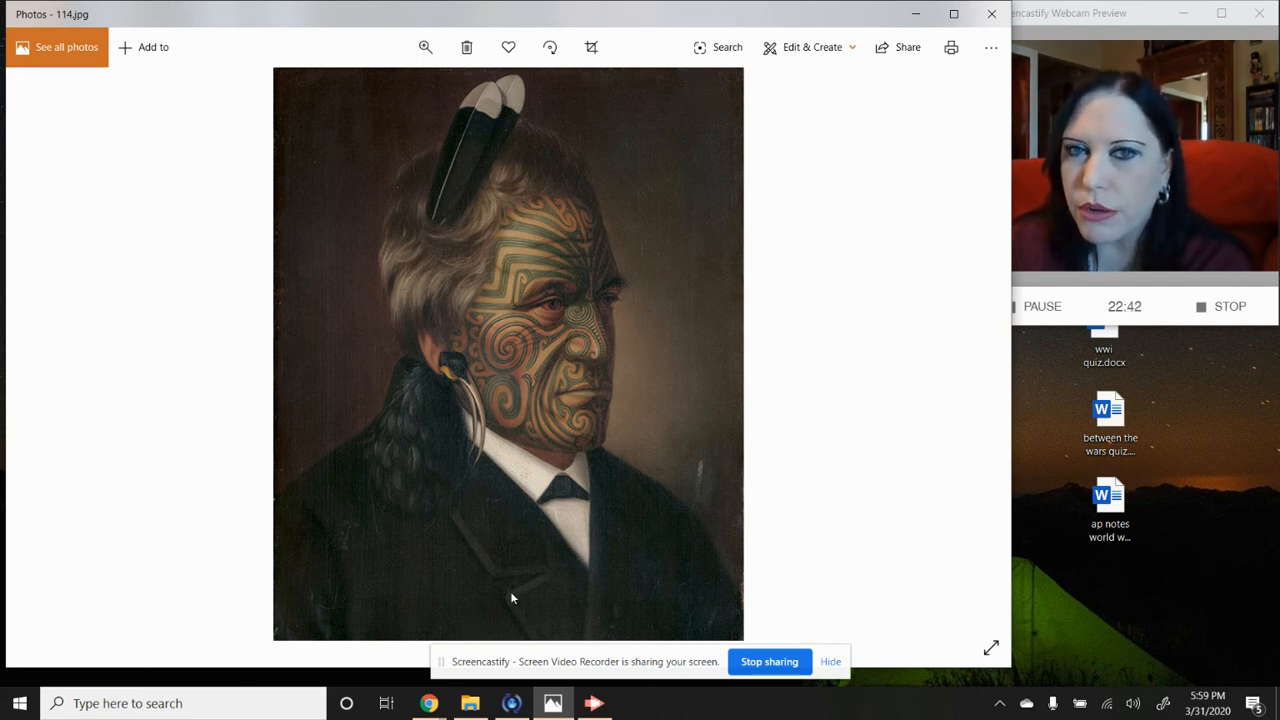
pyautogui.moveTo(730, 333)
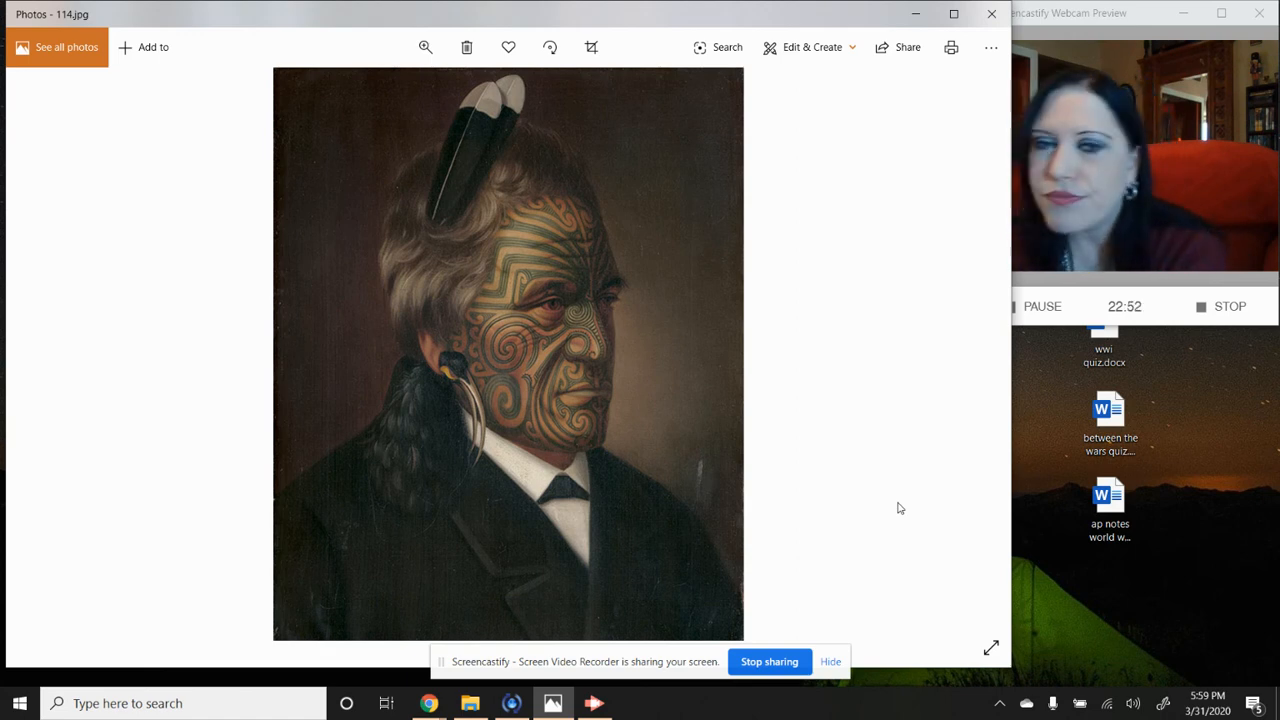
pyautogui.moveTo(987, 444)
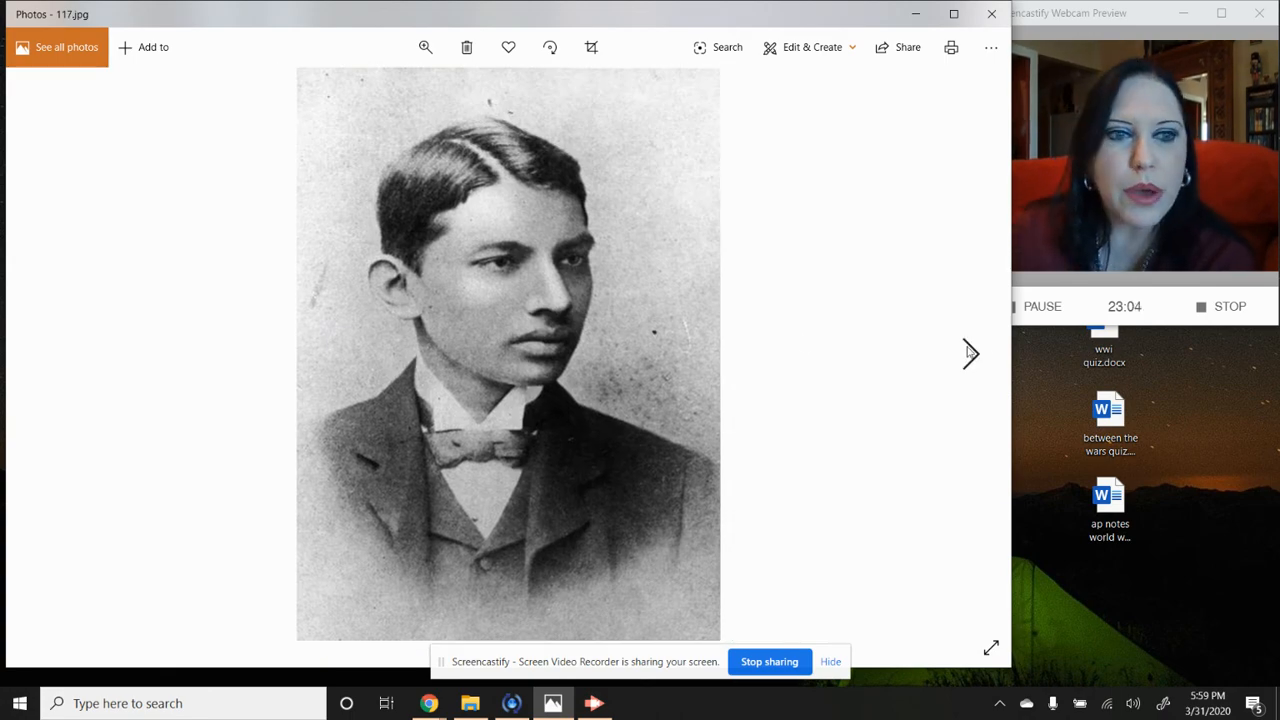
pyautogui.click(50, 353)
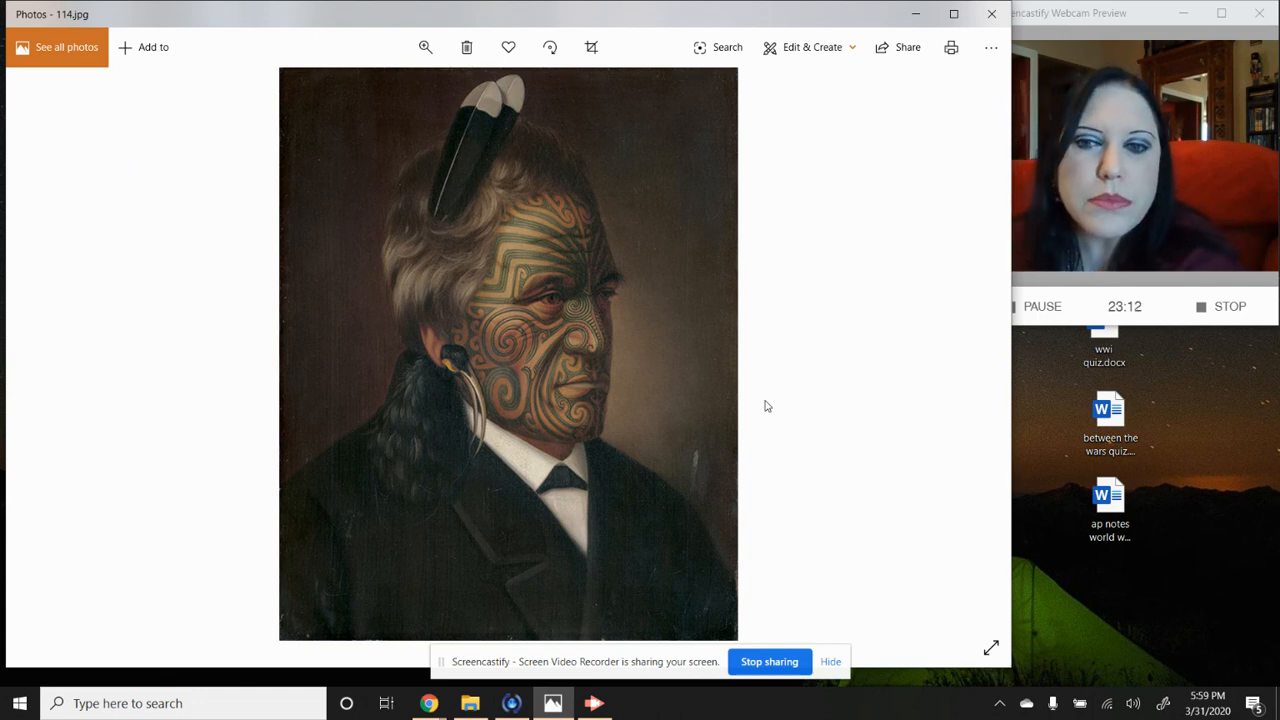
pyautogui.moveTo(968, 352)
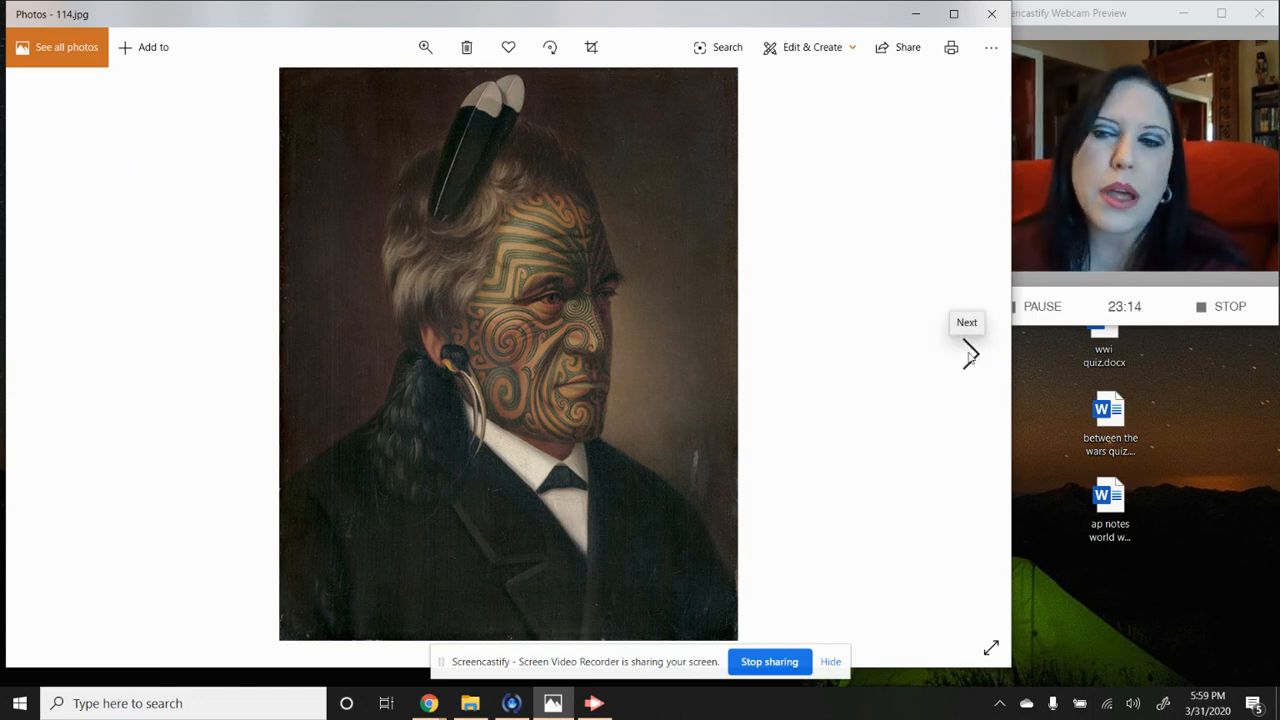